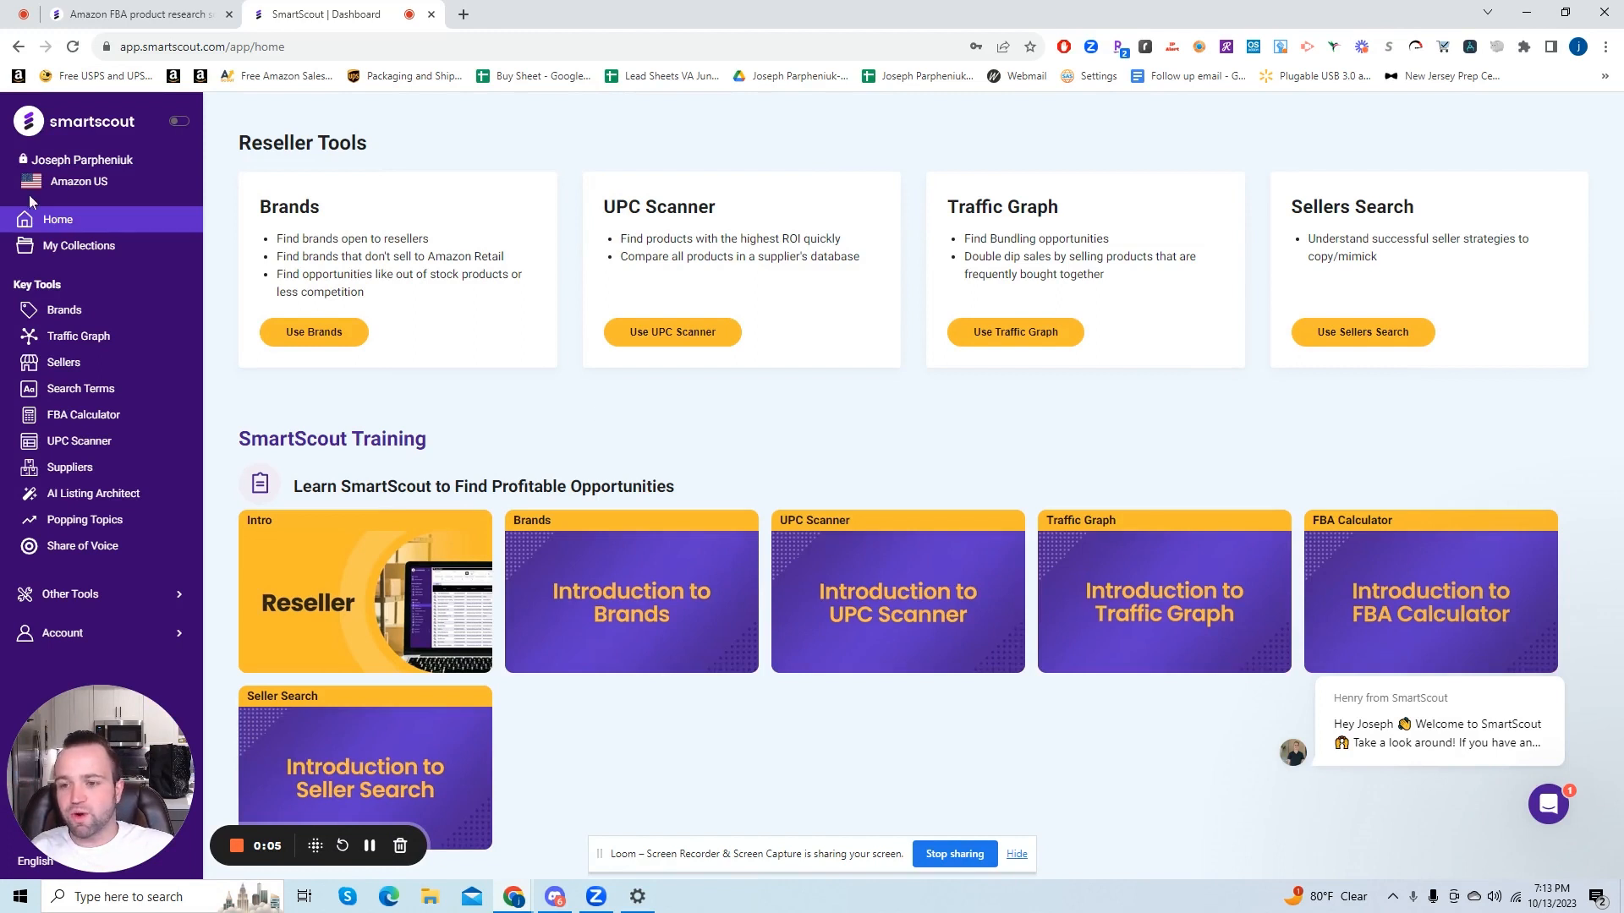
{"action": "mouse_move", "coordinate": [359, 383]}
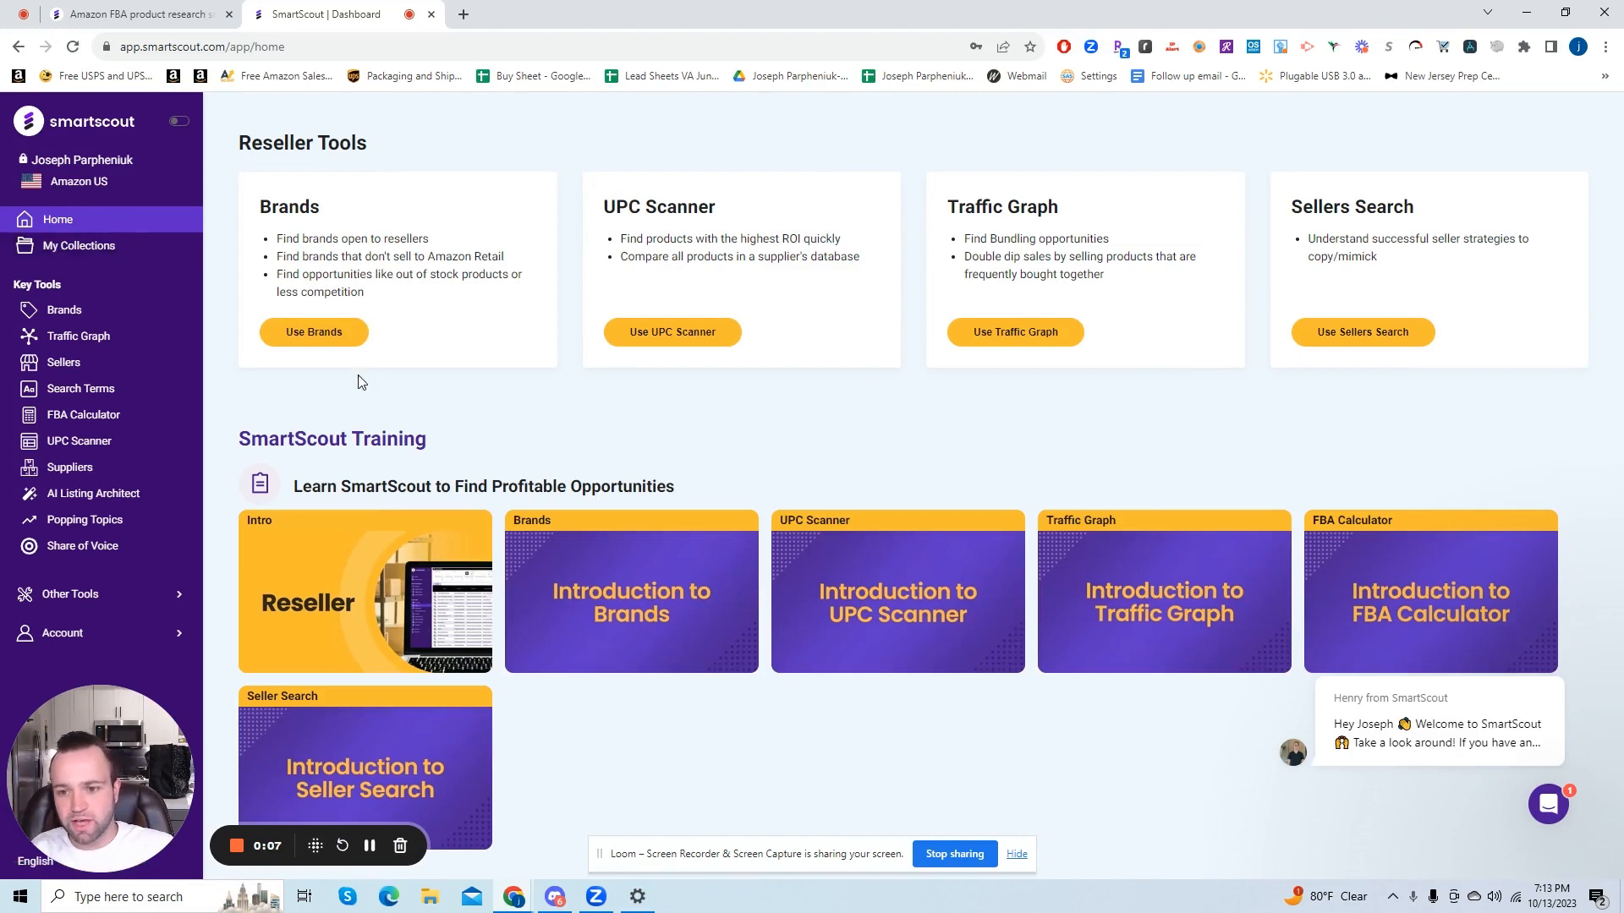
{"action": "mouse_move", "coordinate": [456, 411]}
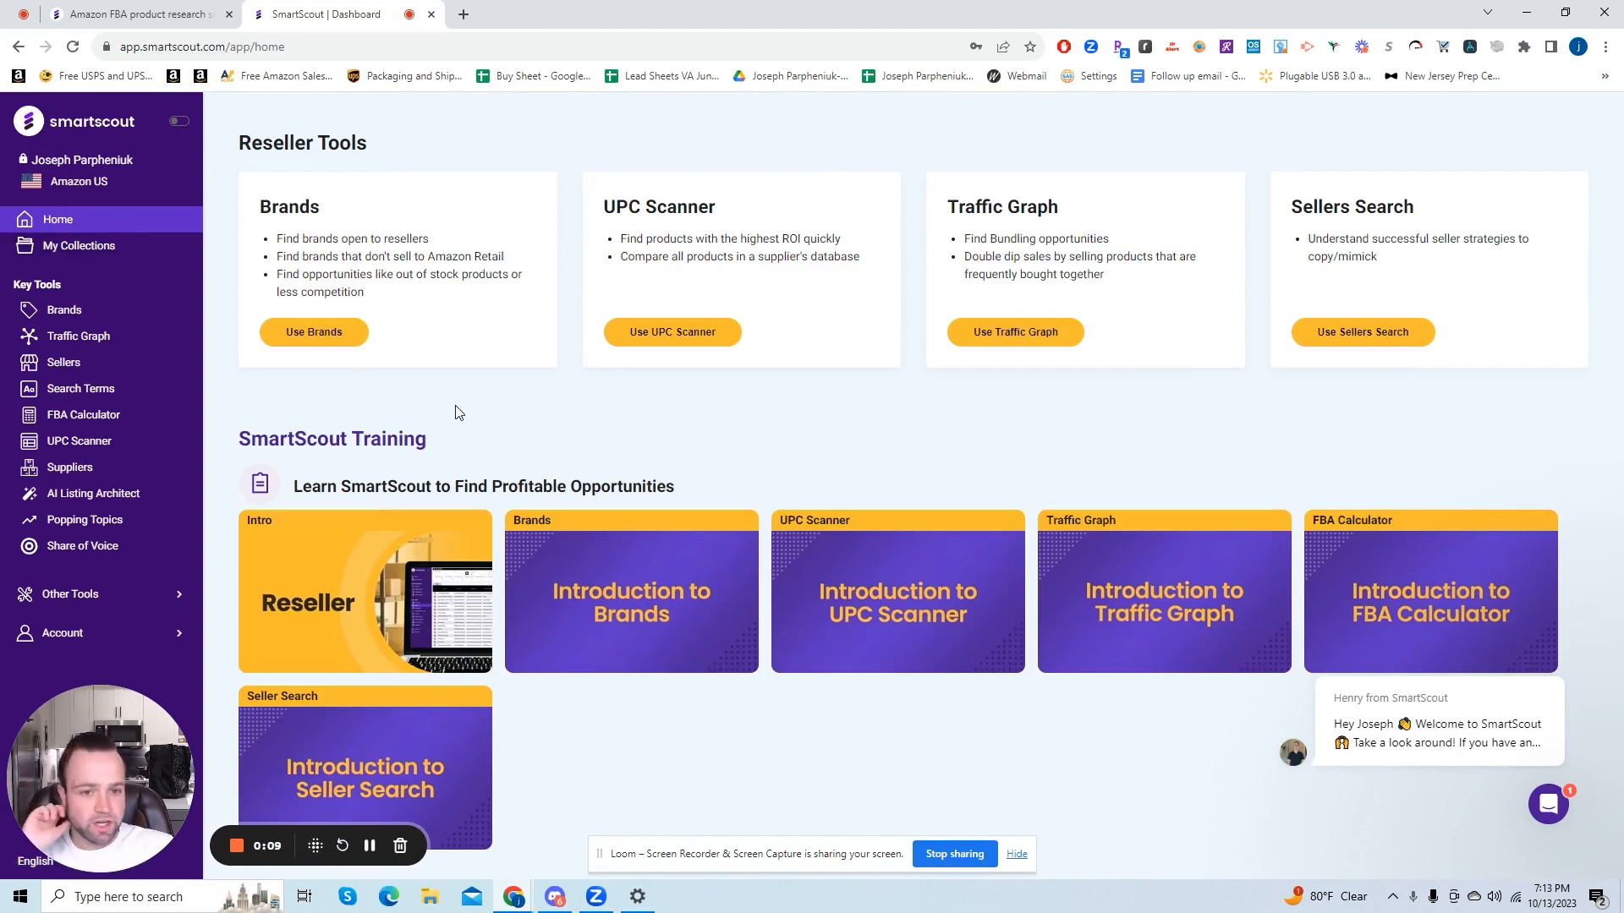
{"action": "mouse_move", "coordinate": [439, 396]}
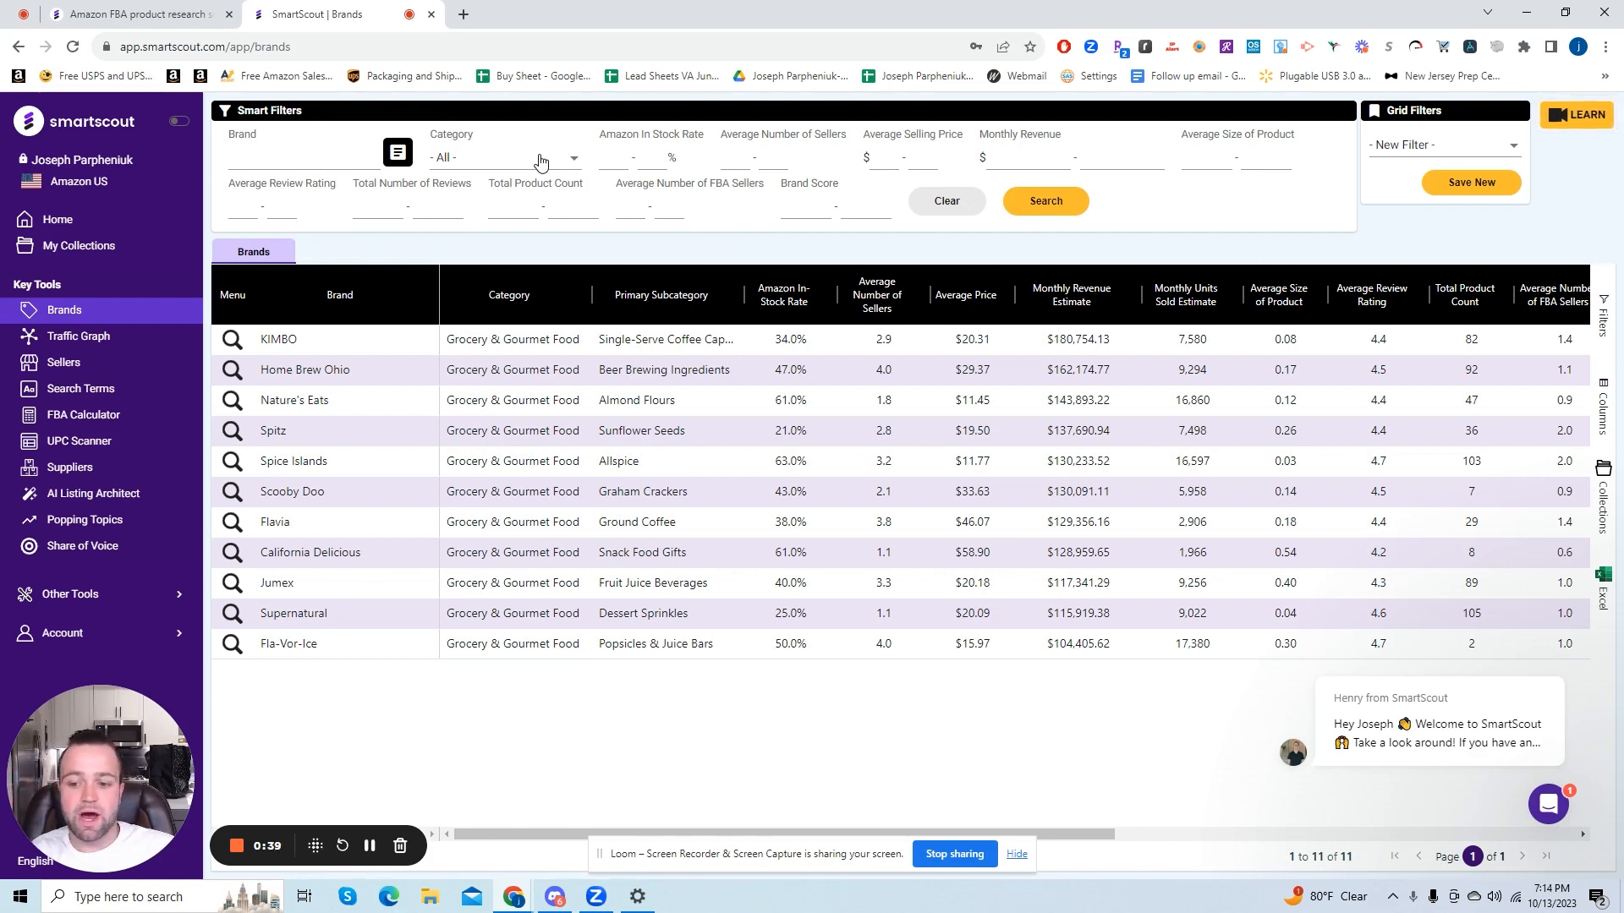
Step: Choose Health & Household from the Smart Filters category list
{"action": "left_click", "coordinate": [542, 159]}
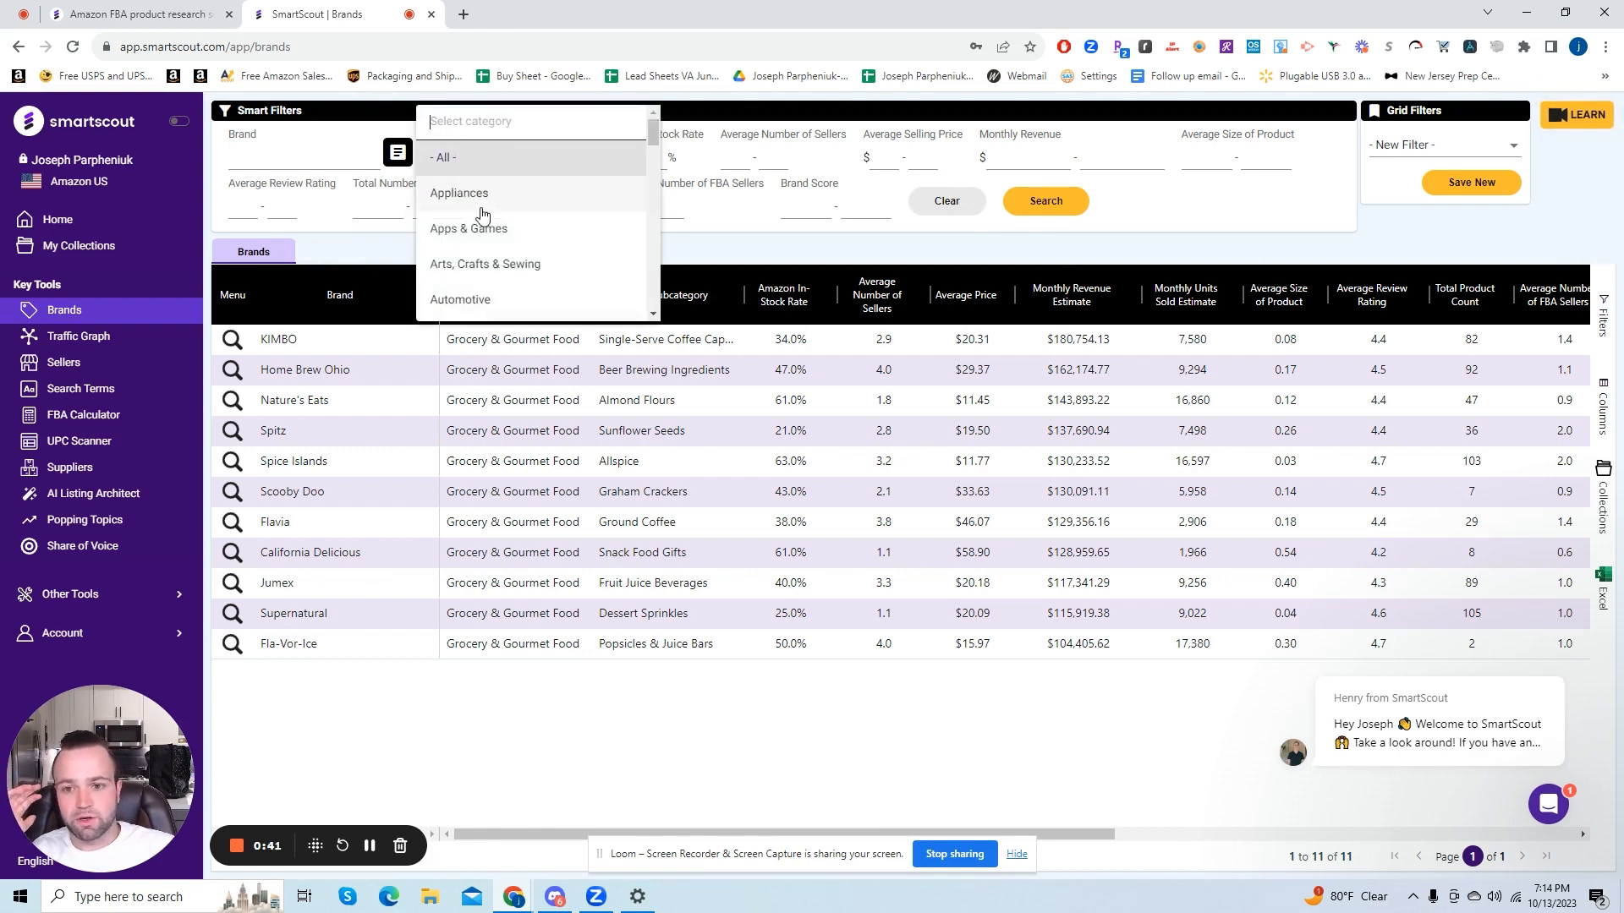
{"action": "scroll", "scroll_direction": "down", "scroll_amount": 3}
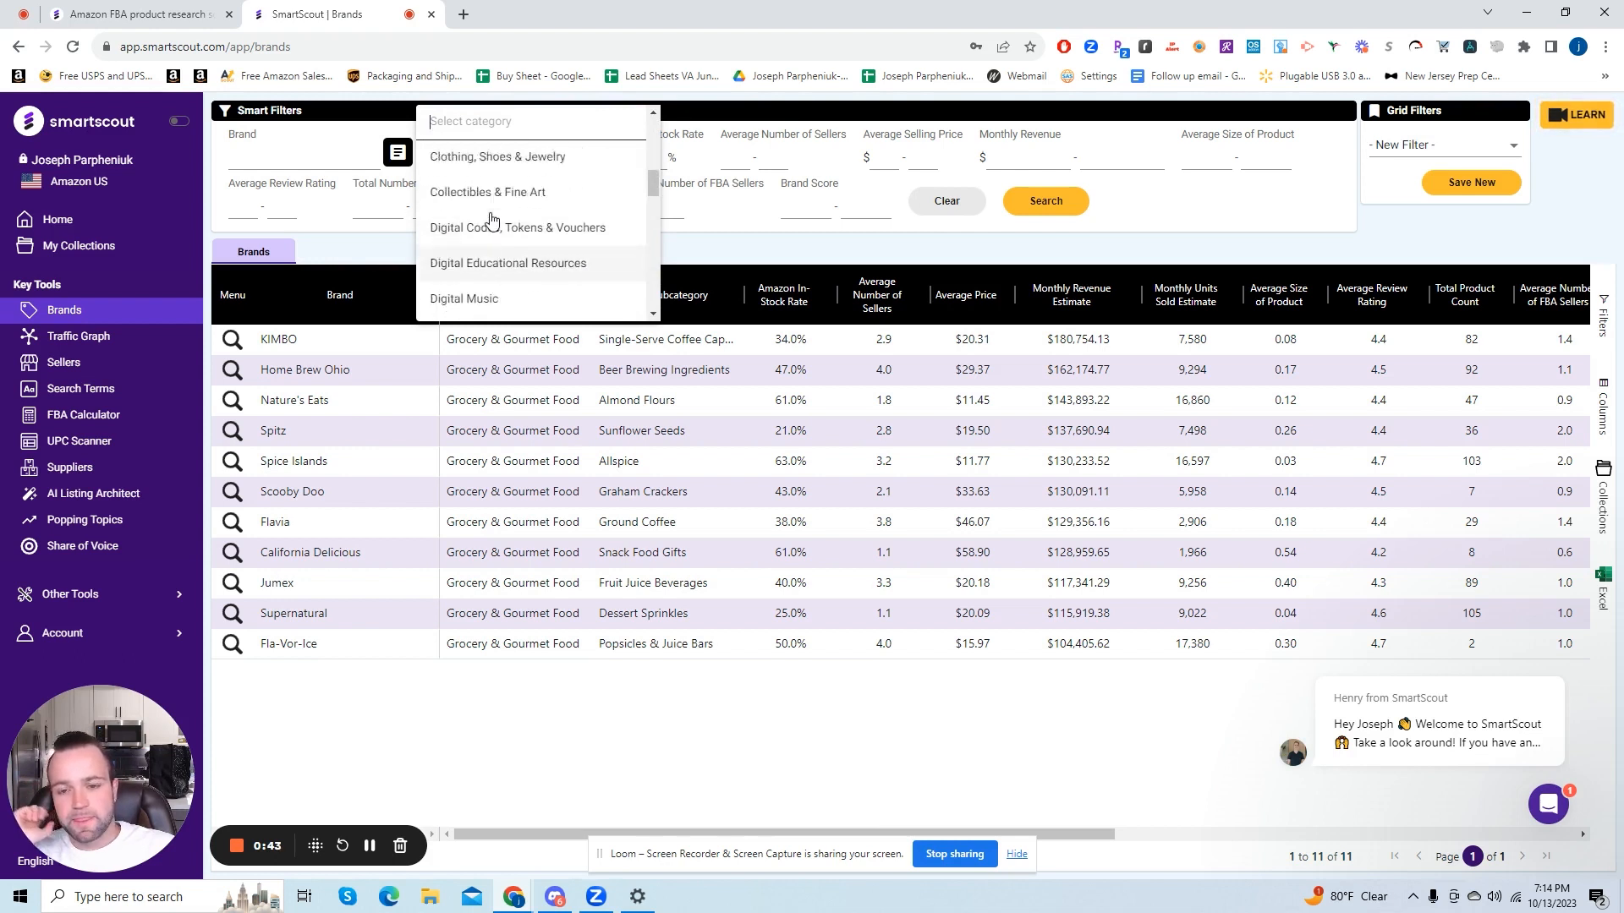
{"action": "scroll", "scroll_direction": "down", "scroll_amount": 3}
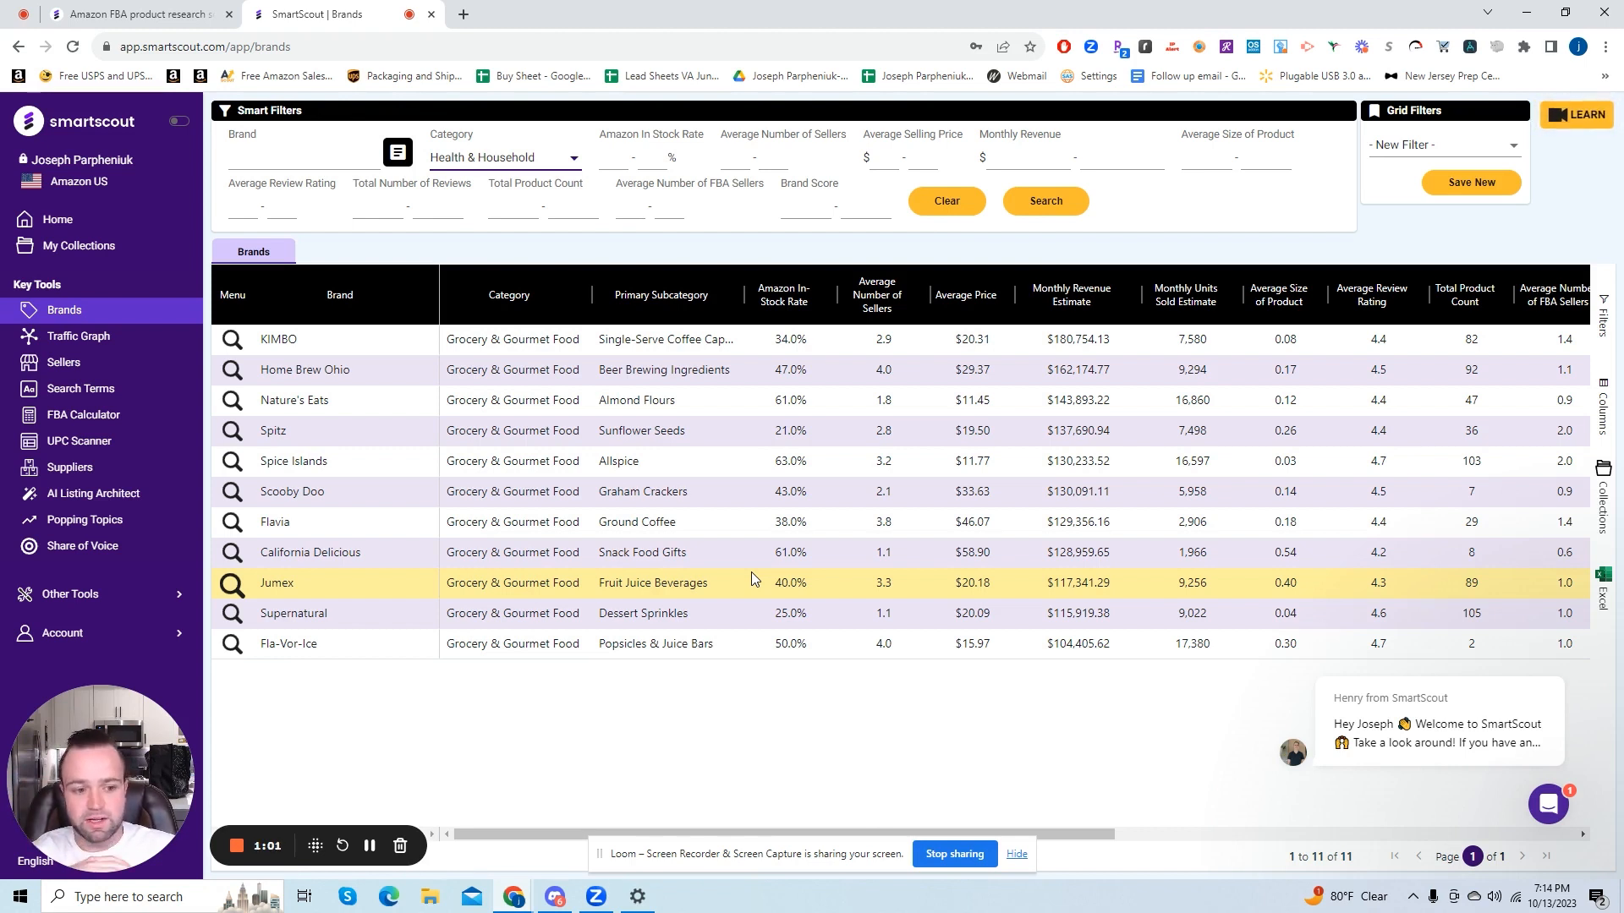
{"action": "mouse_move", "coordinate": [700, 457]}
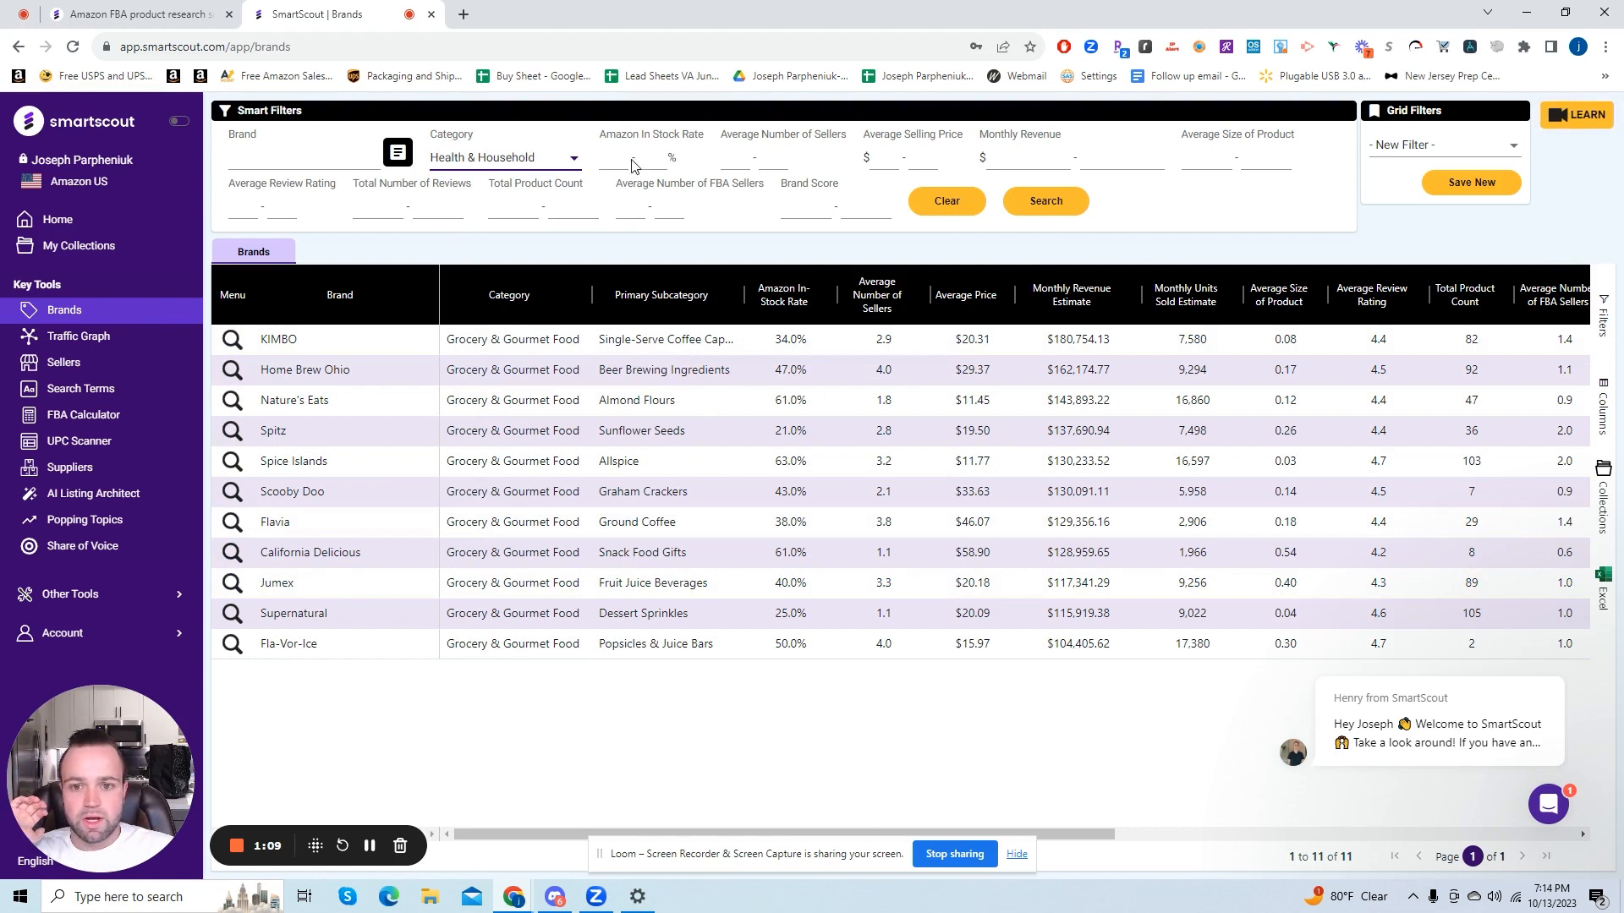
Step: Set in-stock rate max 25%, average sellers min 4 and selling price min $20
{"action": "type", "text": "25"}
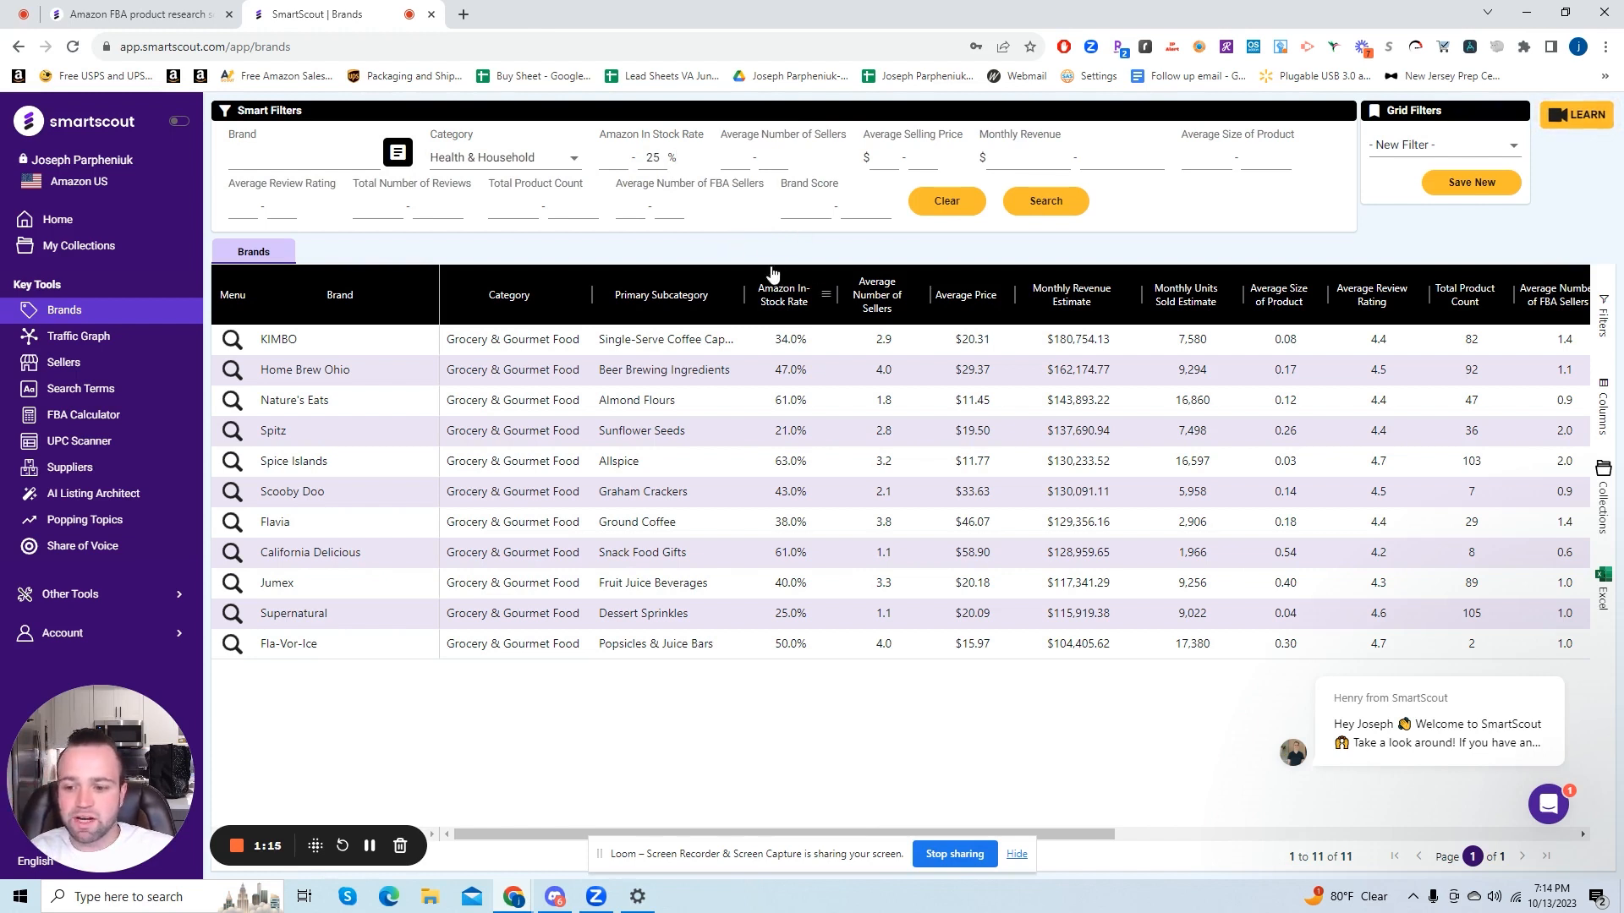
{"action": "mouse_move", "coordinate": [782, 304]}
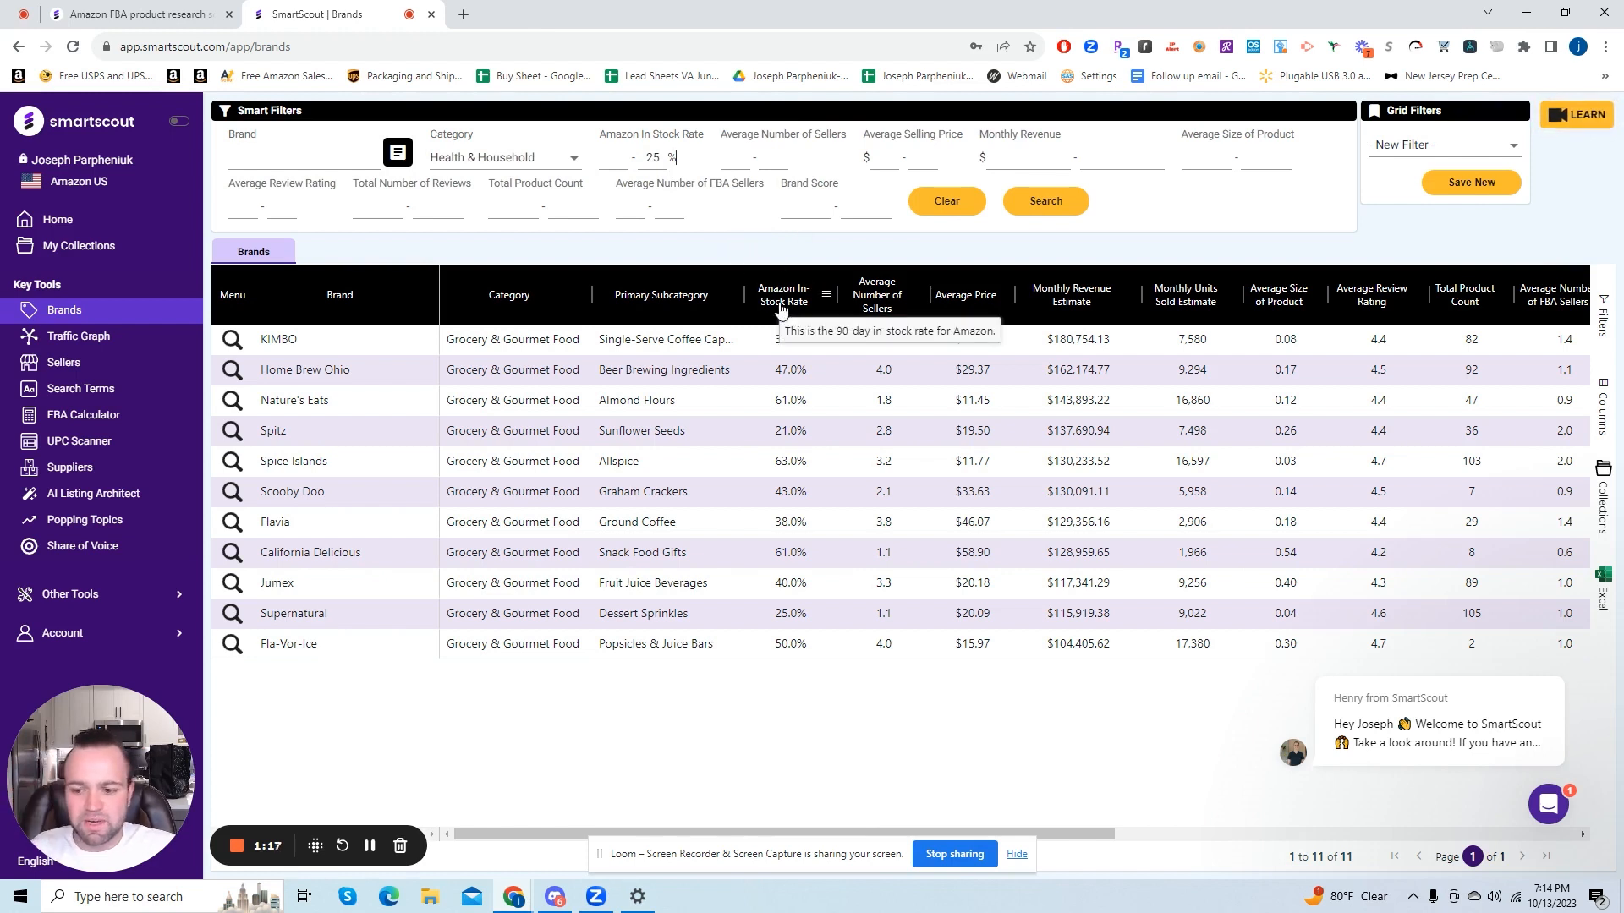
{"action": "mouse_move", "coordinate": [757, 179]}
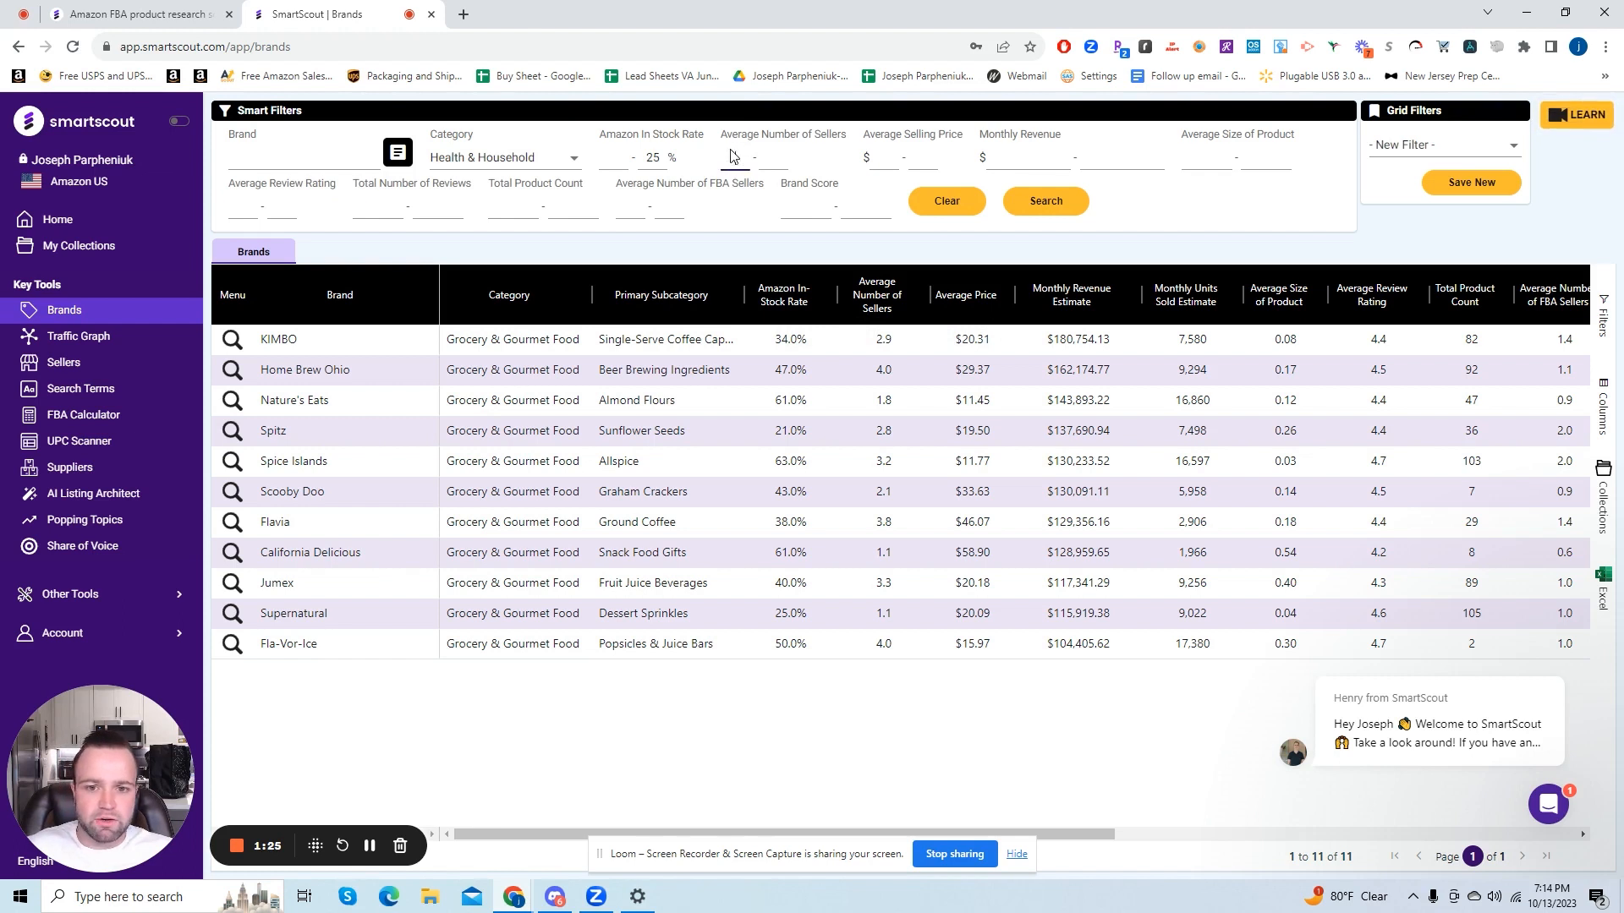
{"action": "type", "text": "4"}
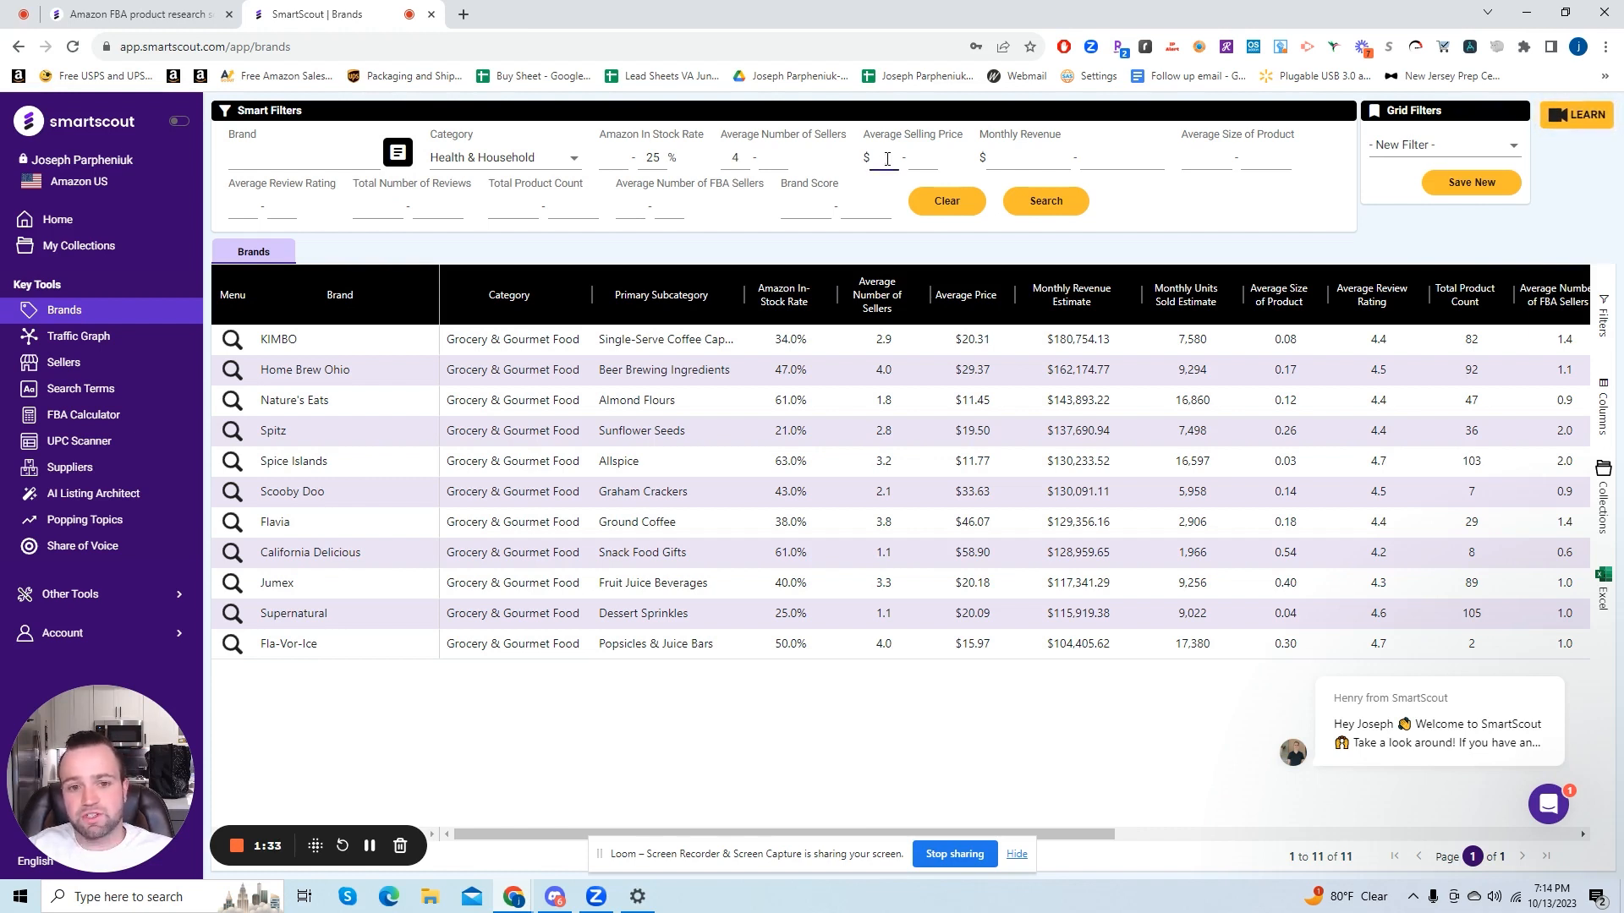
{"action": "type", "text": "20"}
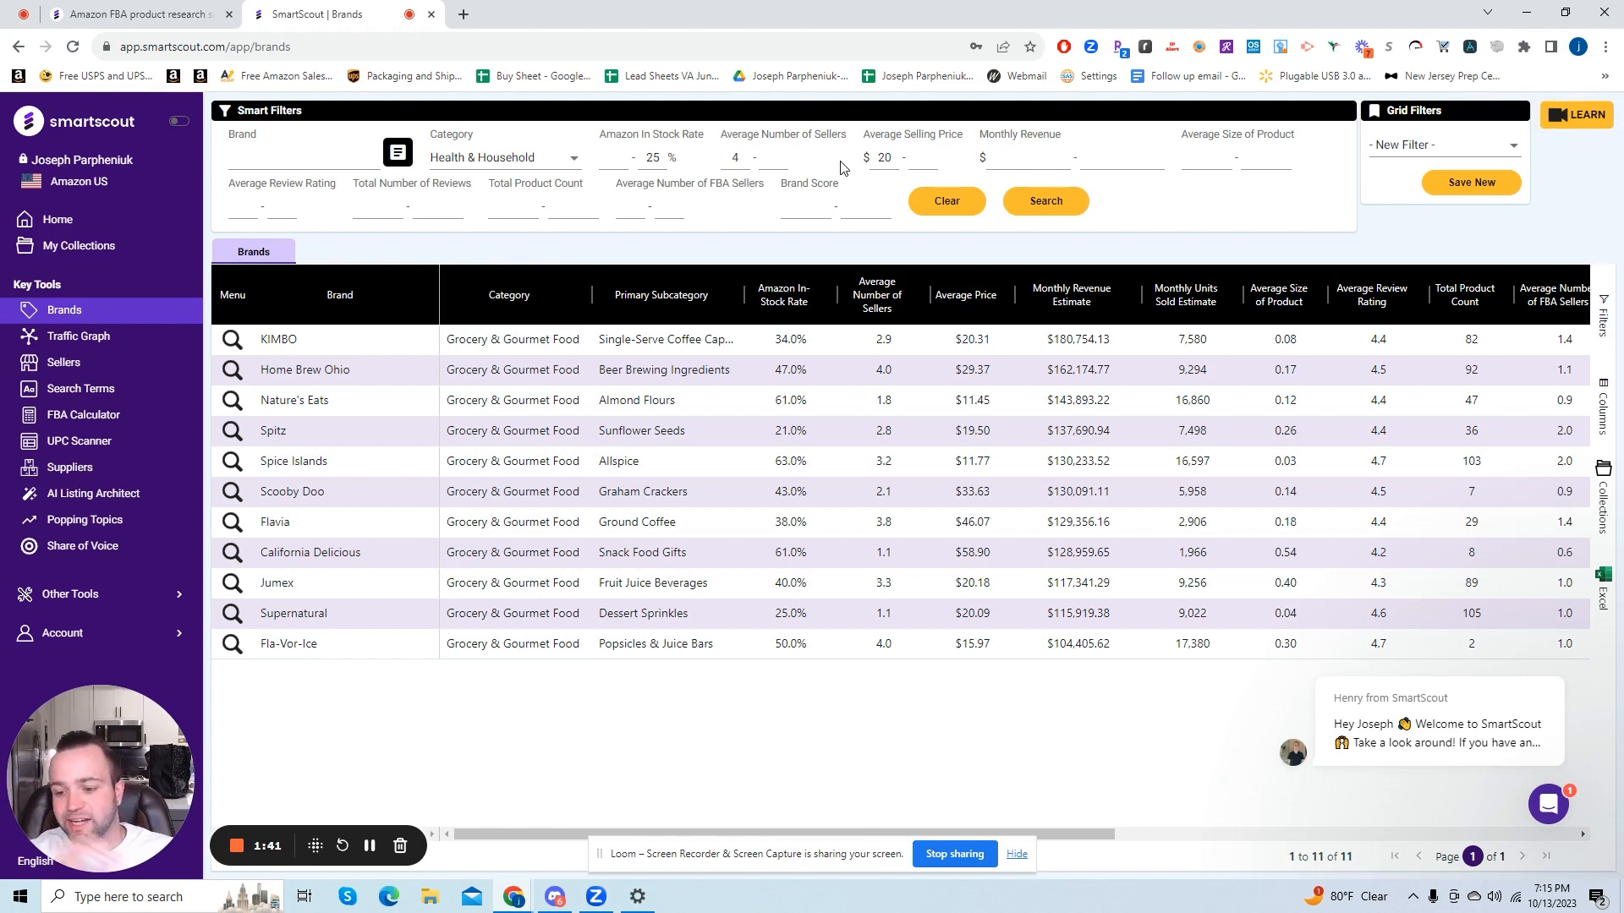
{"action": "mouse_move", "coordinate": [989, 367]}
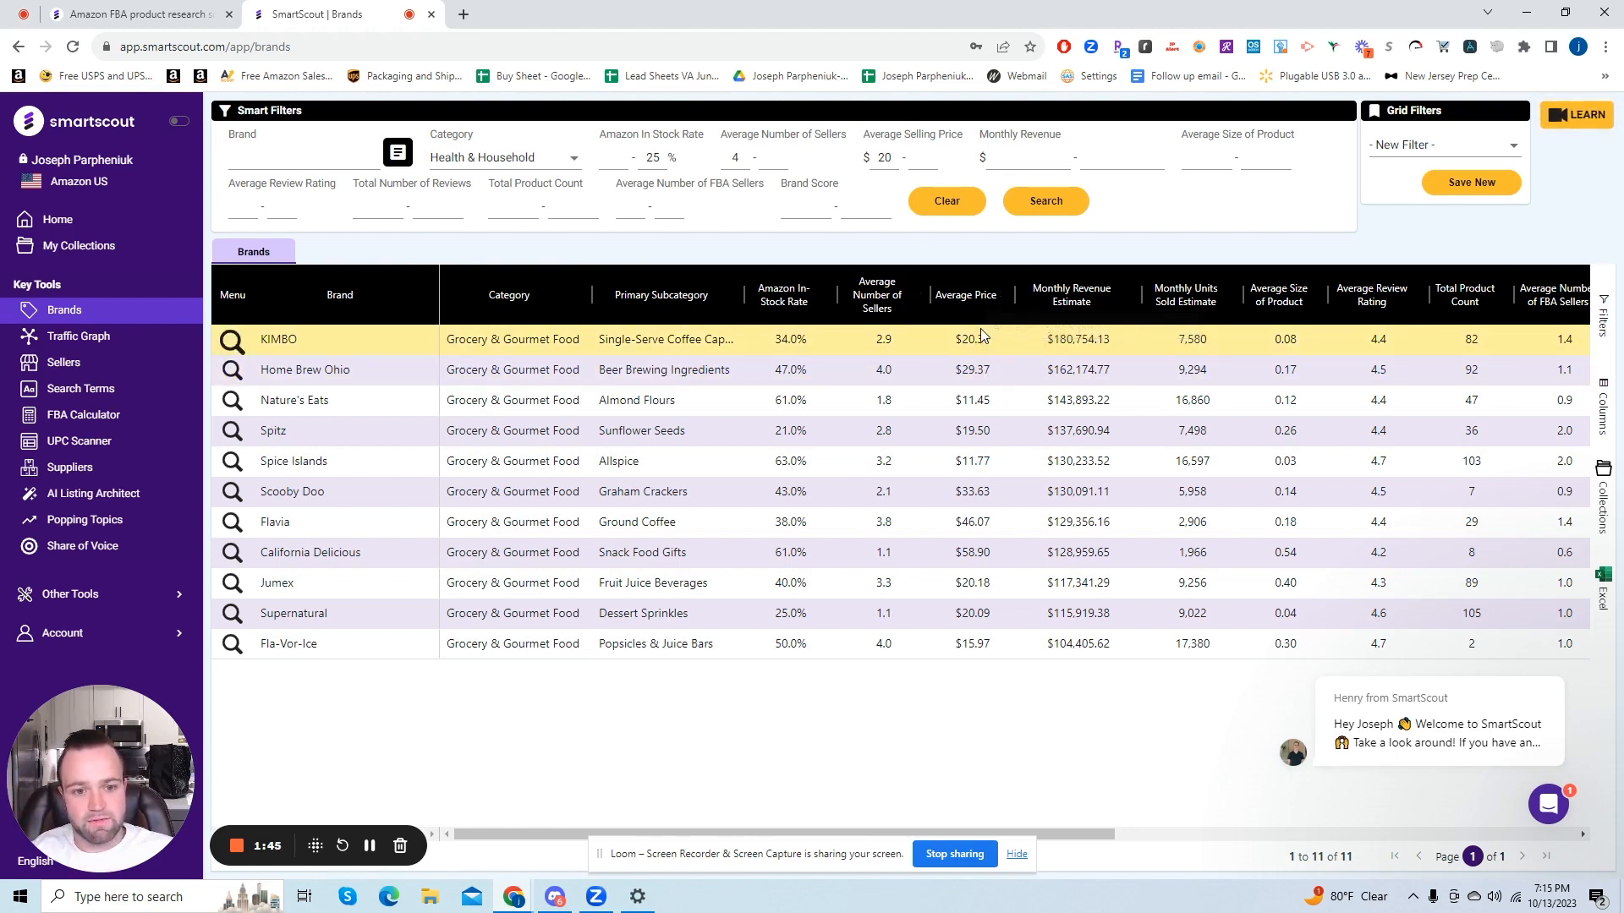
Step: Set monthly revenue range to 20000 minimum and 600000 maximum
{"action": "left_click", "coordinate": [1011, 159]}
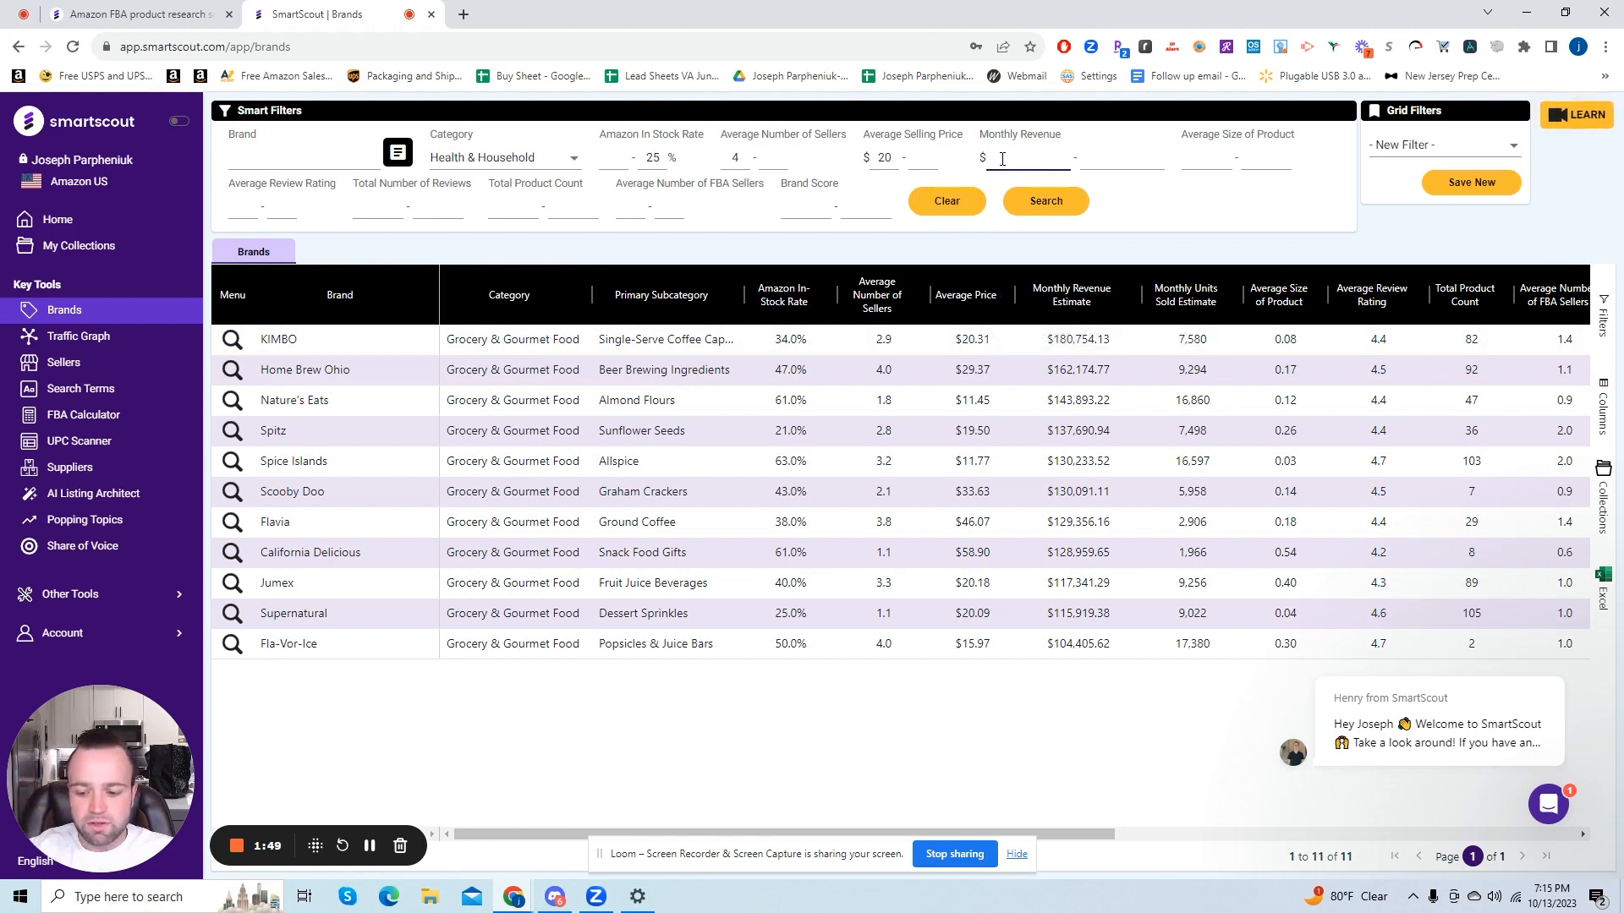
{"action": "type", "text": "20000"}
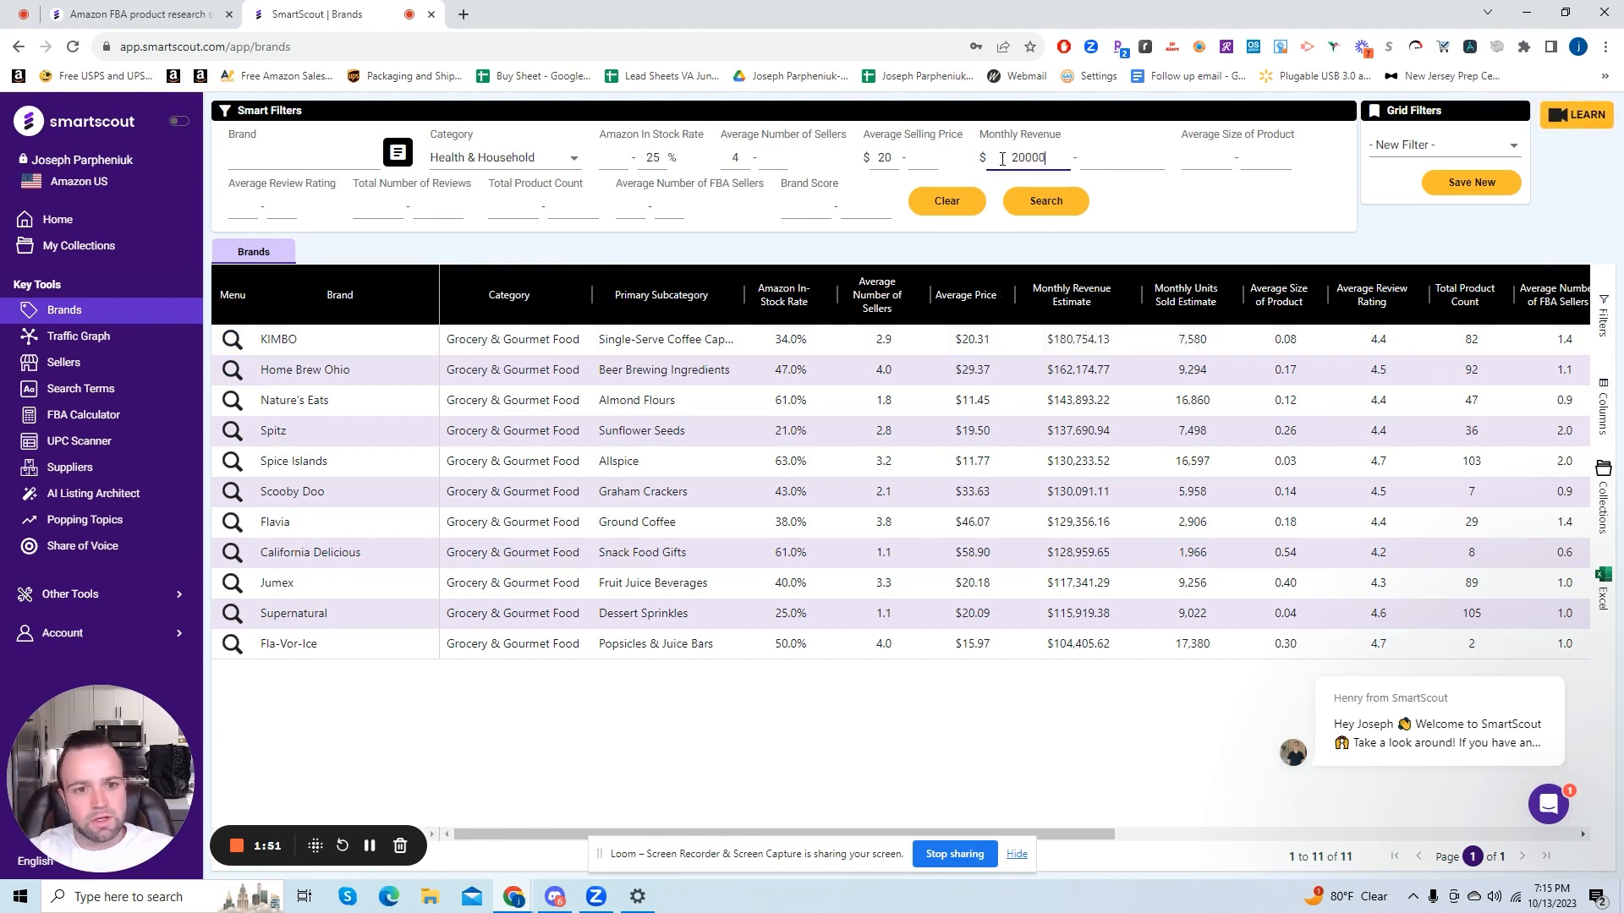
{"action": "mouse_move", "coordinate": [1147, 190]}
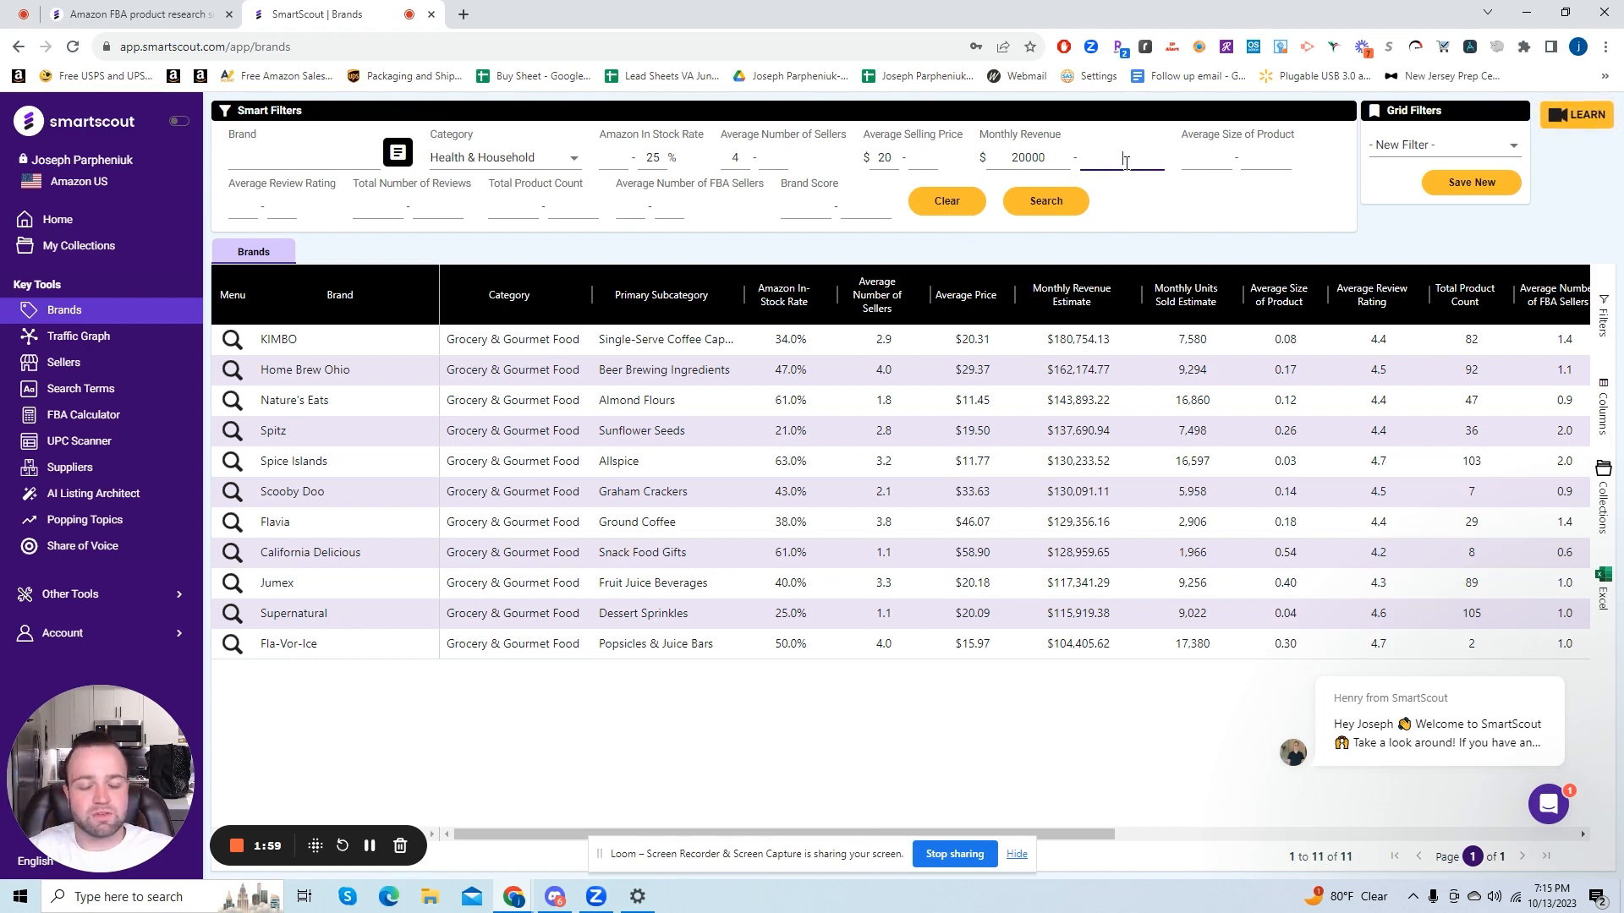
{"action": "type", "text": "6"}
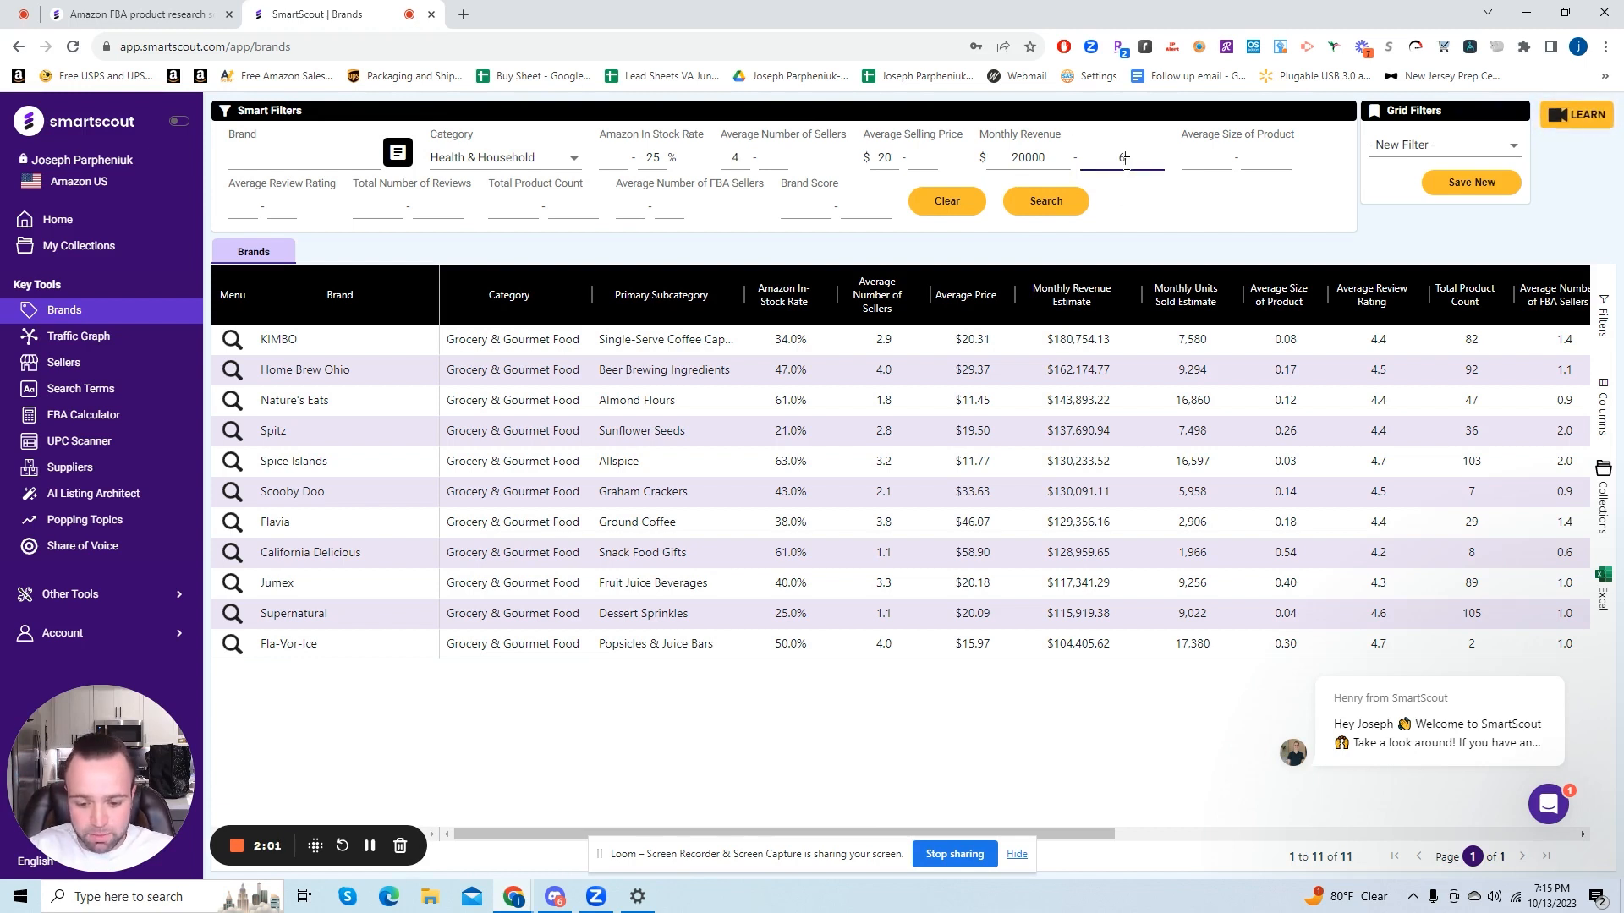
{"action": "type", "text": "600000"}
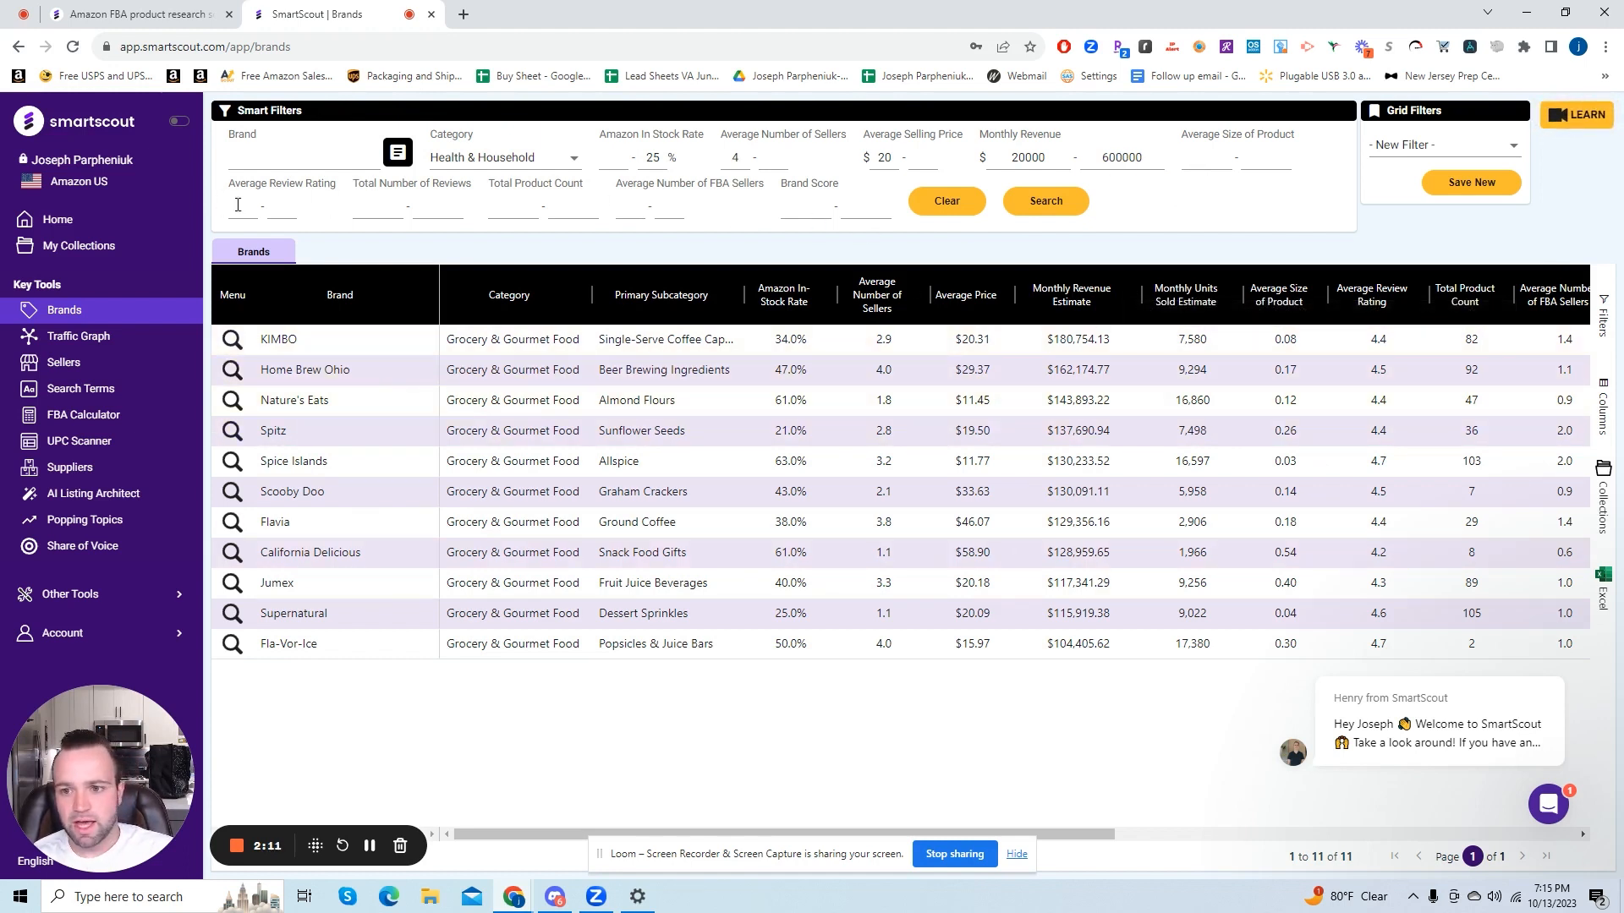
Step: Enter 3 as the minimum Average Review Rating in Smart Filters
{"action": "type", "text": "3"}
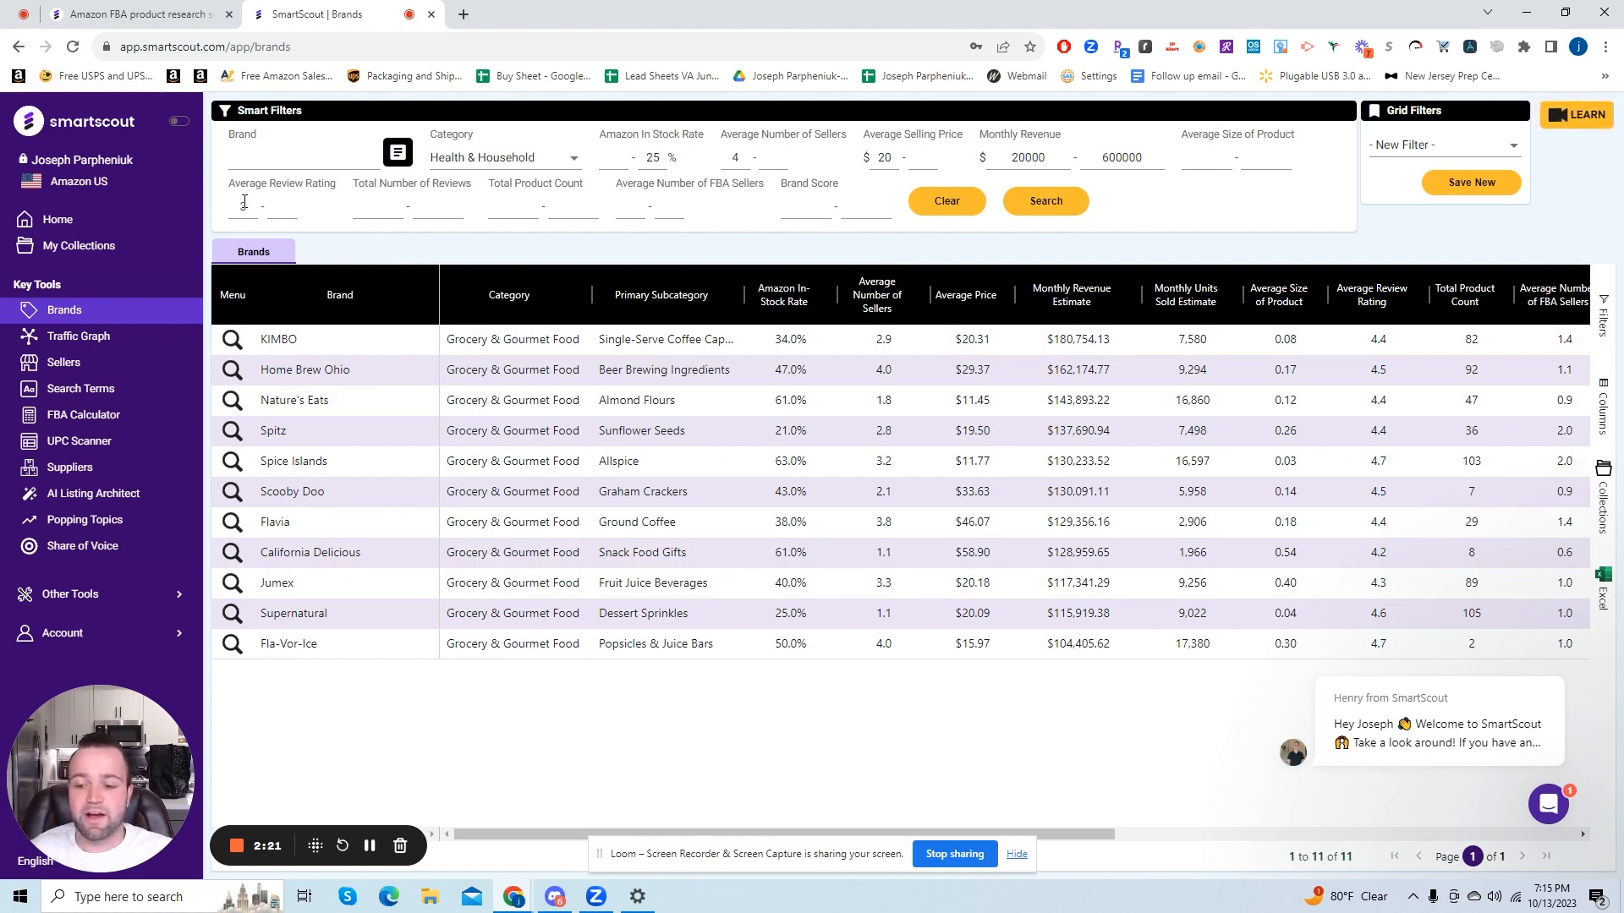
{"action": "type", "text": "3"}
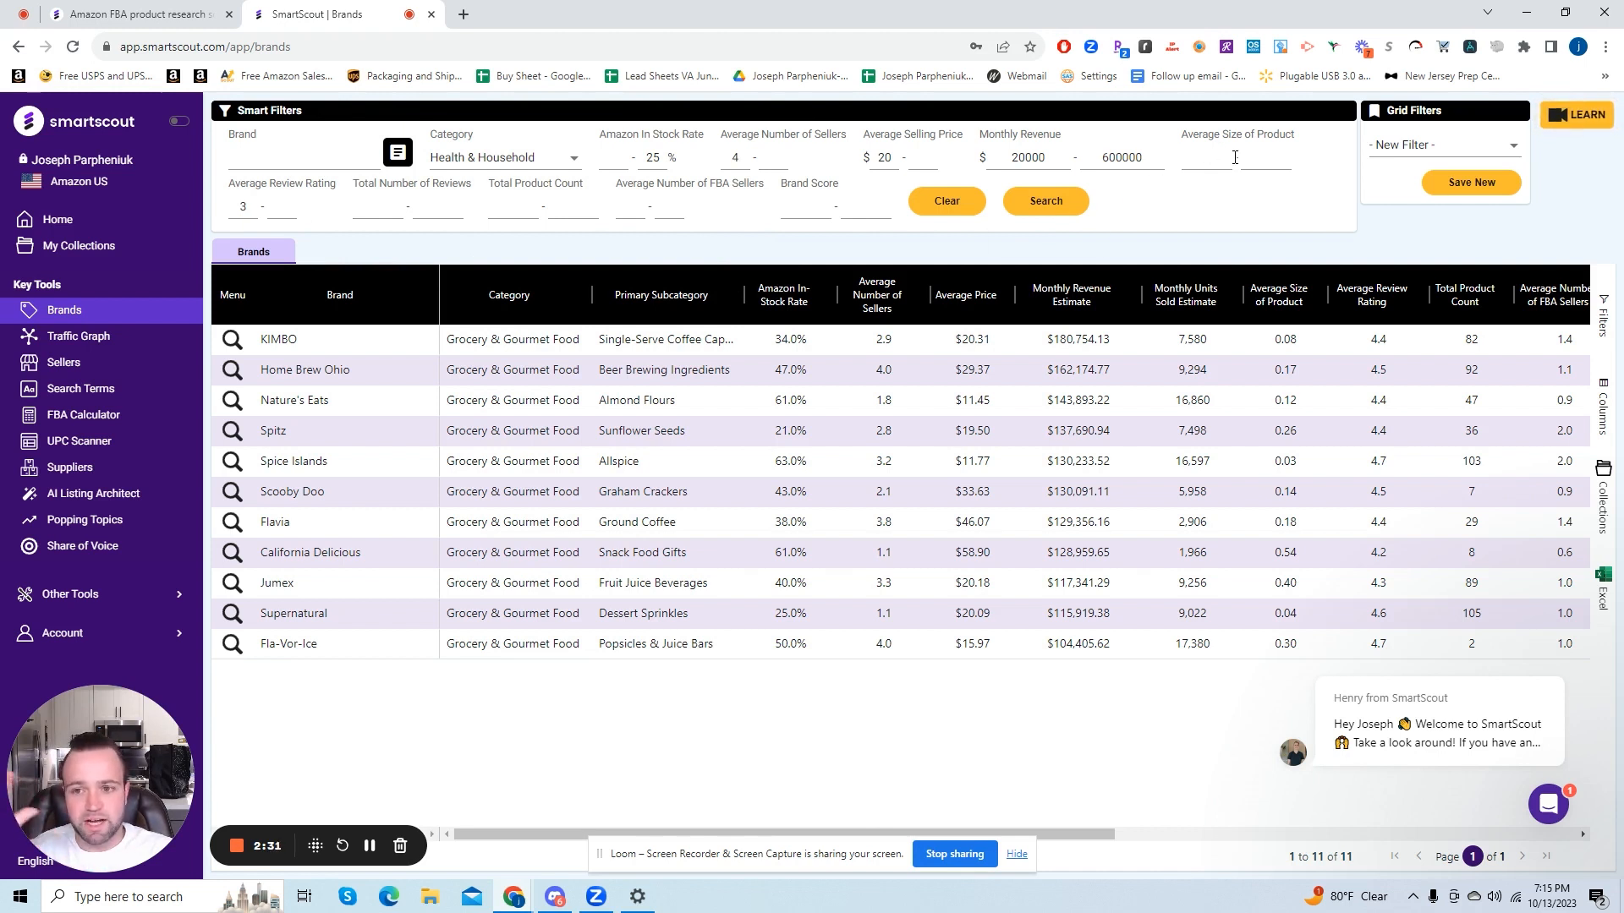
{"action": "mouse_move", "coordinate": [1057, 201]}
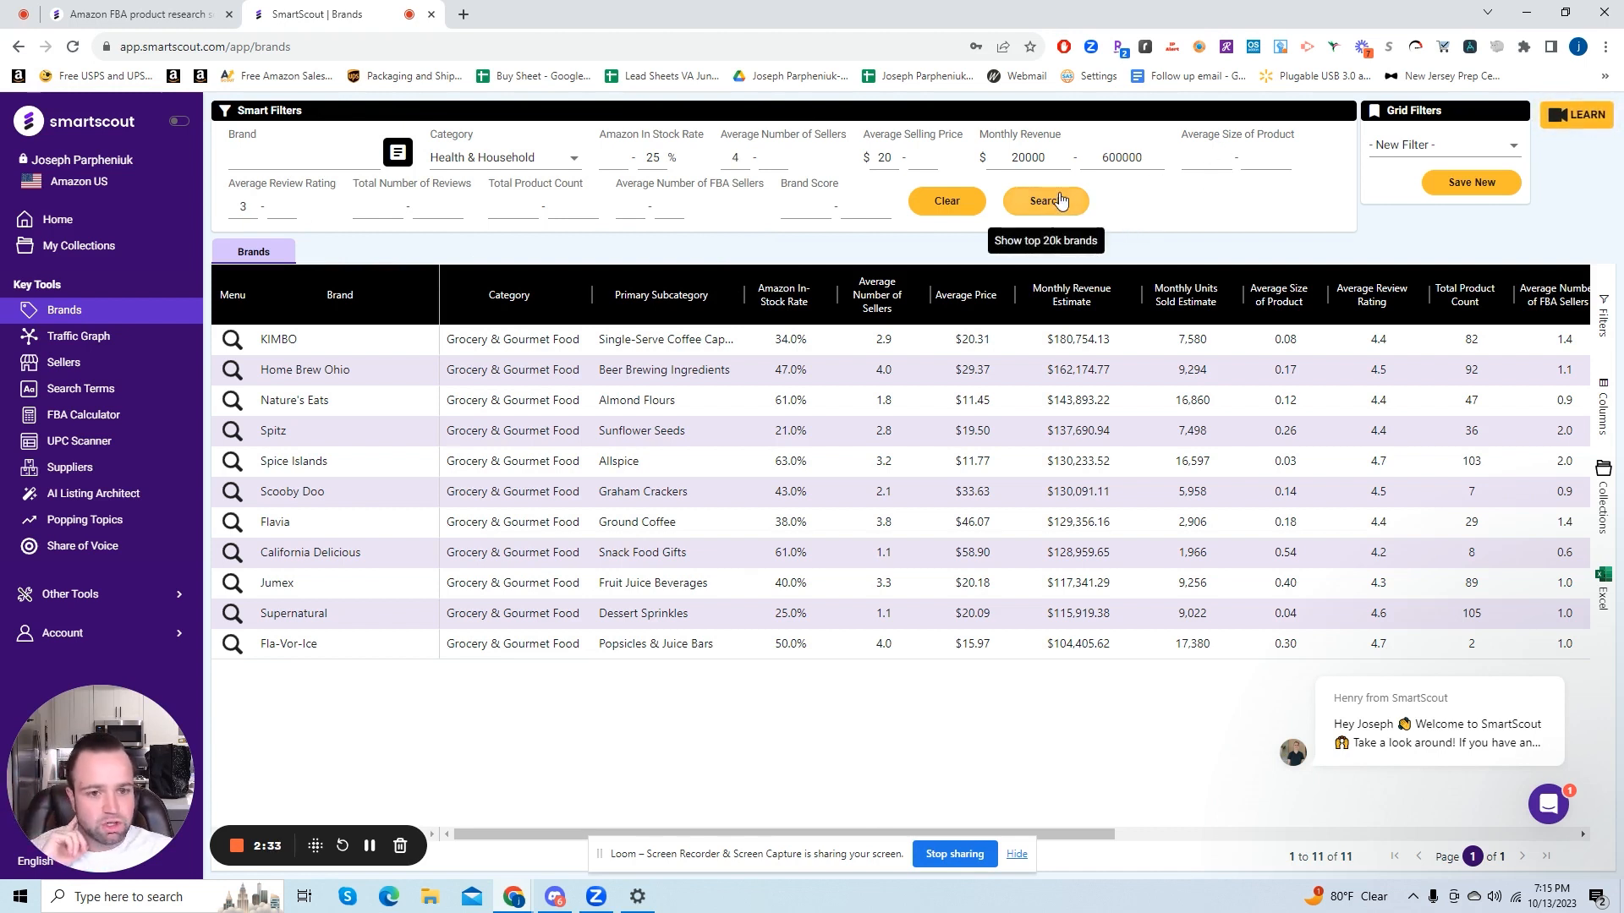
{"action": "left_click", "coordinate": [1045, 201]}
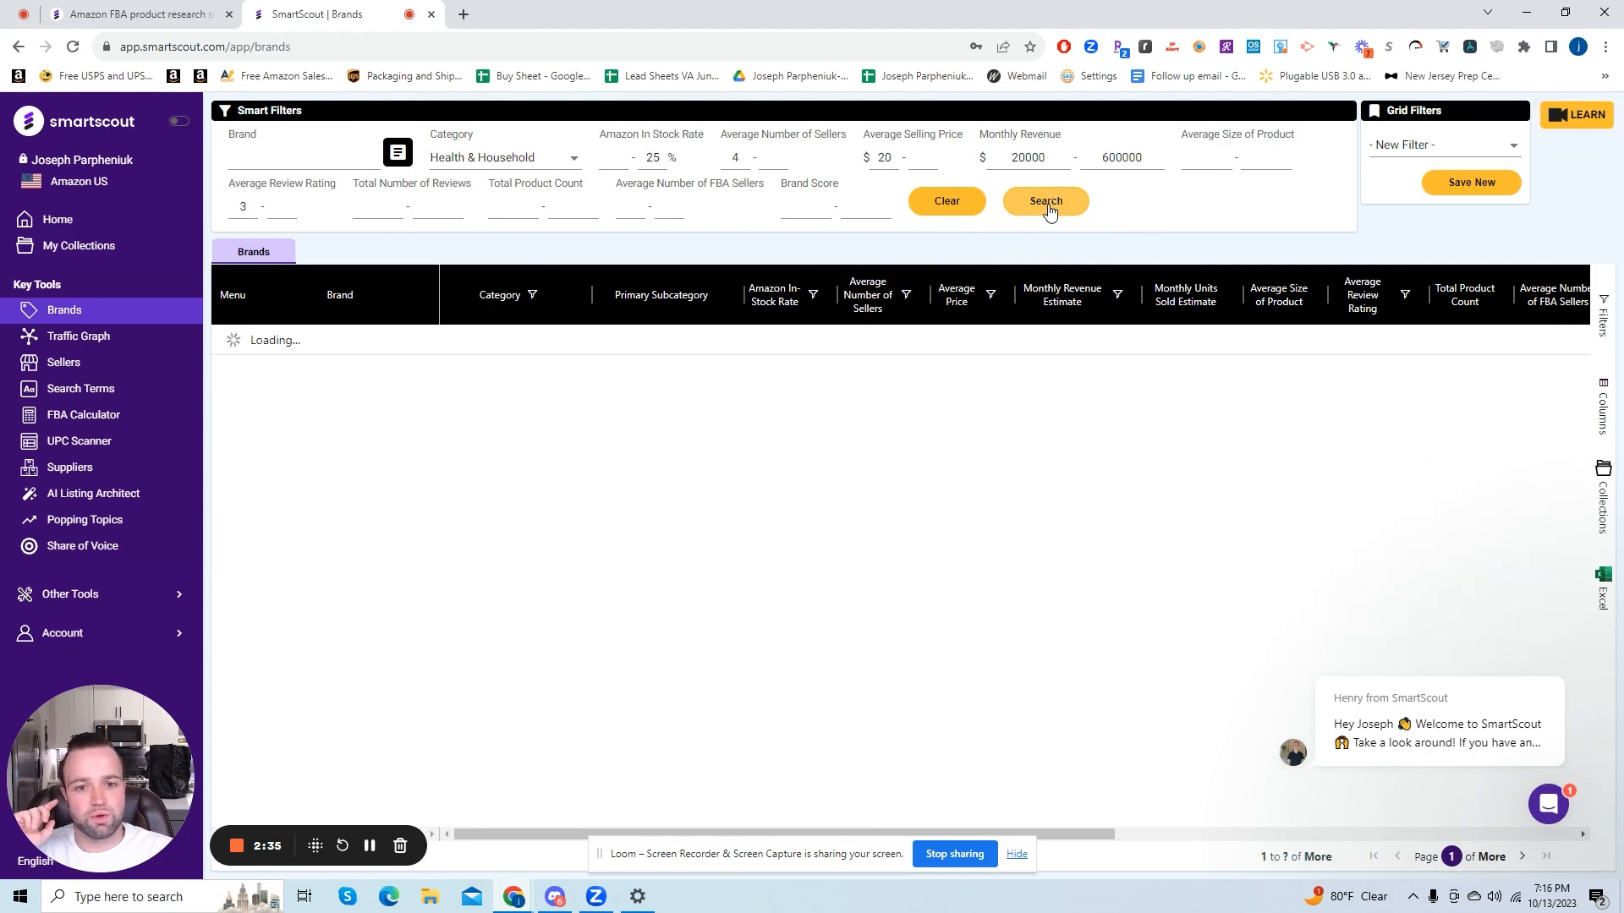
{"action": "left_click", "coordinate": [1046, 201]}
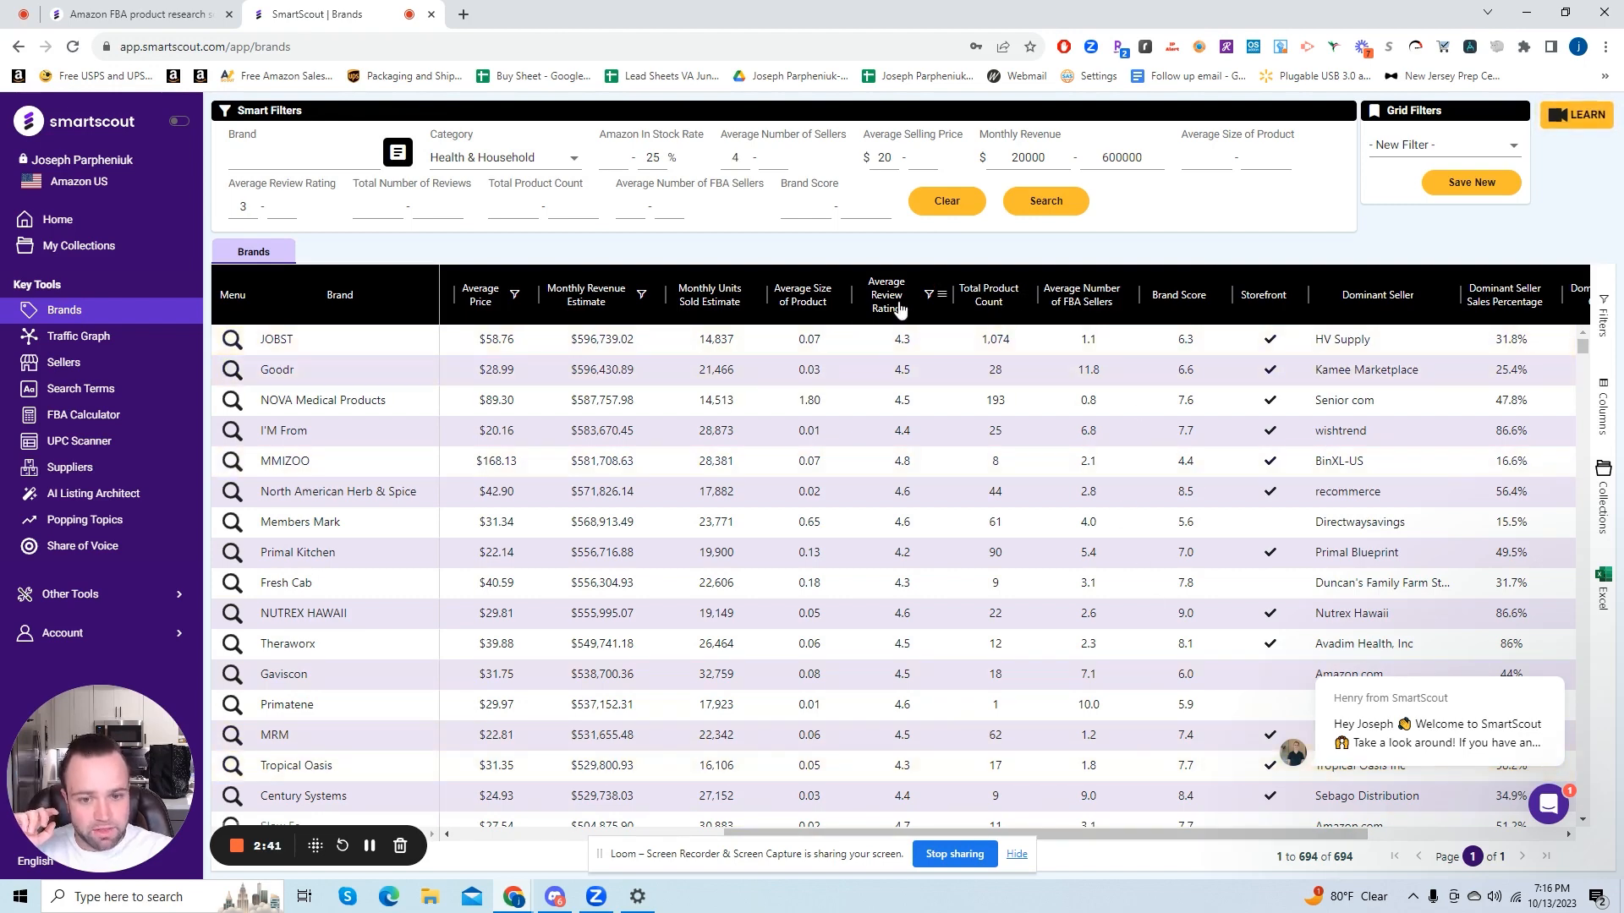
{"action": "scroll", "scroll_direction": "right", "scroll_amount": 3}
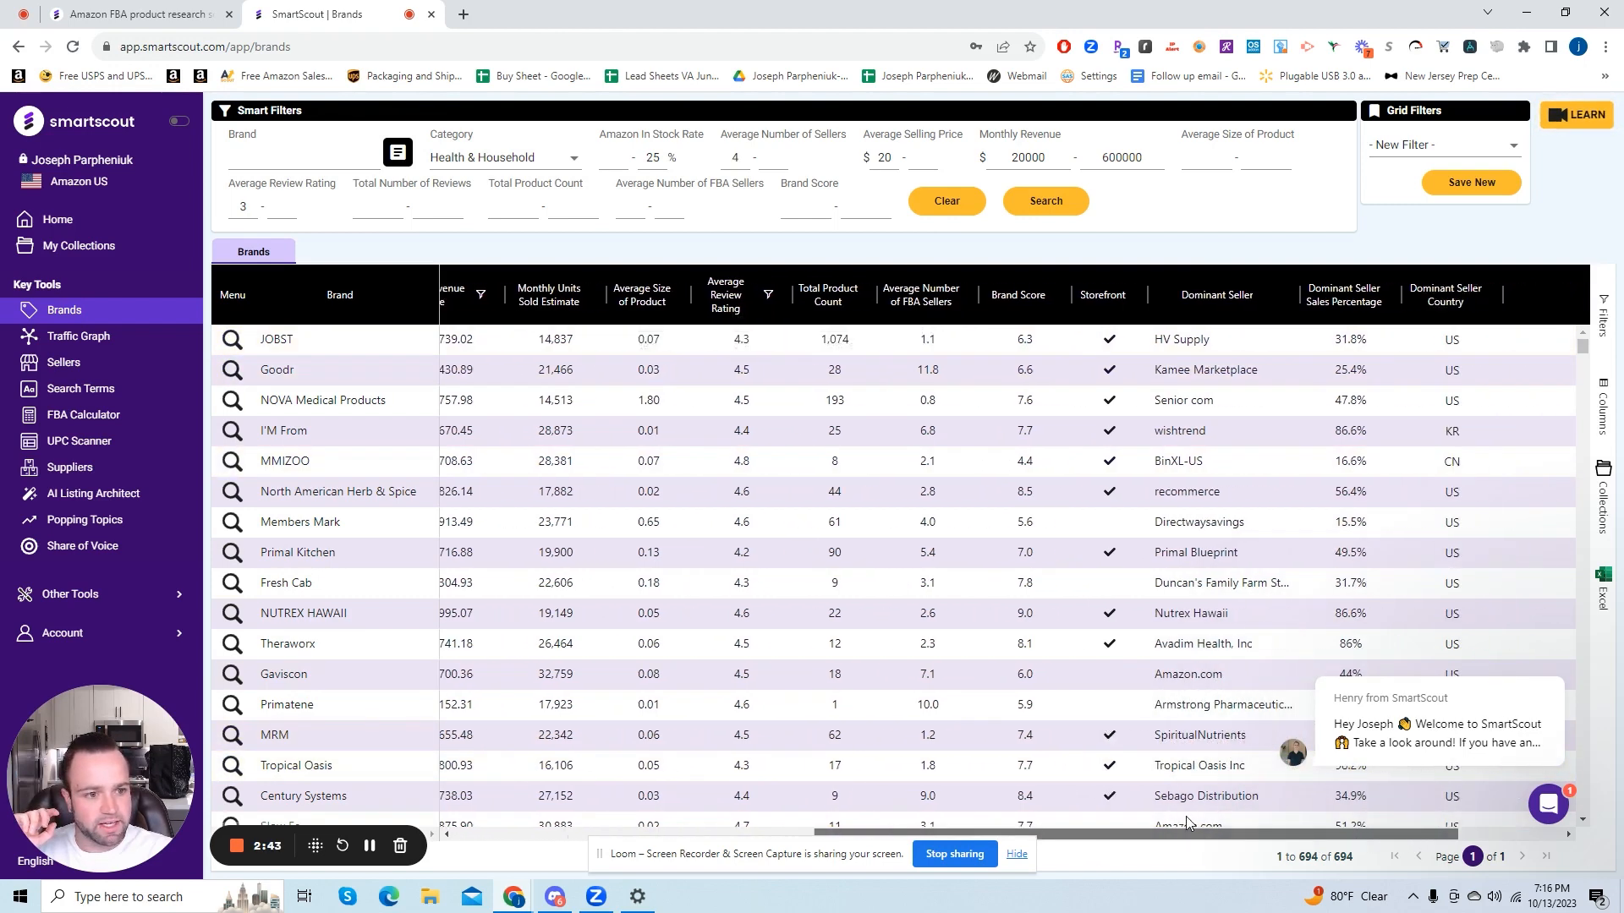
{"action": "mouse_move", "coordinate": [1338, 321]}
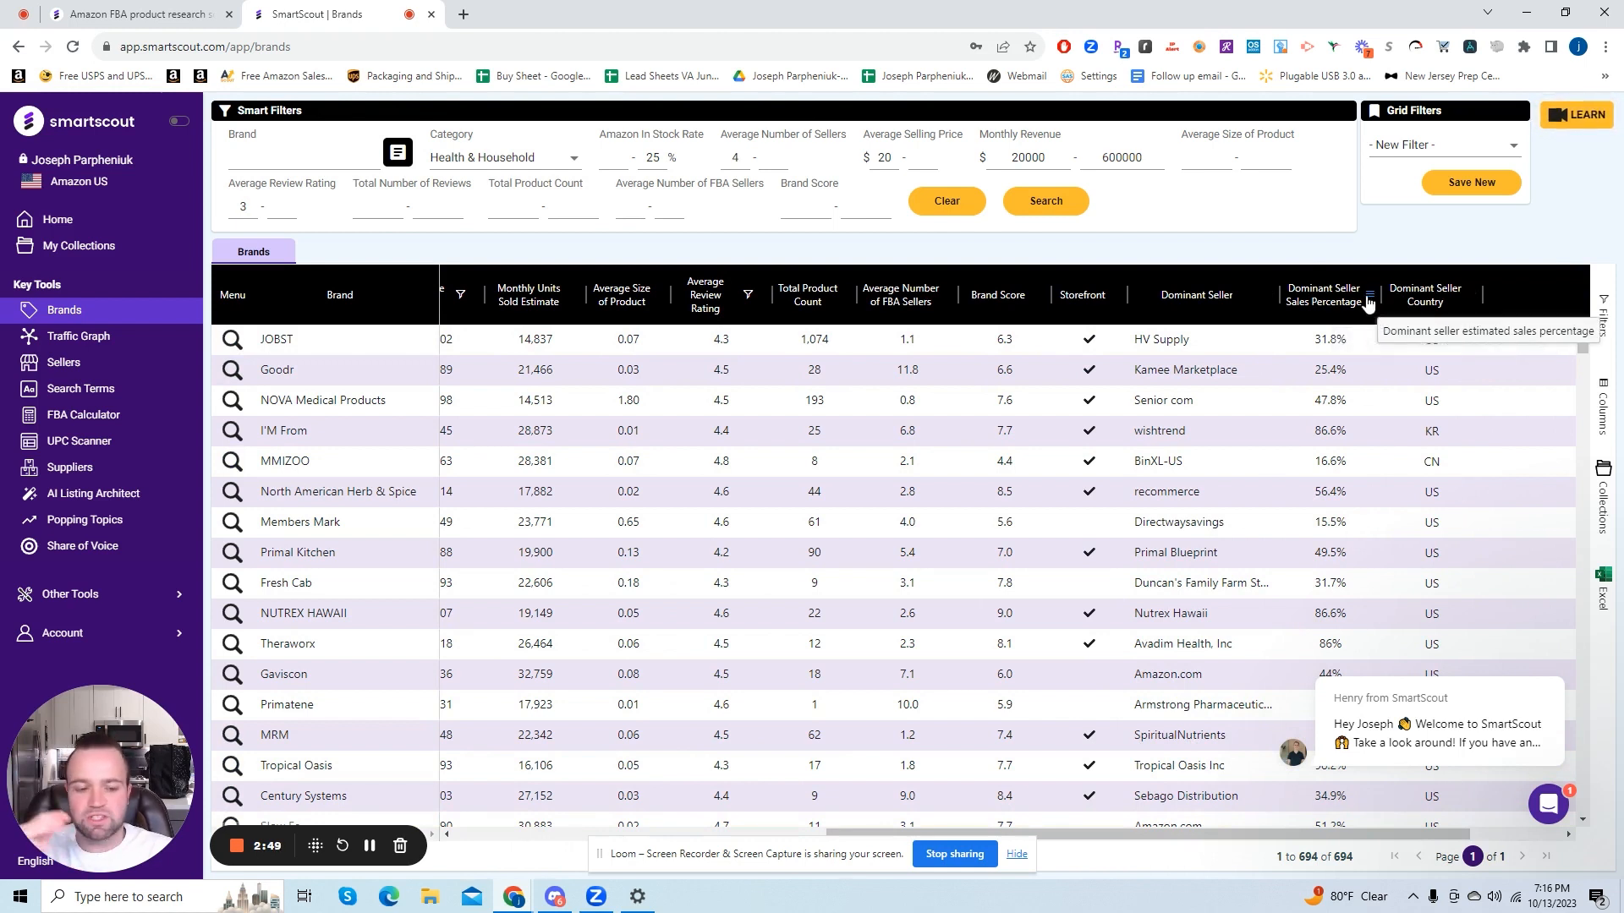
{"action": "mouse_move", "coordinate": [1218, 437]}
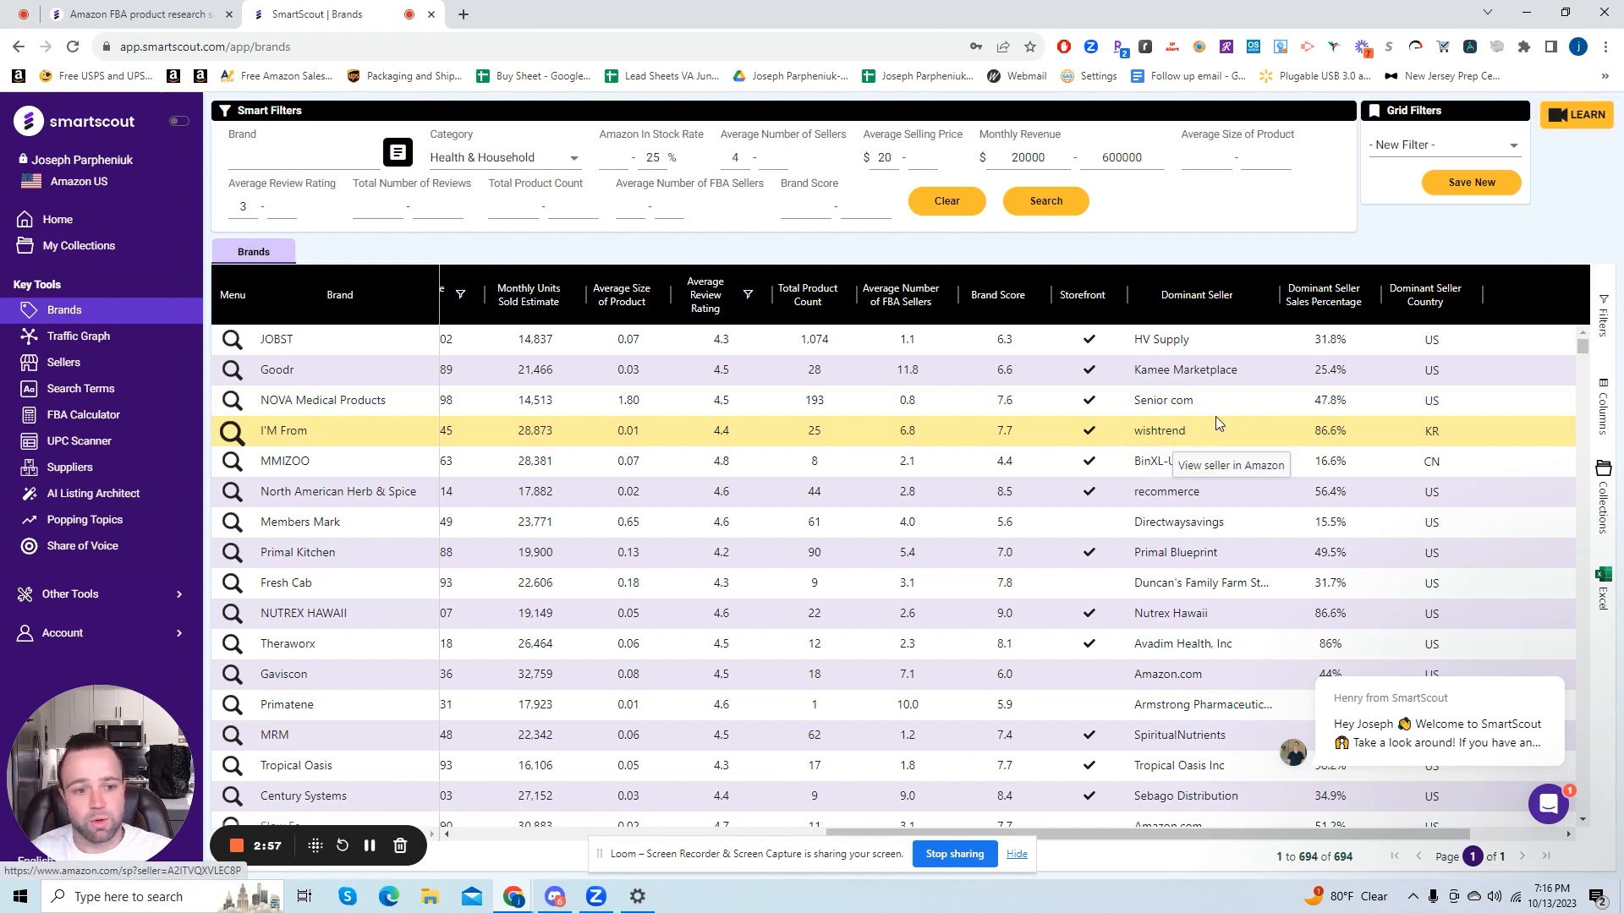
{"action": "mouse_move", "coordinate": [1252, 437]}
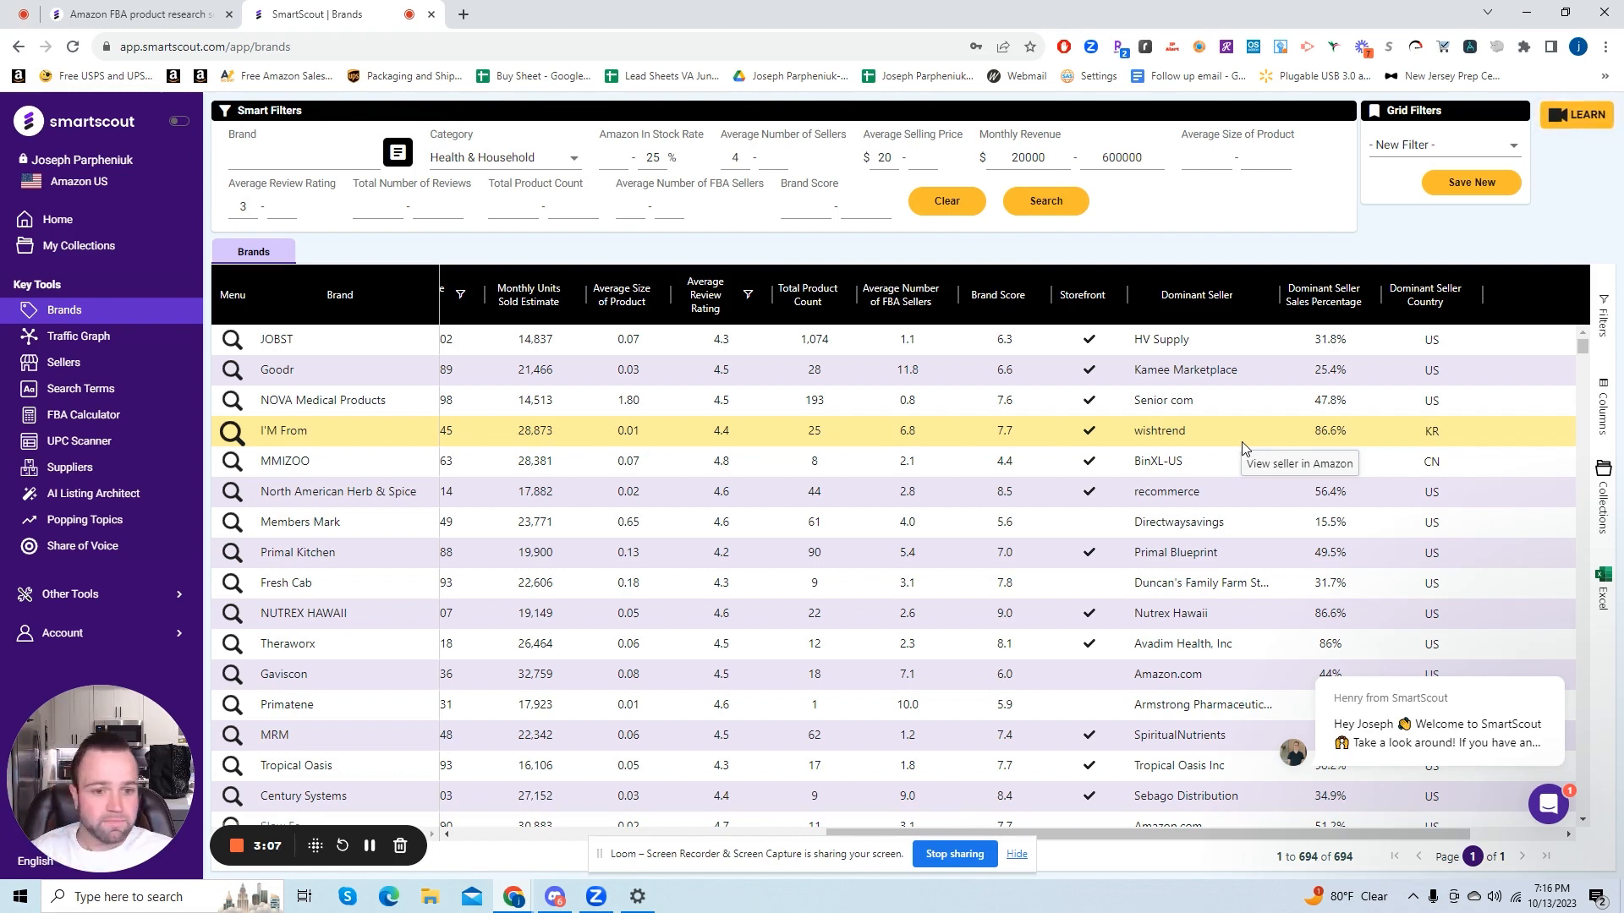
{"action": "mouse_move", "coordinate": [1171, 422]}
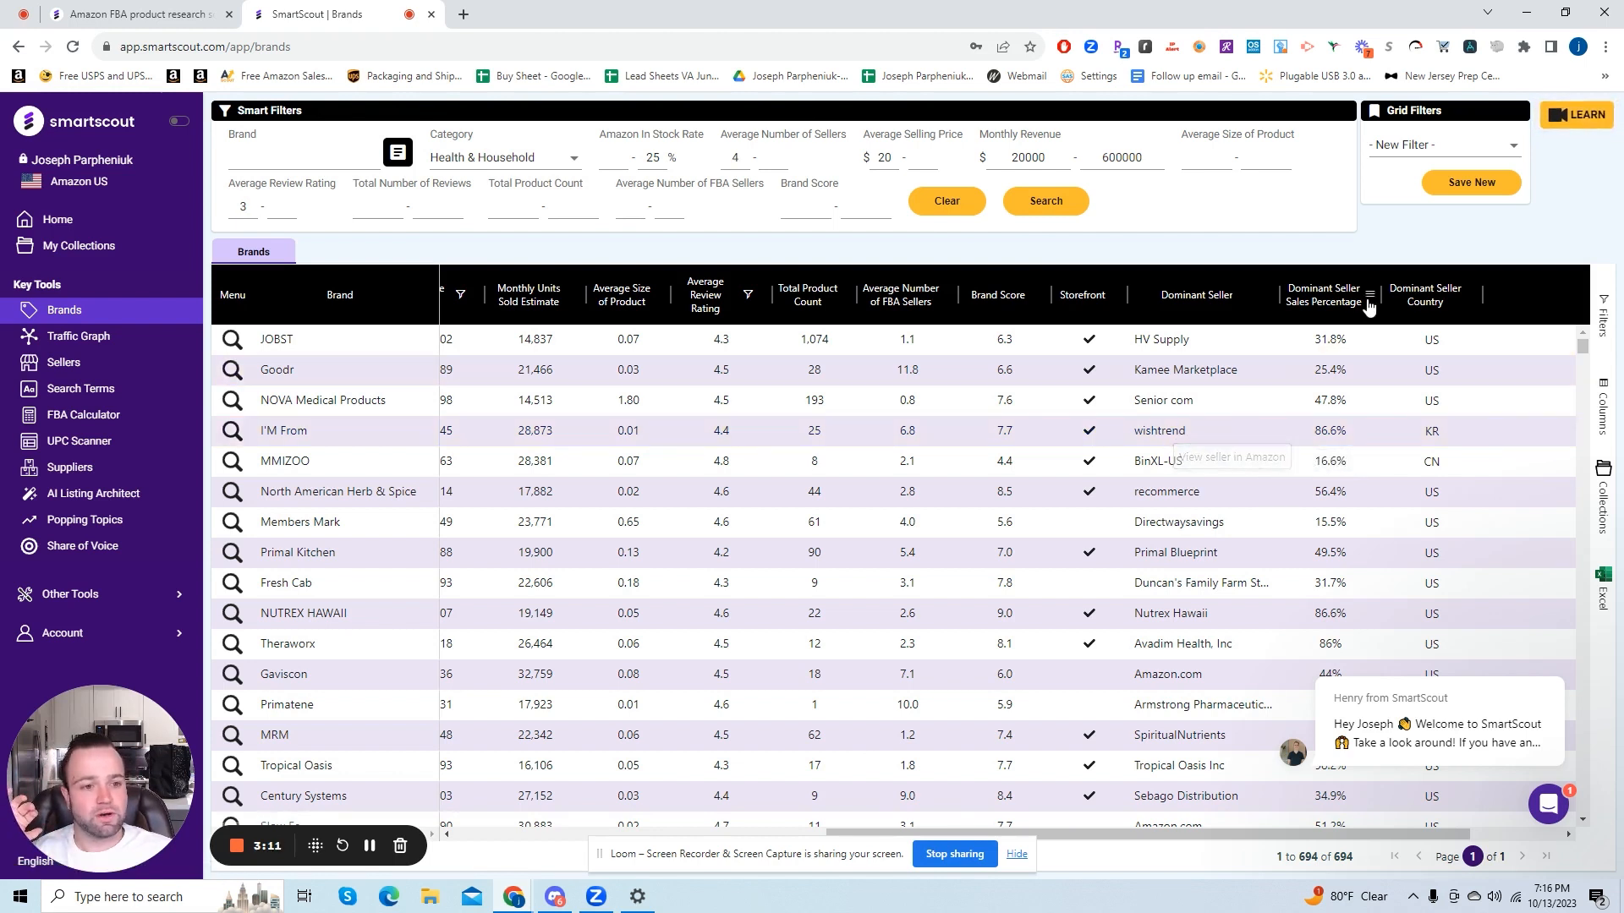
Step: Cap the Dominant Seller Sales Percentage column at 60, leaving 399 brands
{"action": "left_click", "coordinate": [1370, 304]}
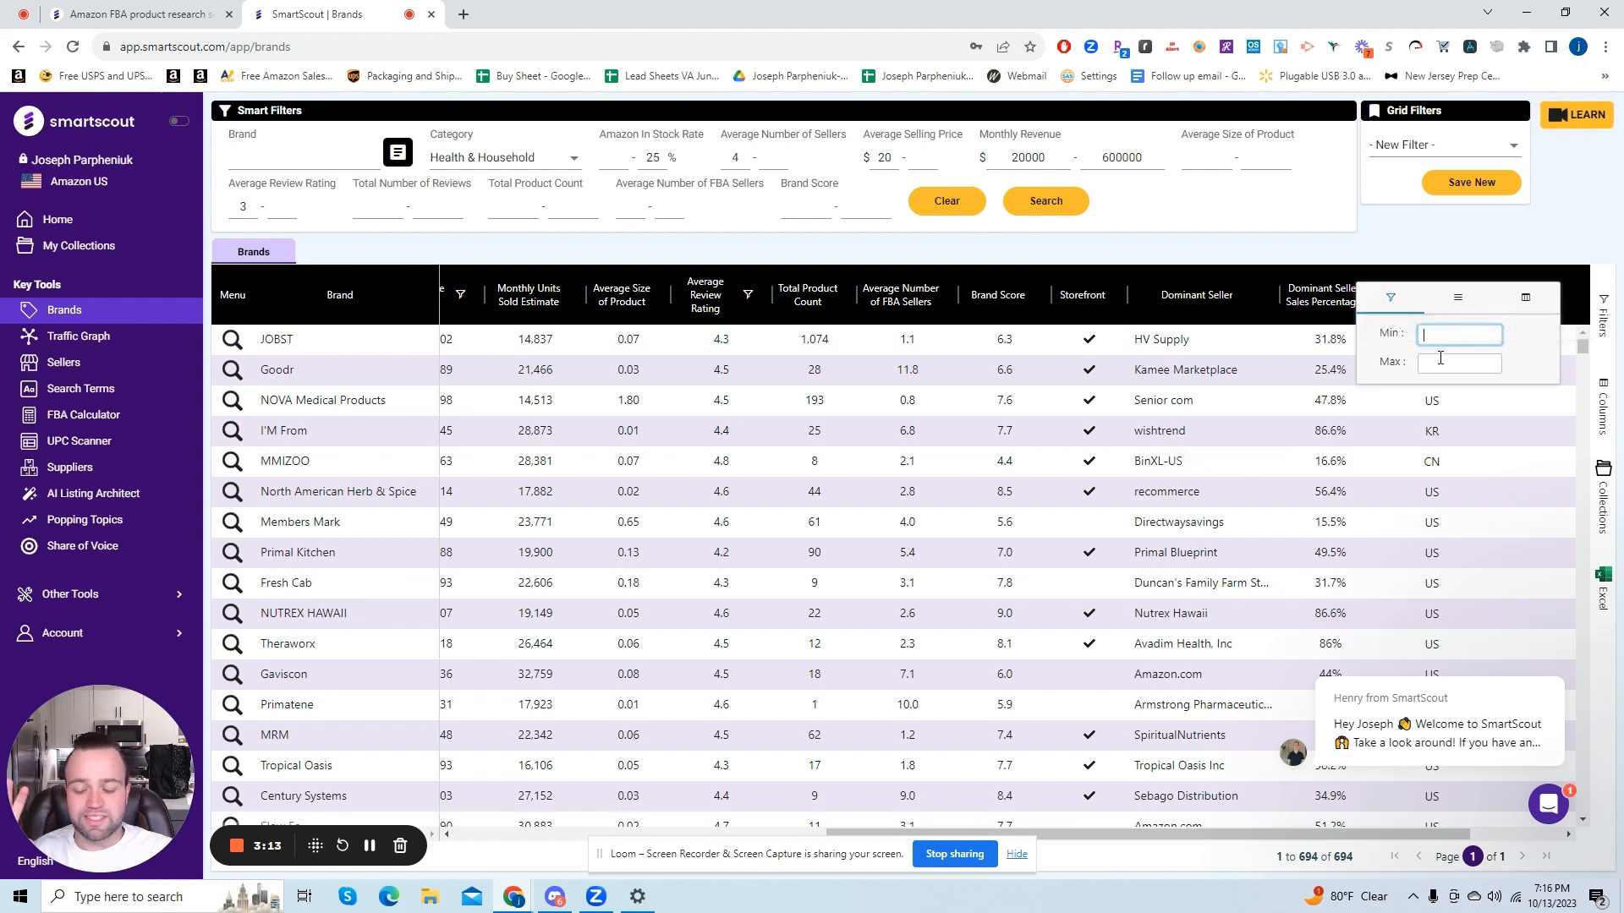
{"action": "left_click", "coordinate": [1458, 362]}
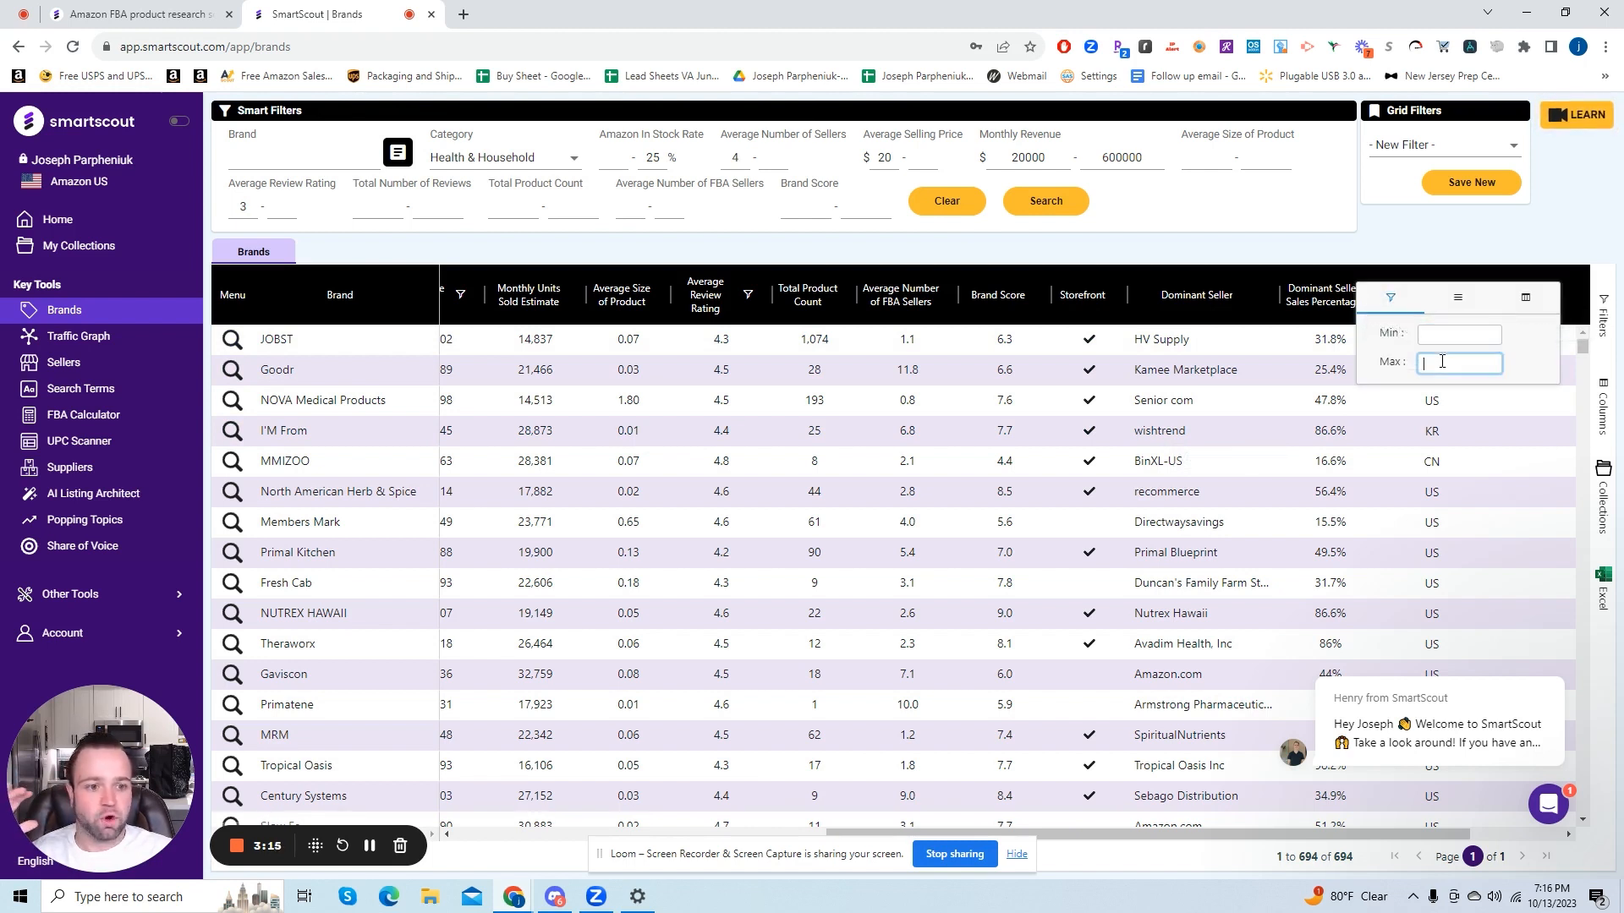
{"action": "type", "text": "6"}
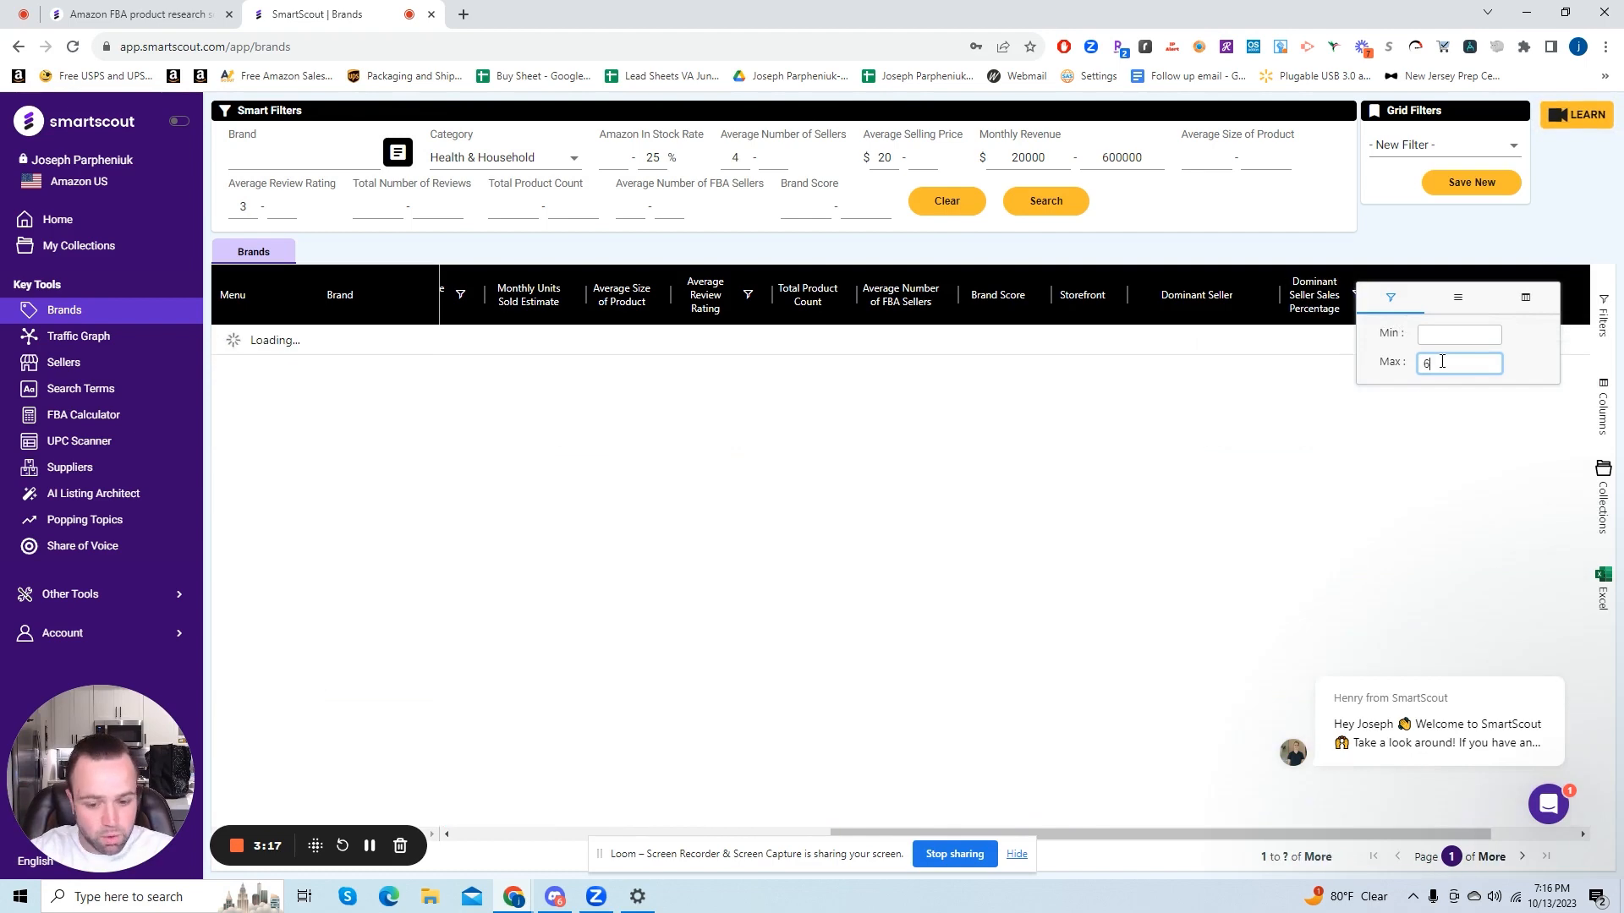
{"action": "type", "text": "0"}
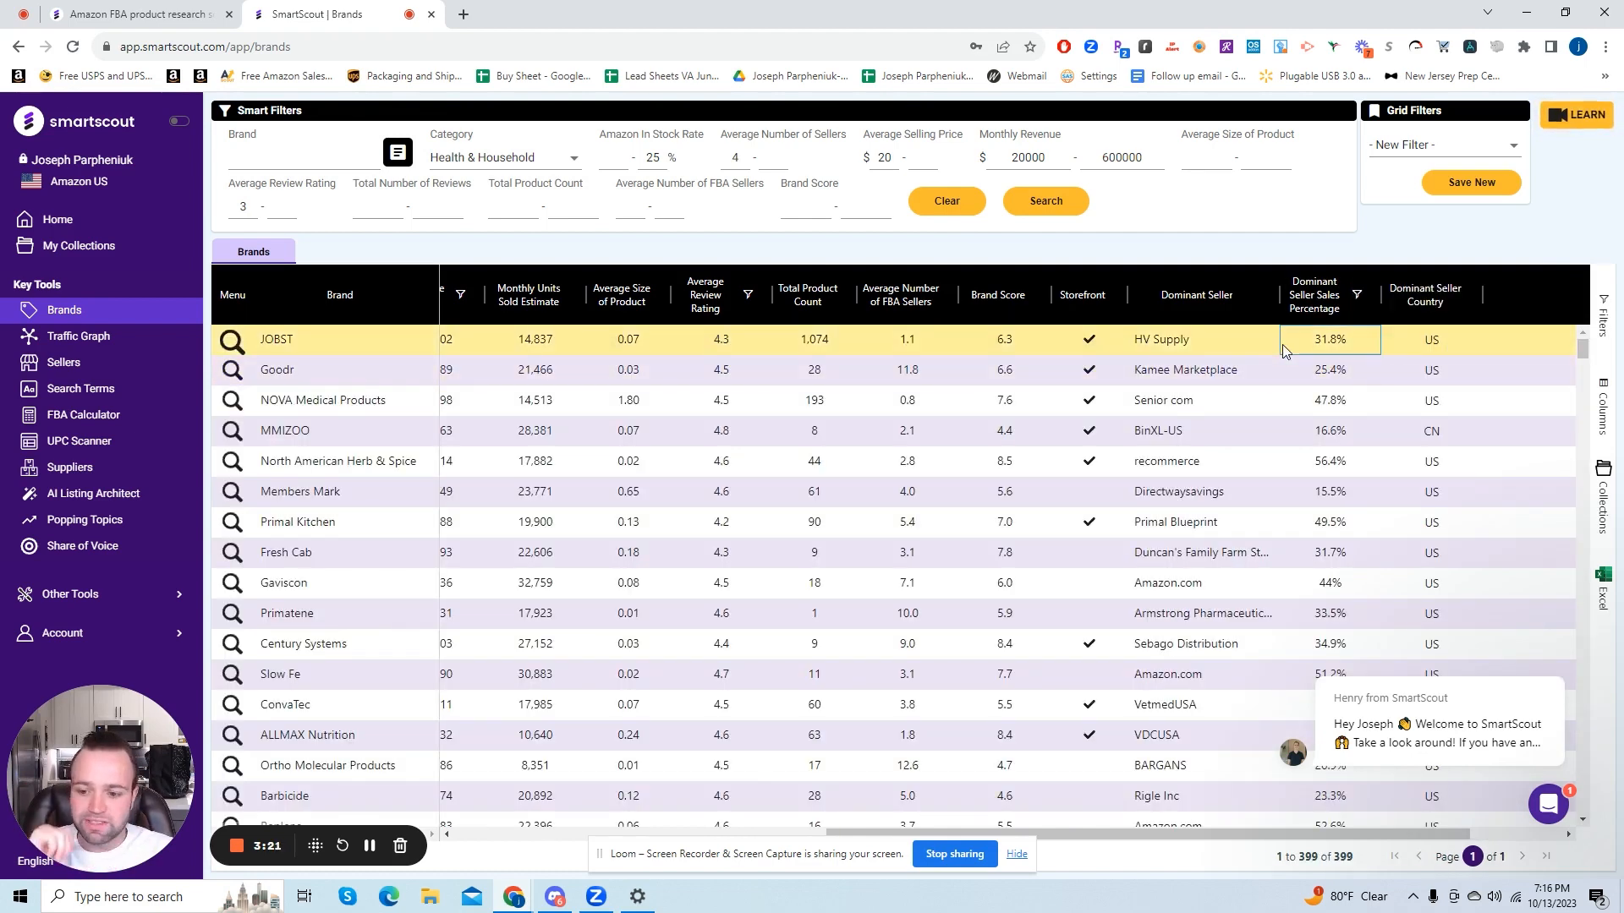
{"action": "mouse_move", "coordinate": [1370, 294]}
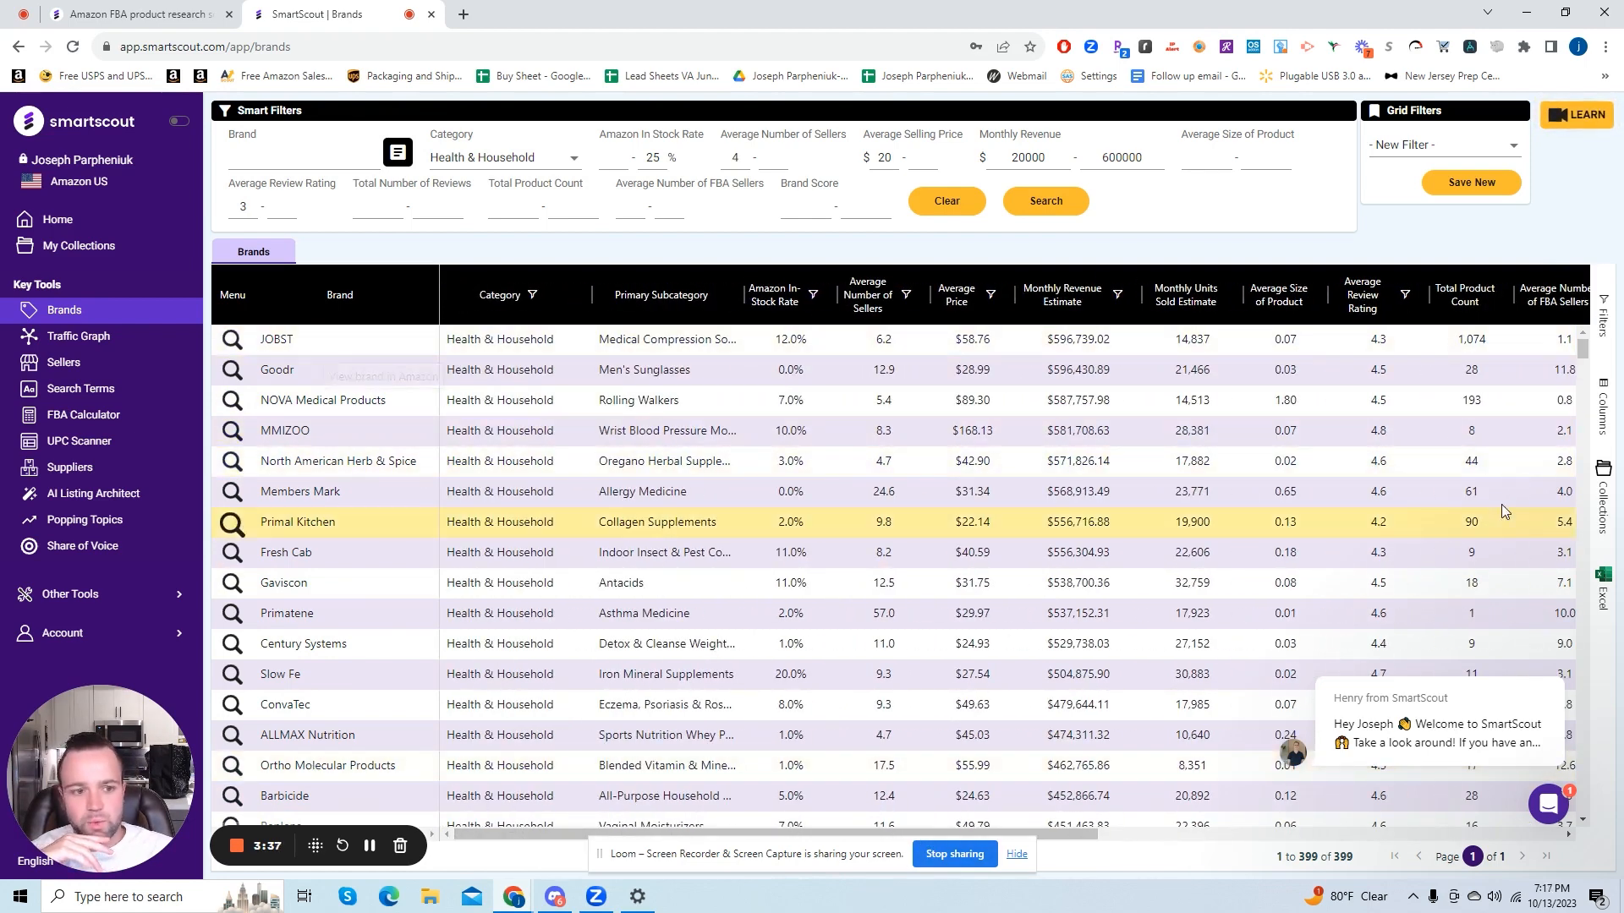
{"action": "mouse_move", "coordinate": [341, 416]}
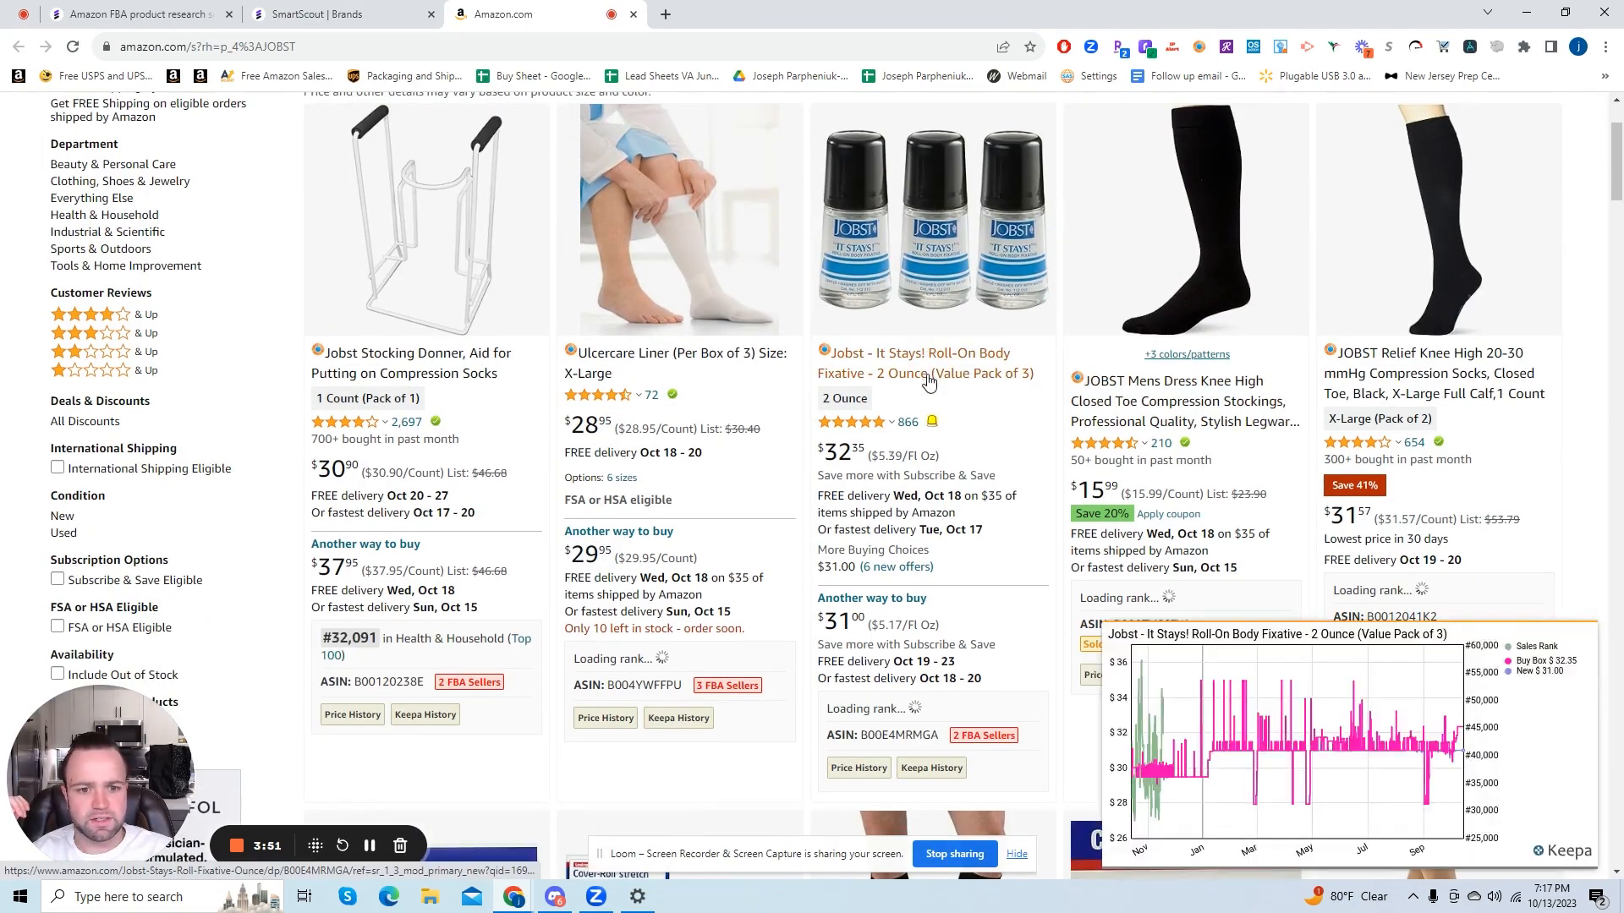
Step: Scroll through Amazon's 749 JOBST product listings such as compression socks and dressings
{"action": "scroll", "scroll_direction": "down", "scroll_amount": 3}
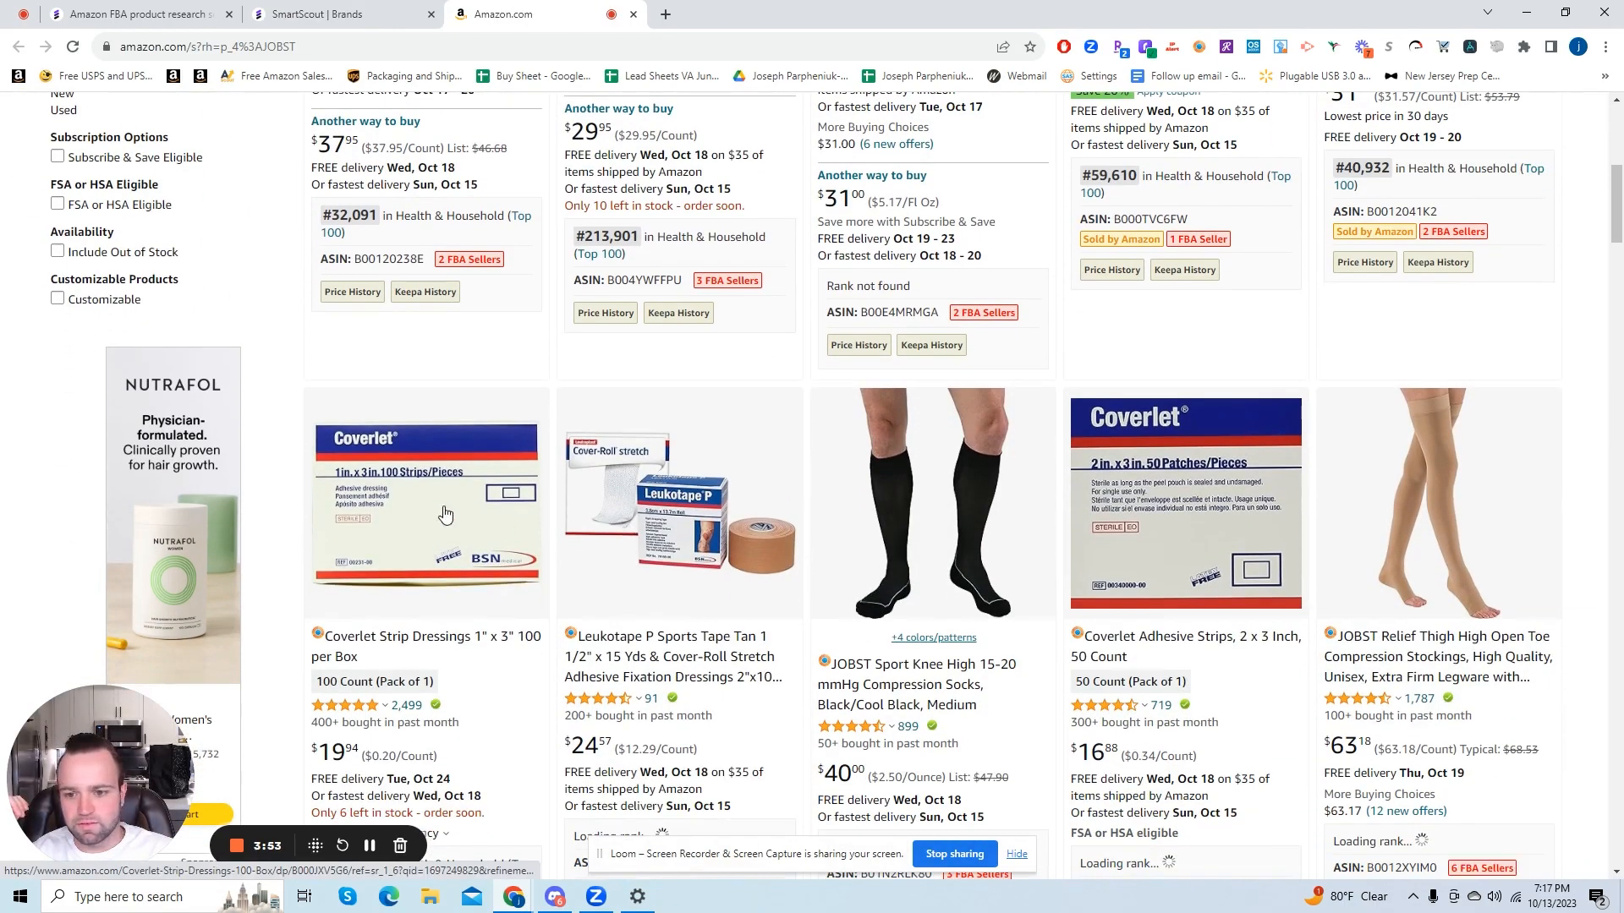
{"action": "scroll", "scroll_direction": "down", "scroll_amount": 3}
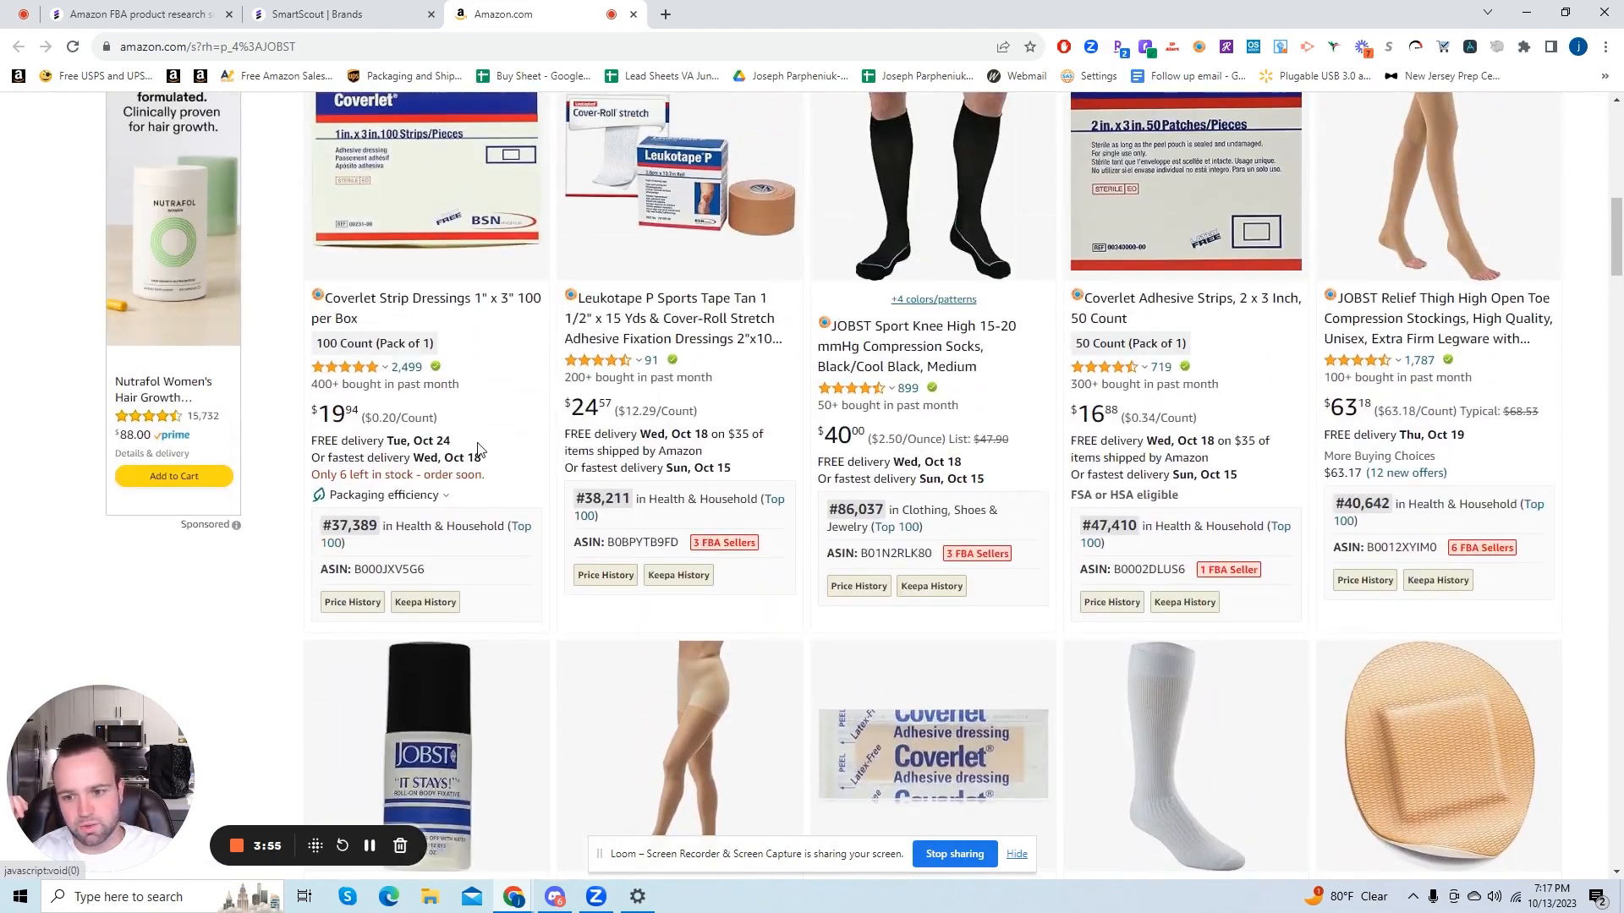
{"action": "mouse_move", "coordinate": [376, 481]}
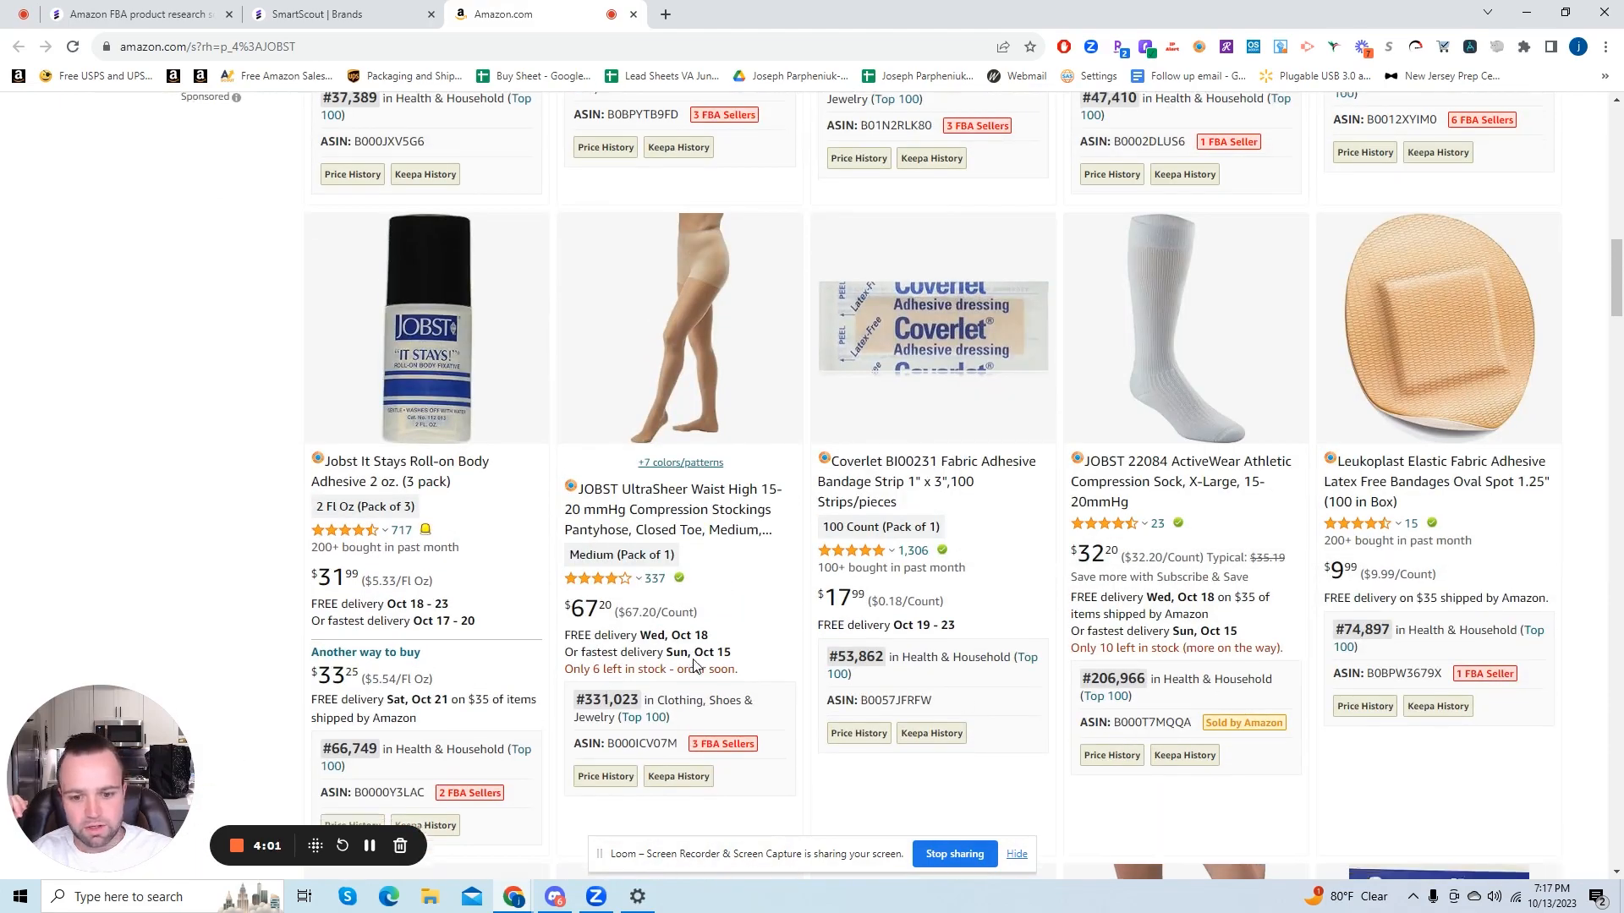
{"action": "scroll", "scroll_direction": "down", "scroll_amount": 3}
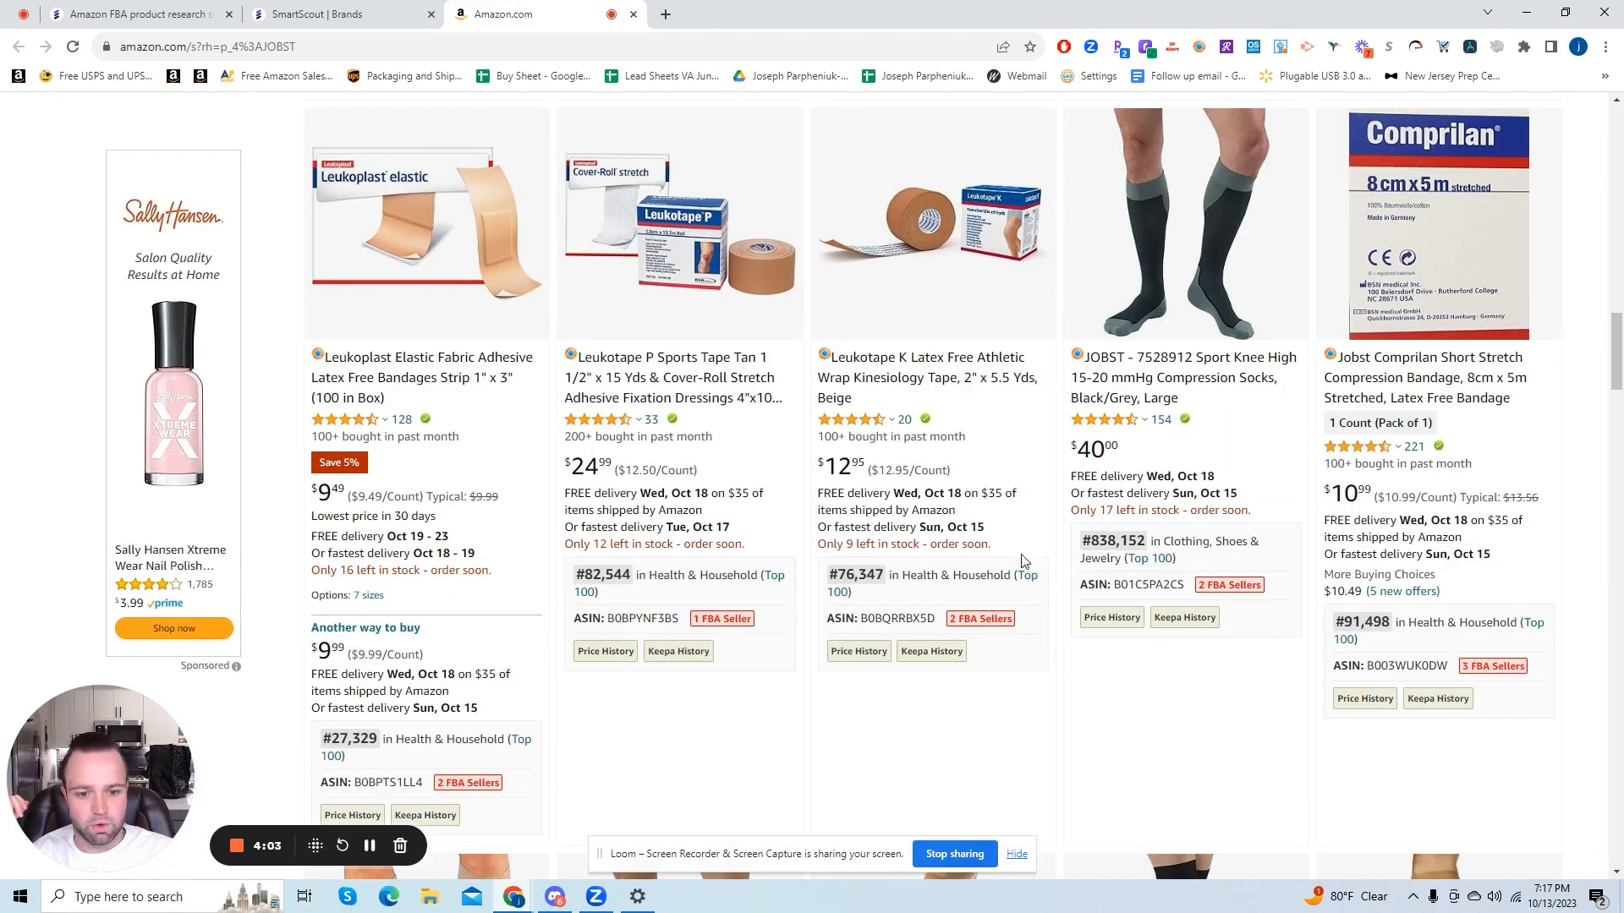
{"action": "scroll", "scroll_direction": "down", "scroll_amount": 3}
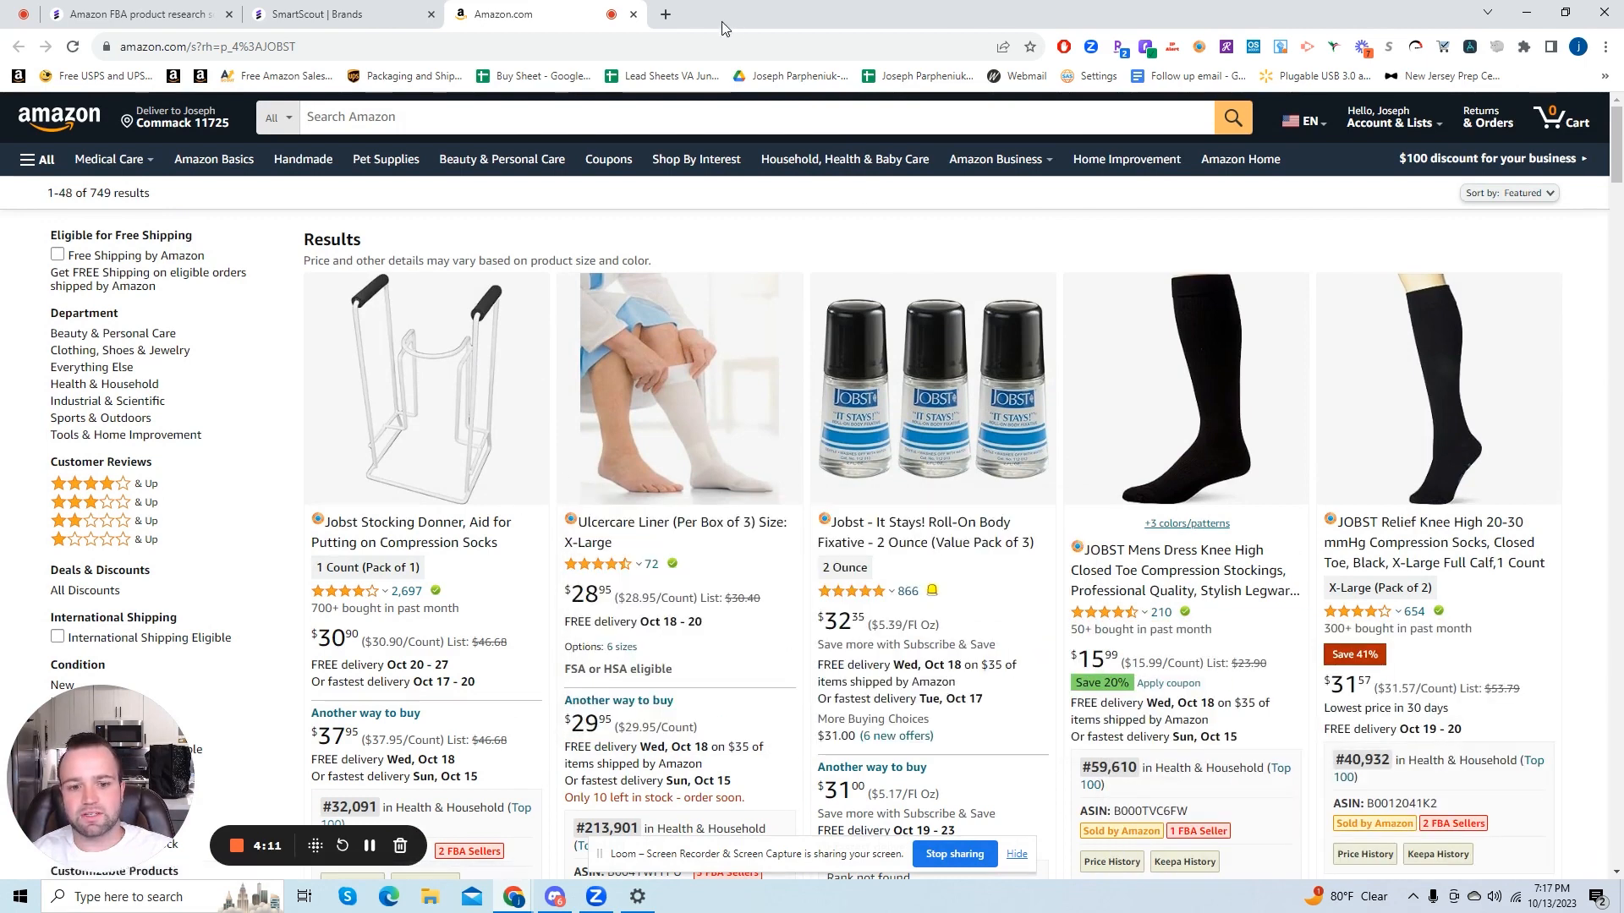
Step: Google 'jobst' in a new tab and go to the Jobst USA website
{"action": "left_click", "coordinate": [662, 13]}
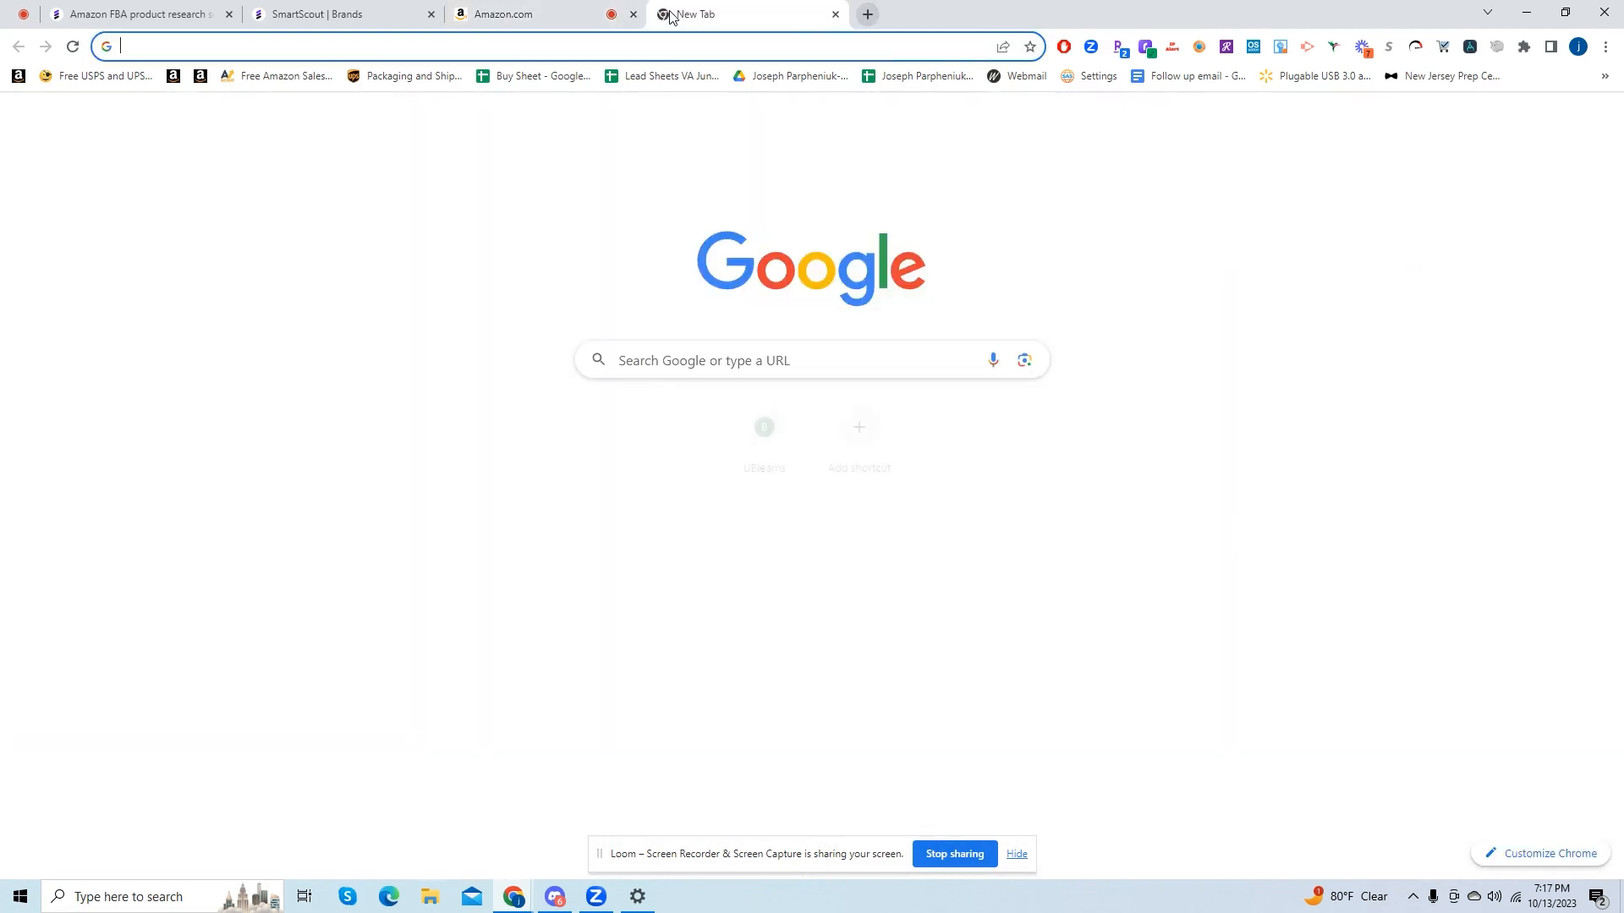
{"action": "type", "text": "jobst"}
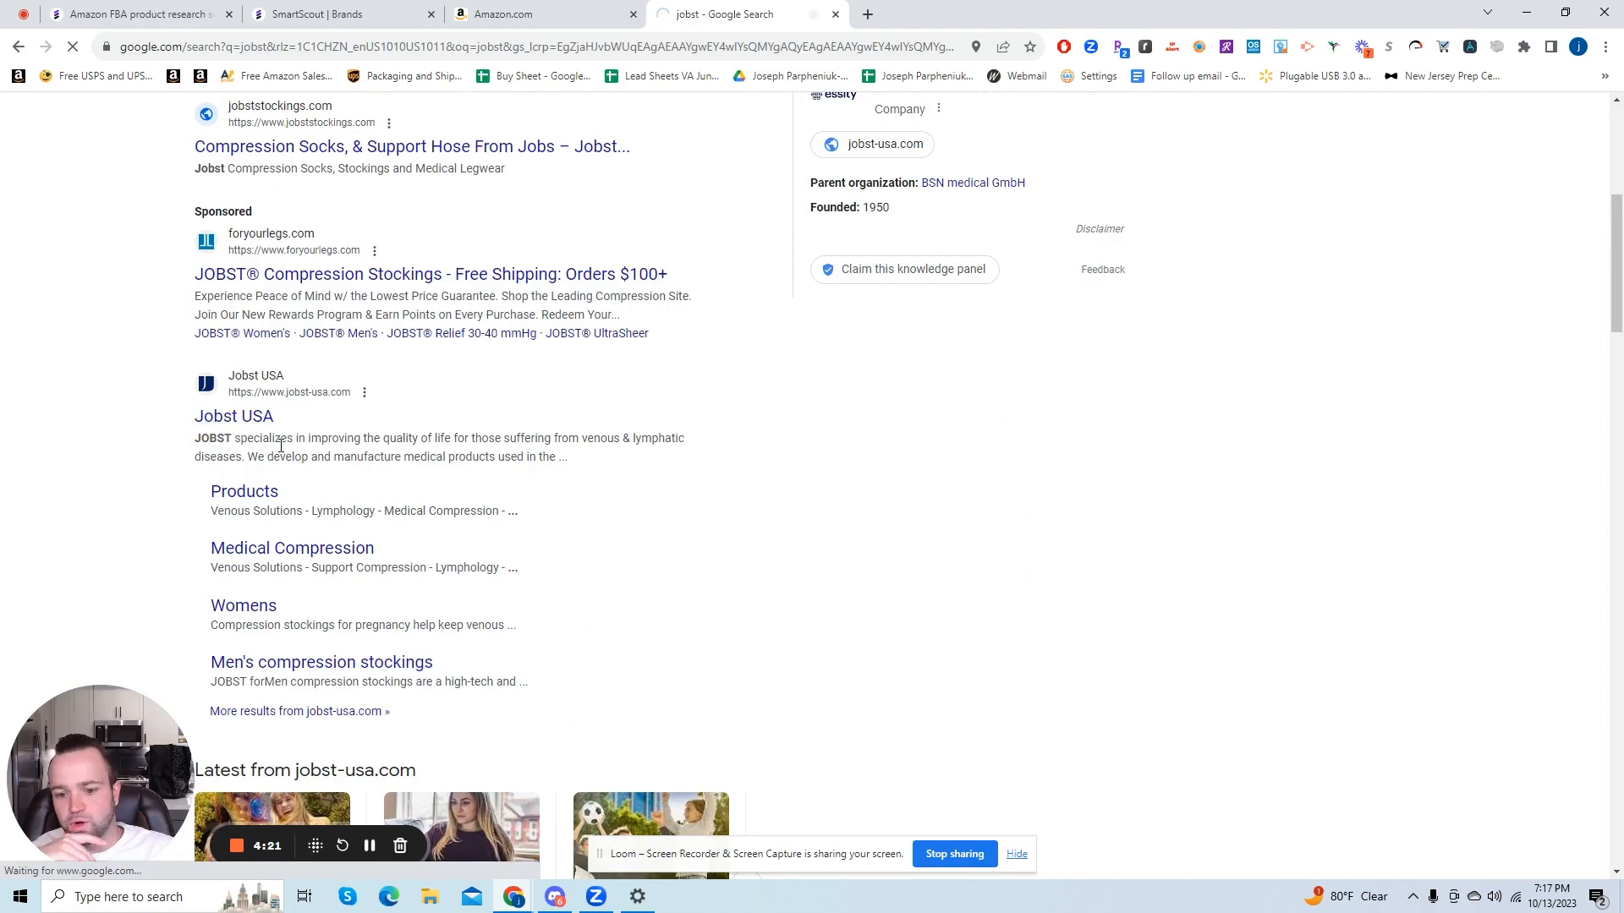
{"action": "left_click", "coordinate": [233, 416]}
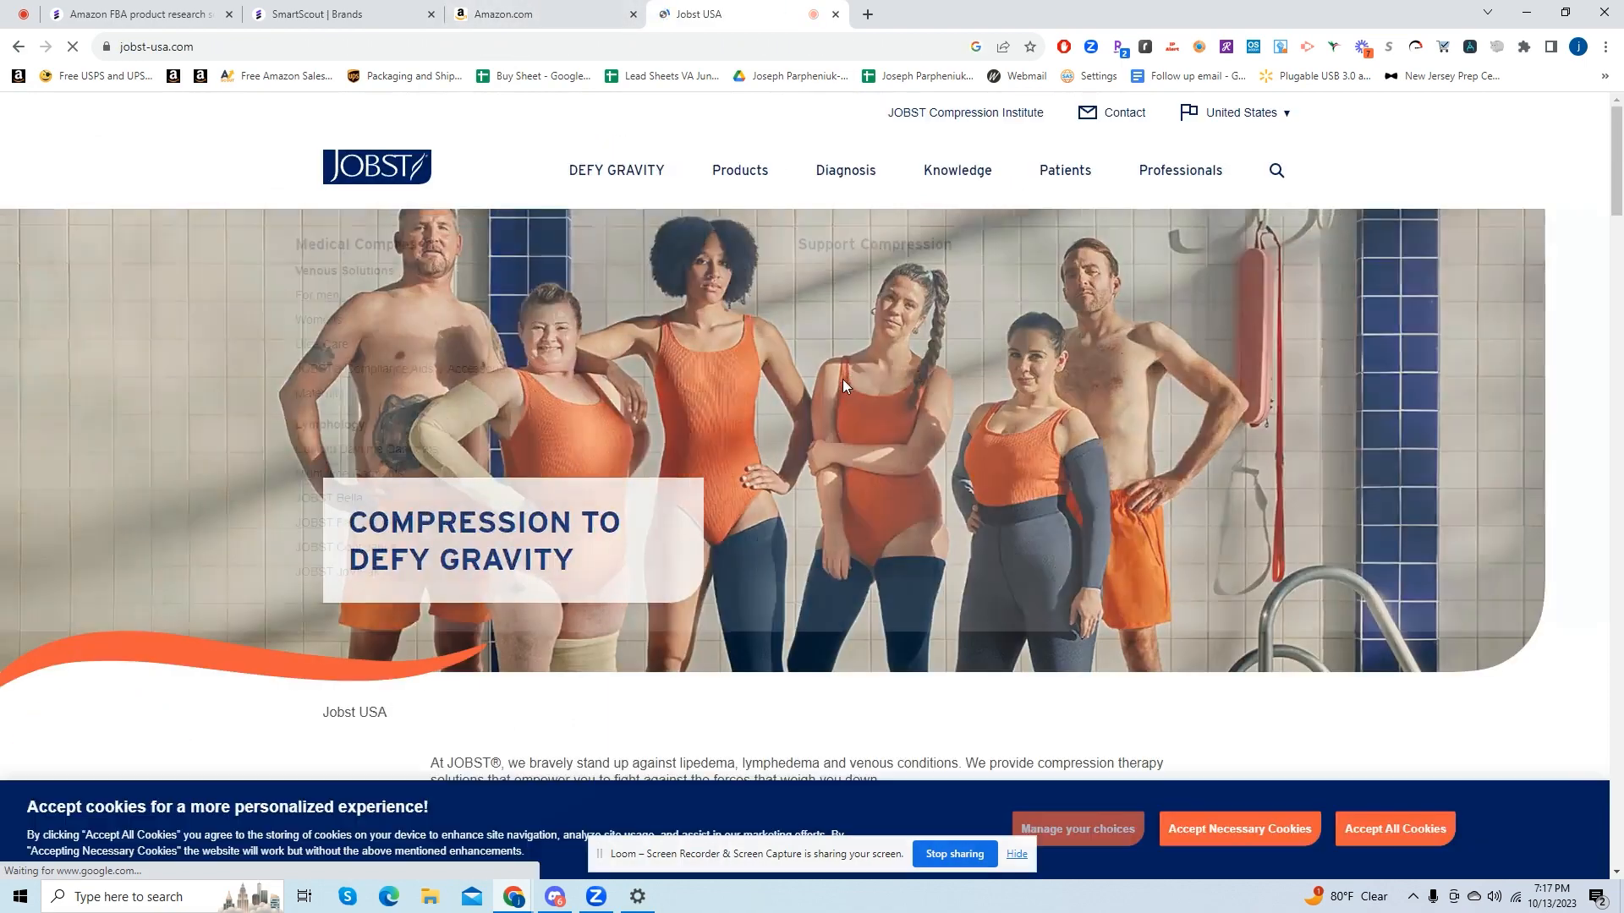
Step: Scroll the jobst-usa.com homepage down to the footer Contacts section with the phone number
{"action": "scroll", "scroll_direction": "down", "scroll_amount": 3}
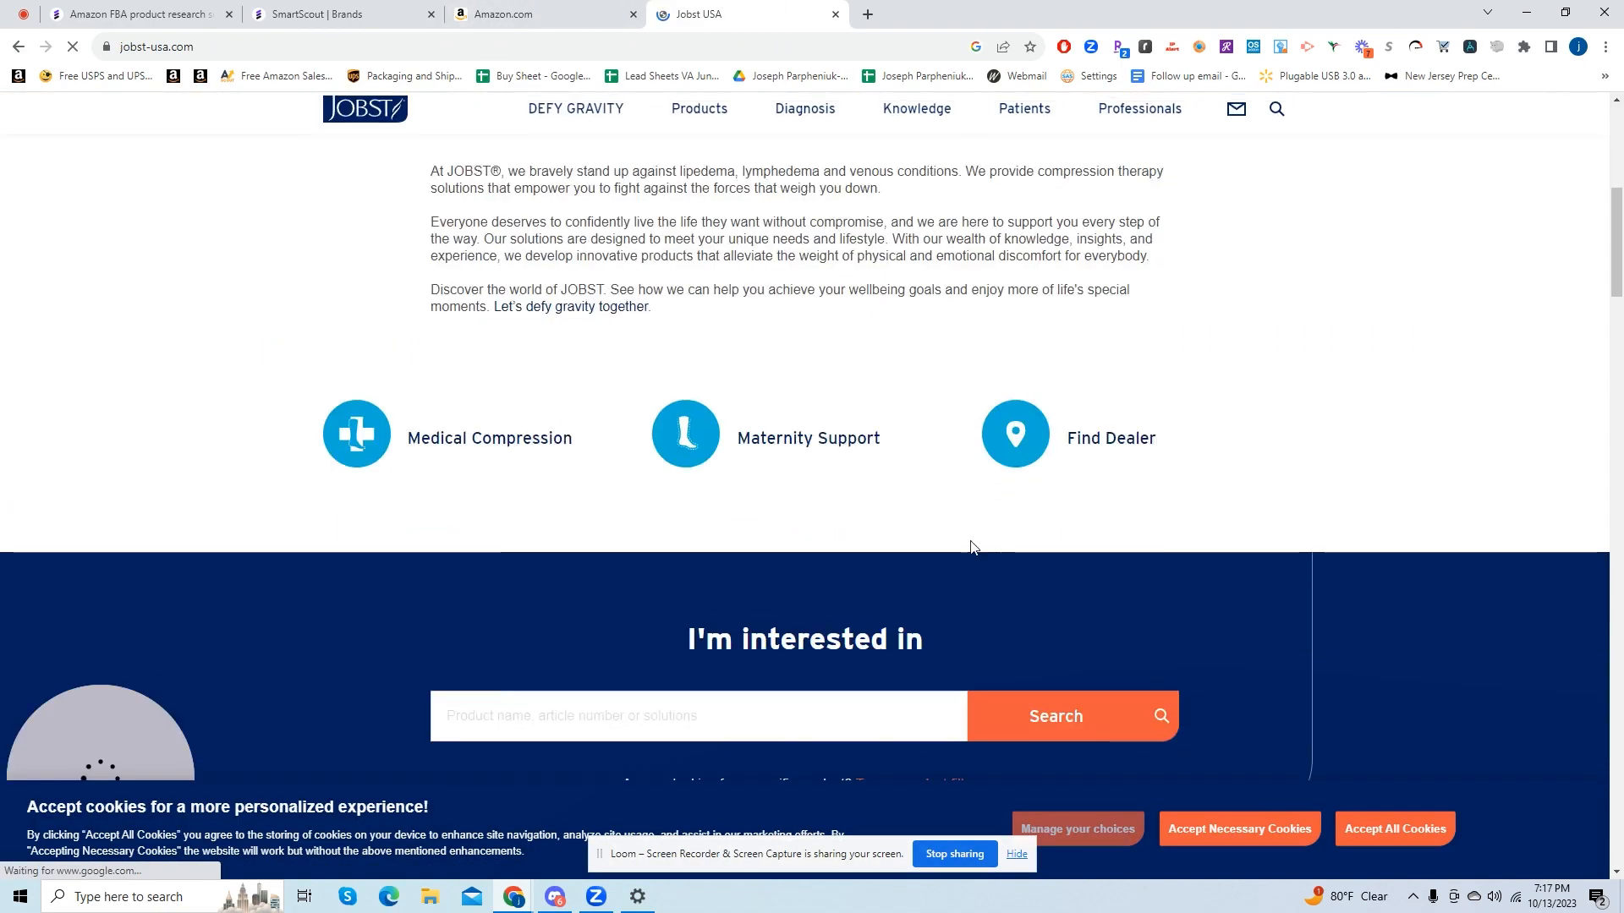
{"action": "scroll", "scroll_direction": "down", "scroll_amount": 3}
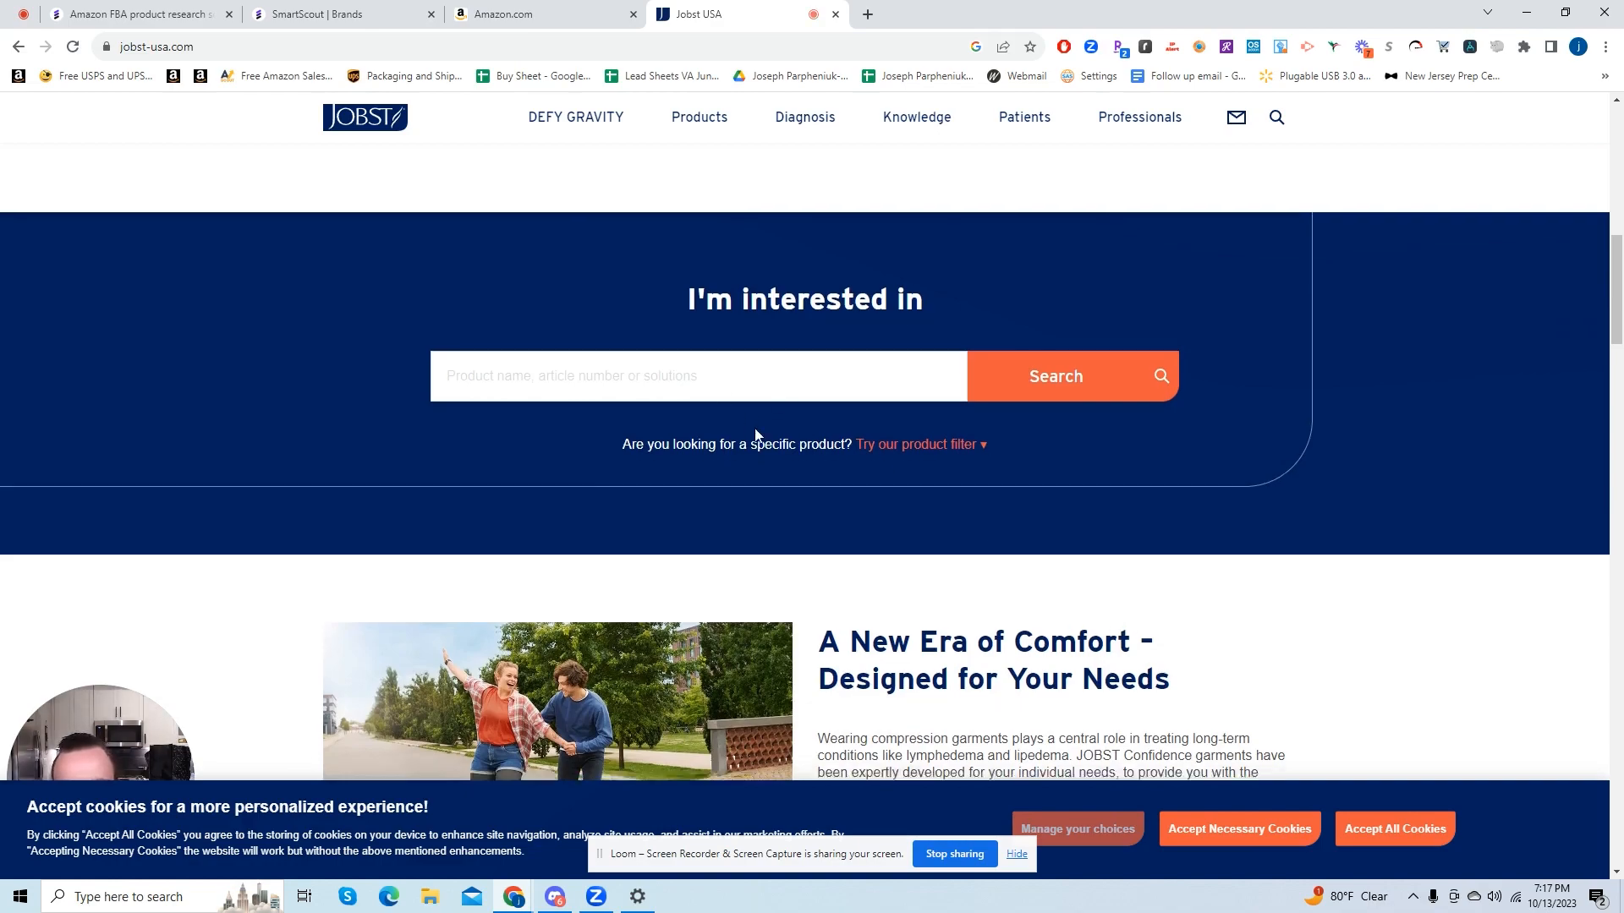
{"action": "scroll", "scroll_direction": "down", "scroll_amount": 3}
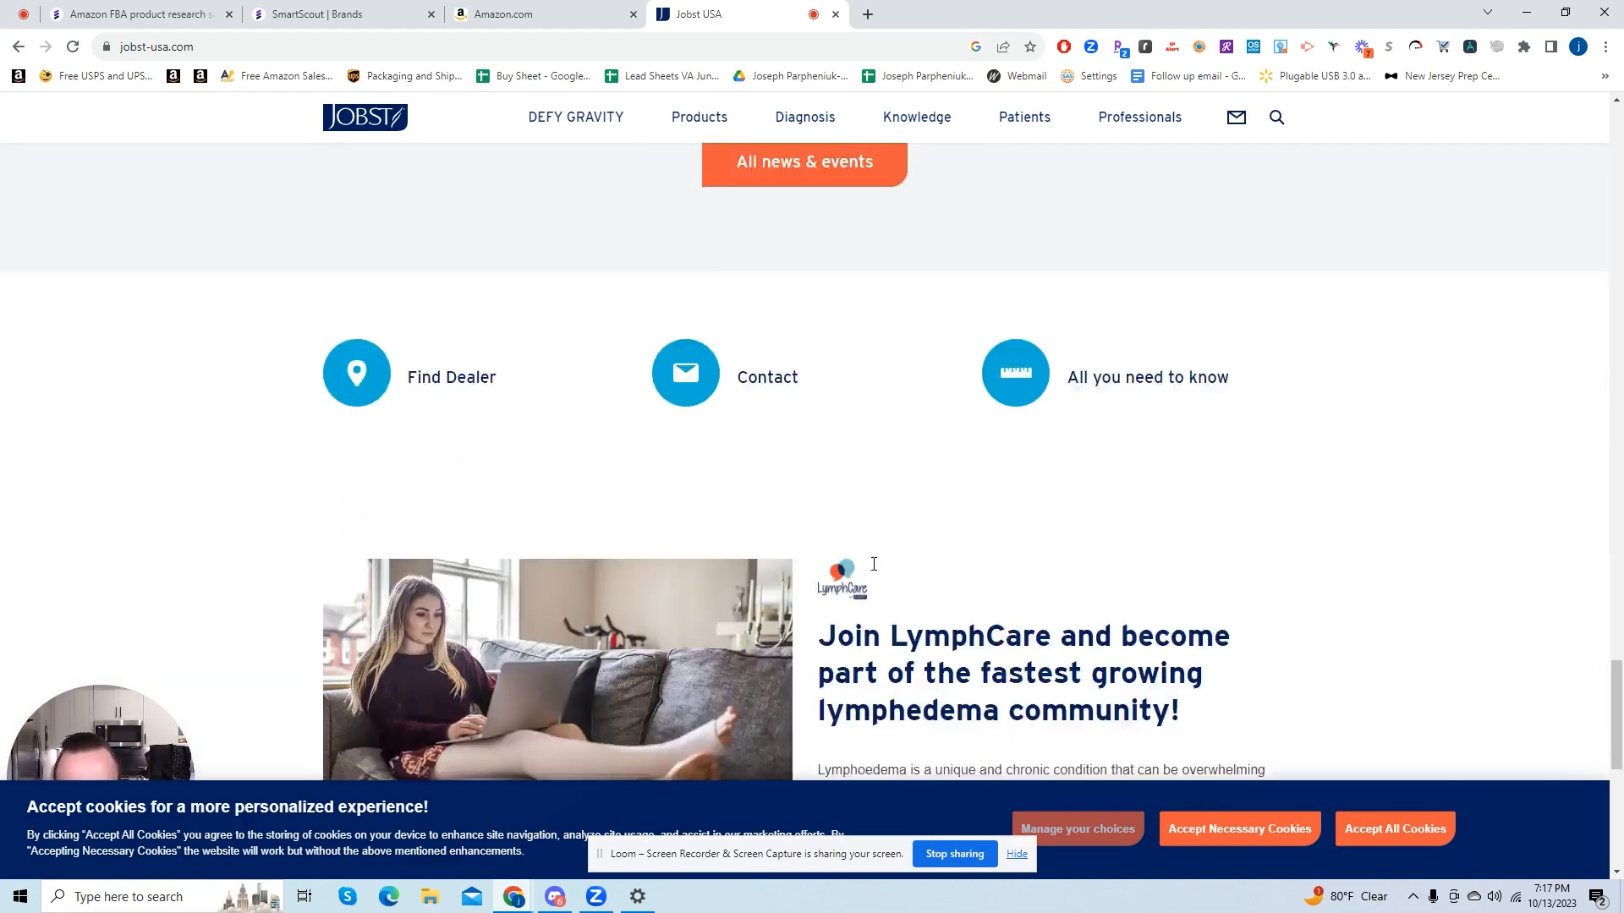
{"action": "scroll", "scroll_direction": "down", "scroll_amount": 3}
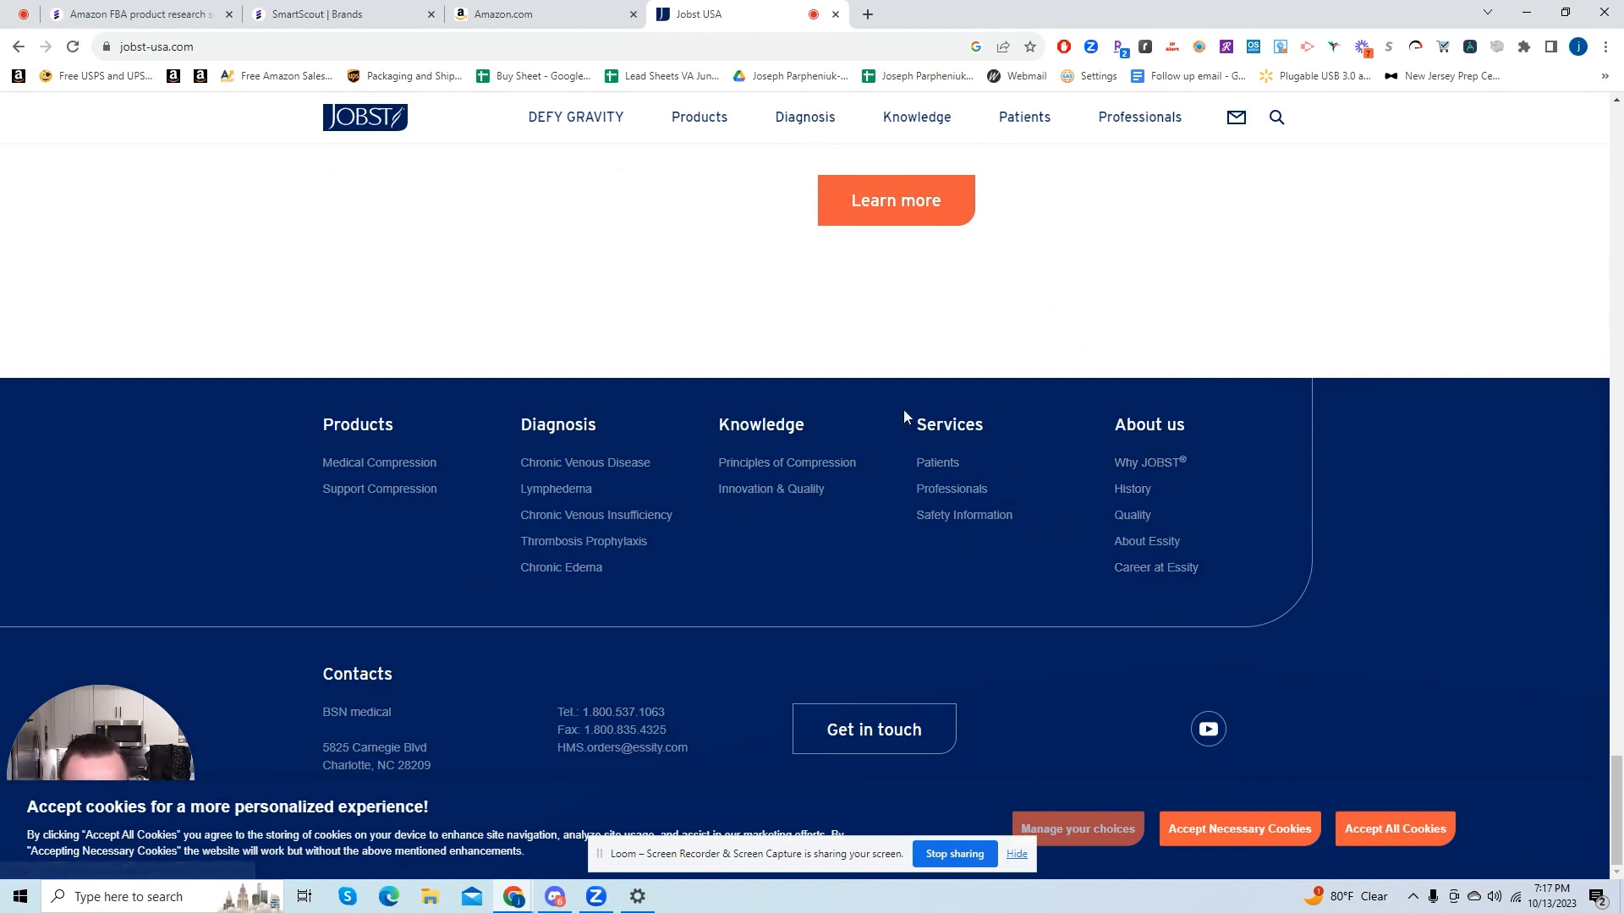
{"action": "mouse_move", "coordinate": [949, 470]}
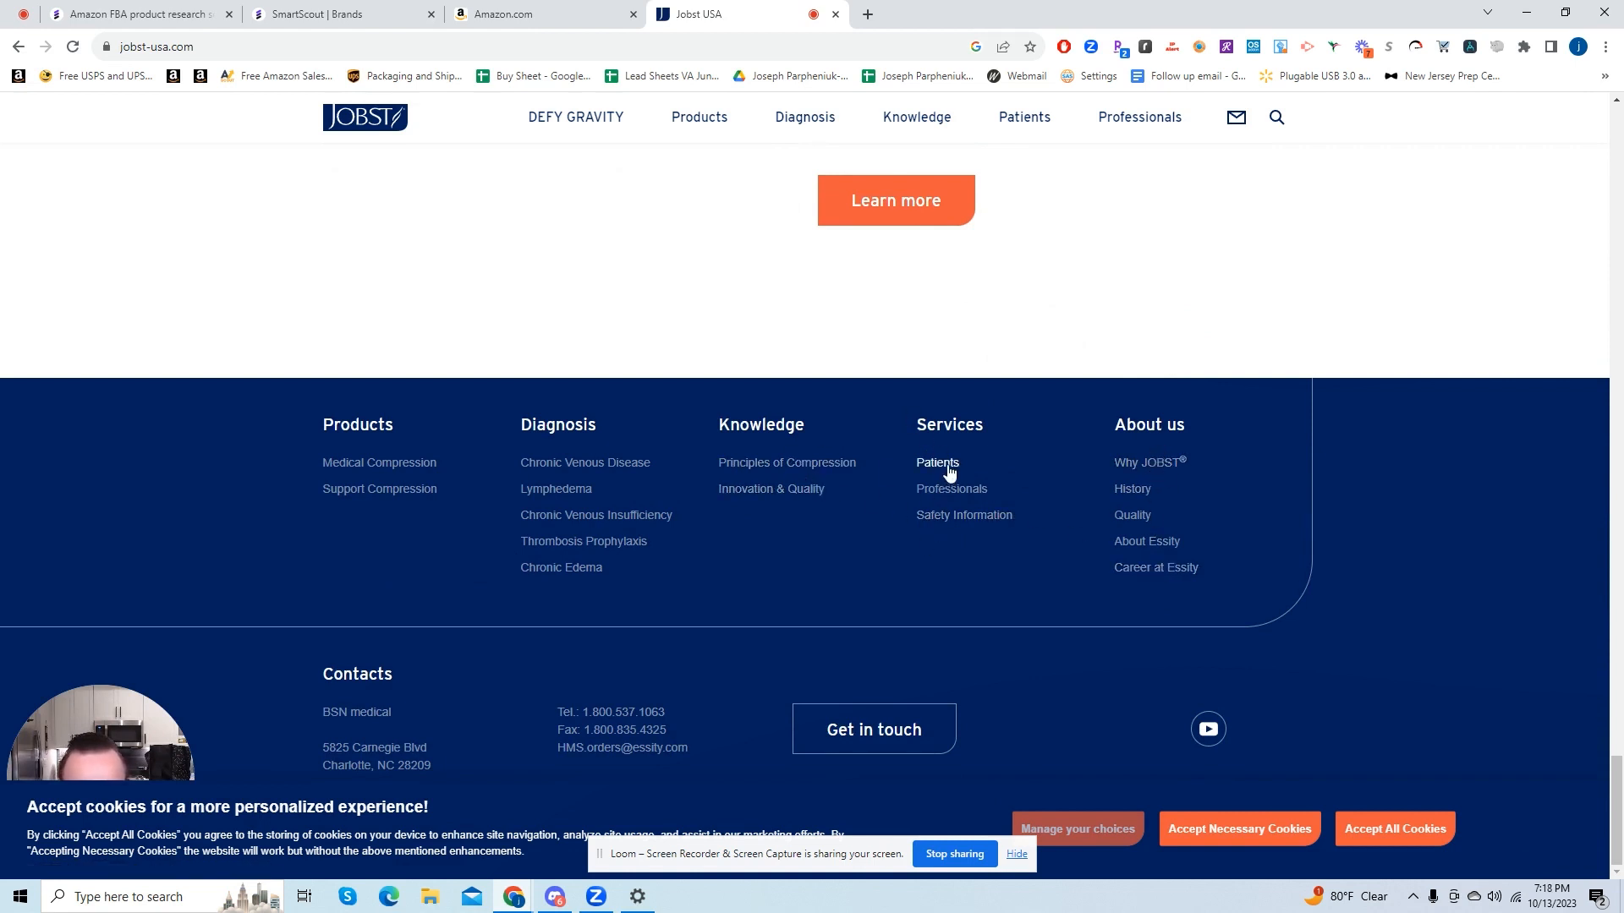
{"action": "mouse_move", "coordinate": [684, 723]}
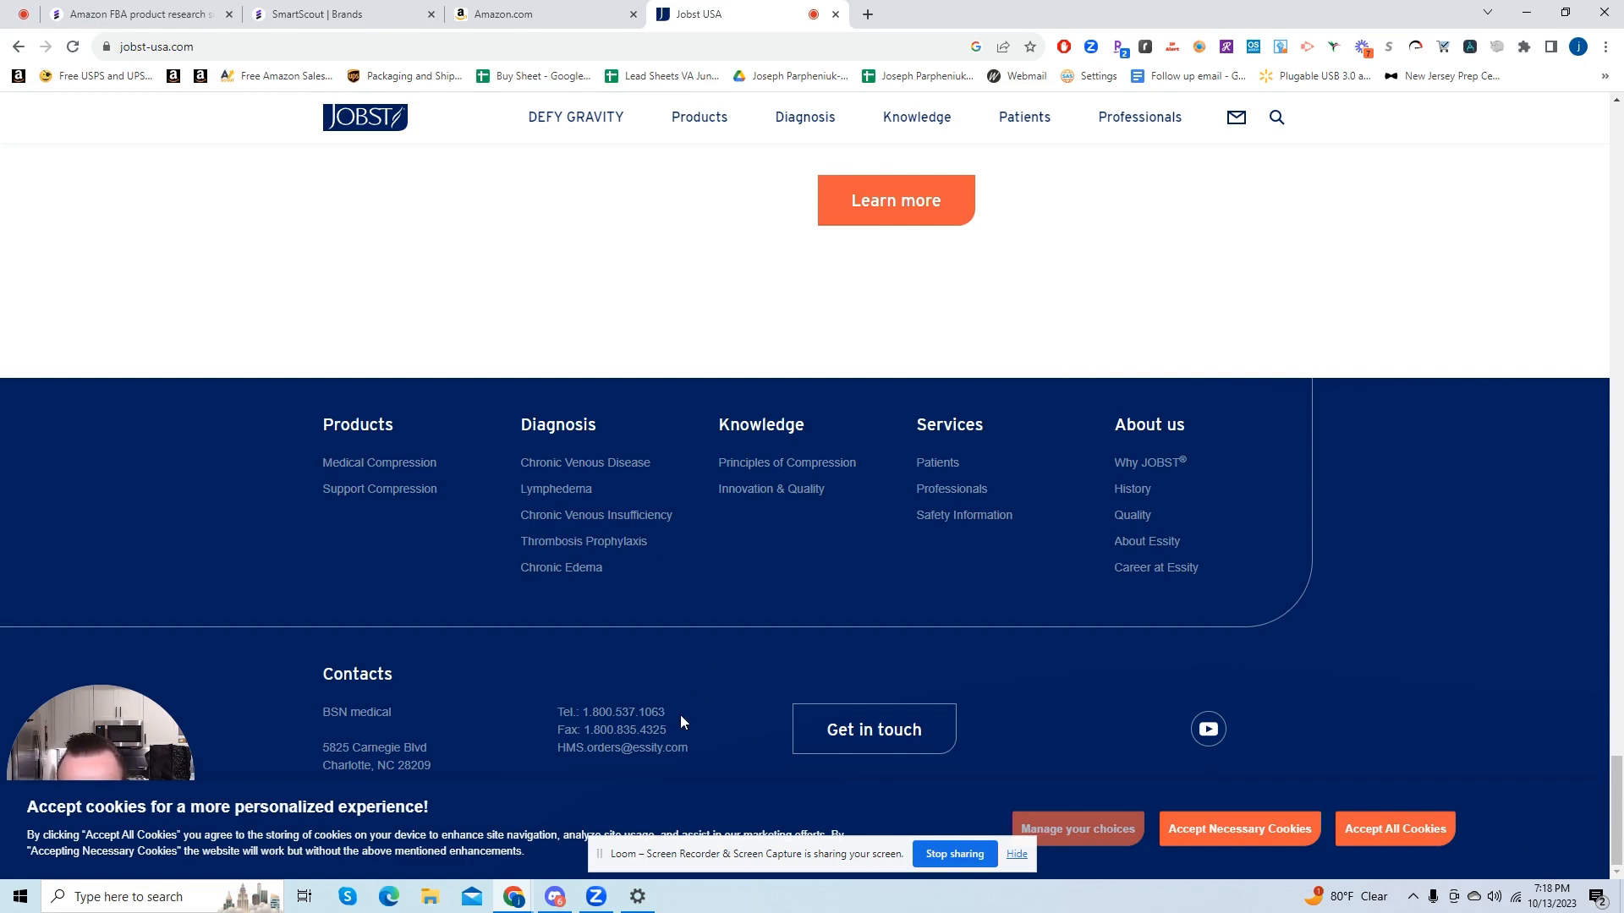
{"action": "mouse_move", "coordinate": [619, 758]}
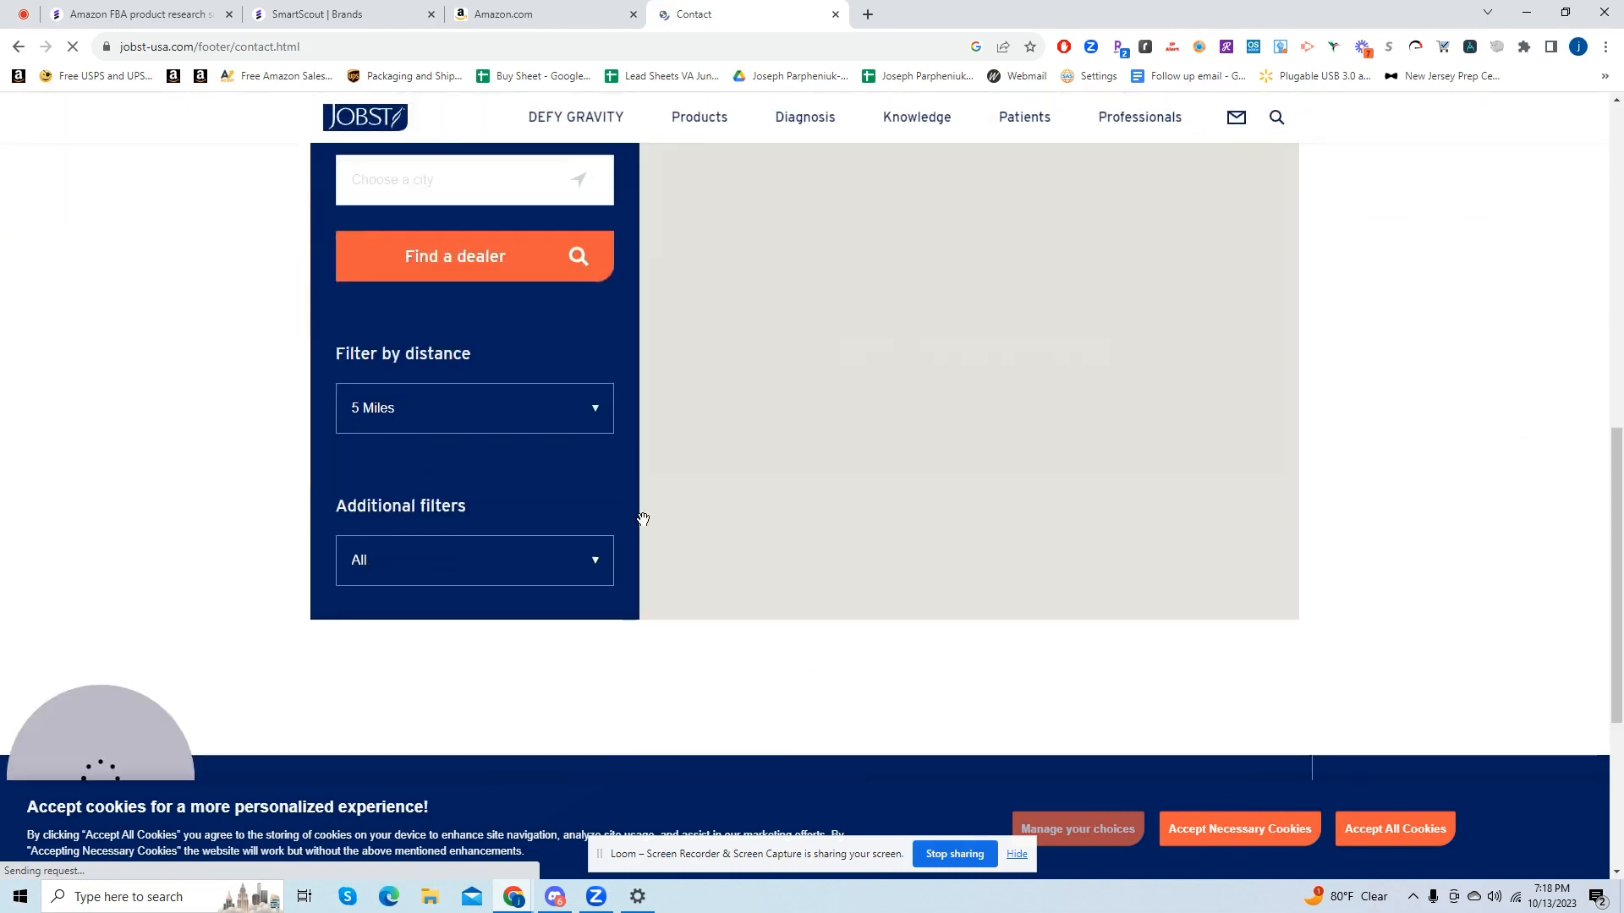
{"action": "scroll", "scroll_direction": "down", "scroll_amount": 3}
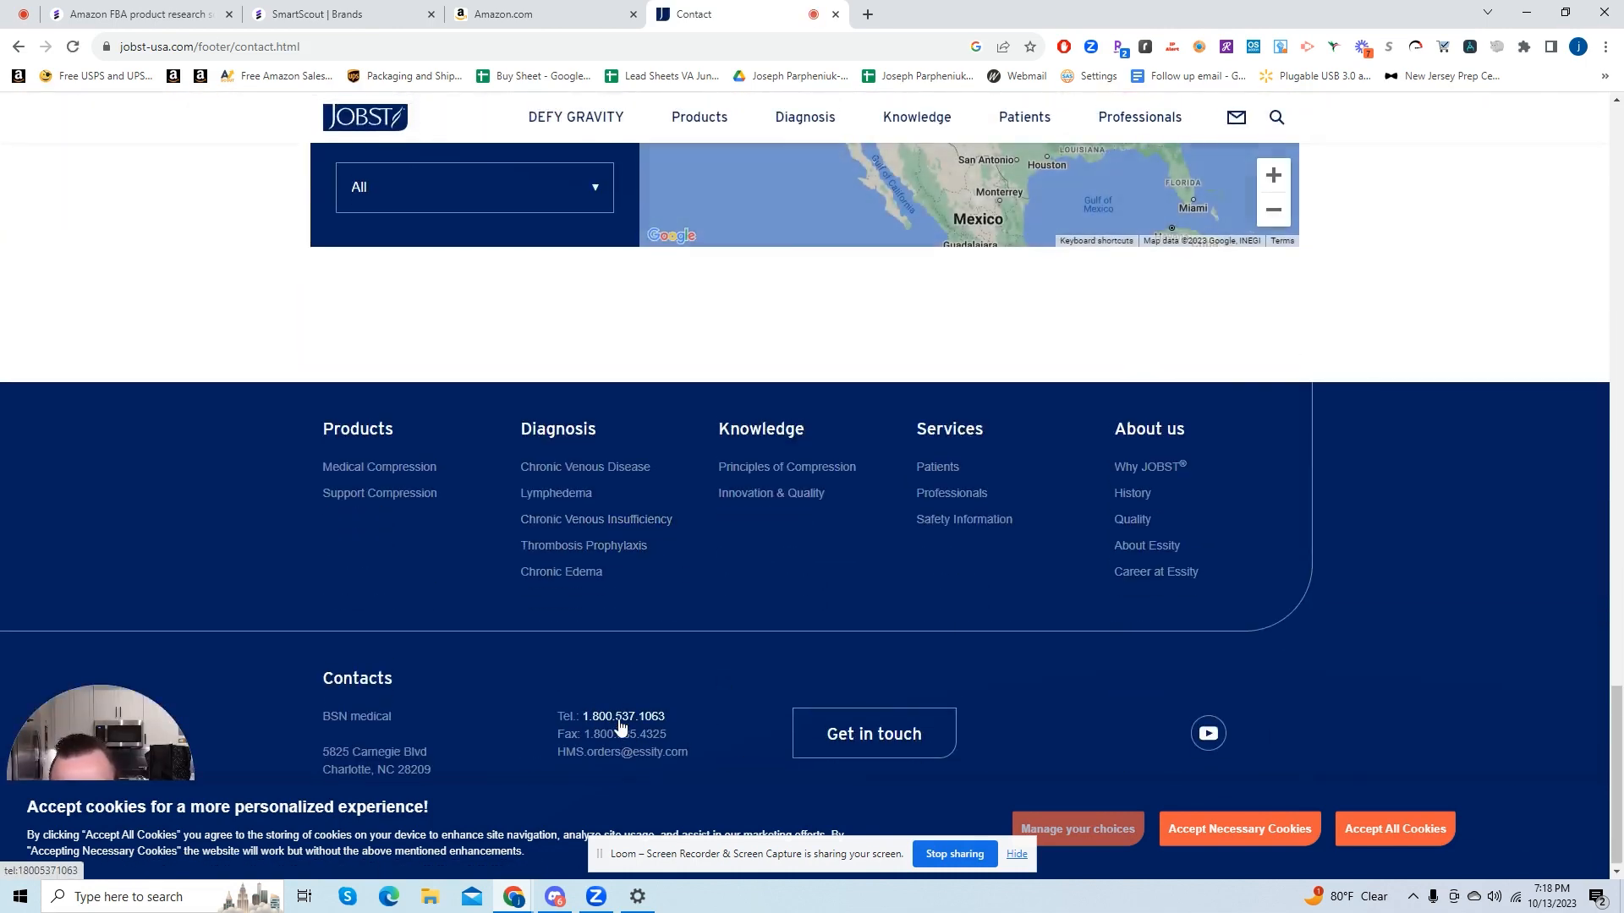
{"action": "mouse_move", "coordinate": [944, 762]}
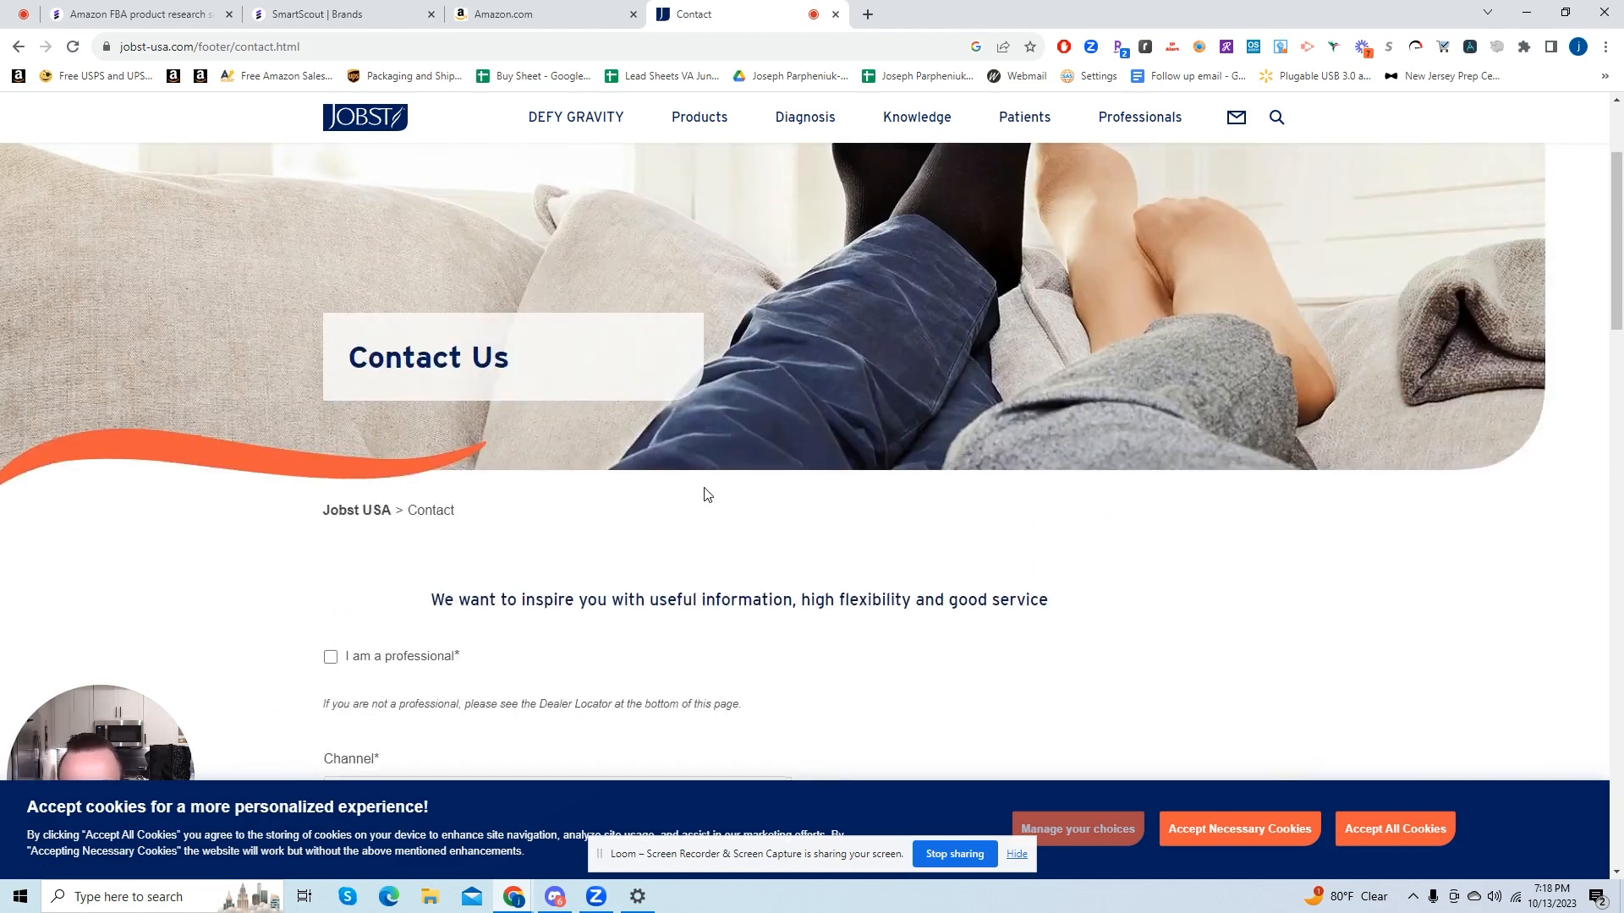
{"action": "scroll", "scroll_direction": "down", "scroll_amount": 3}
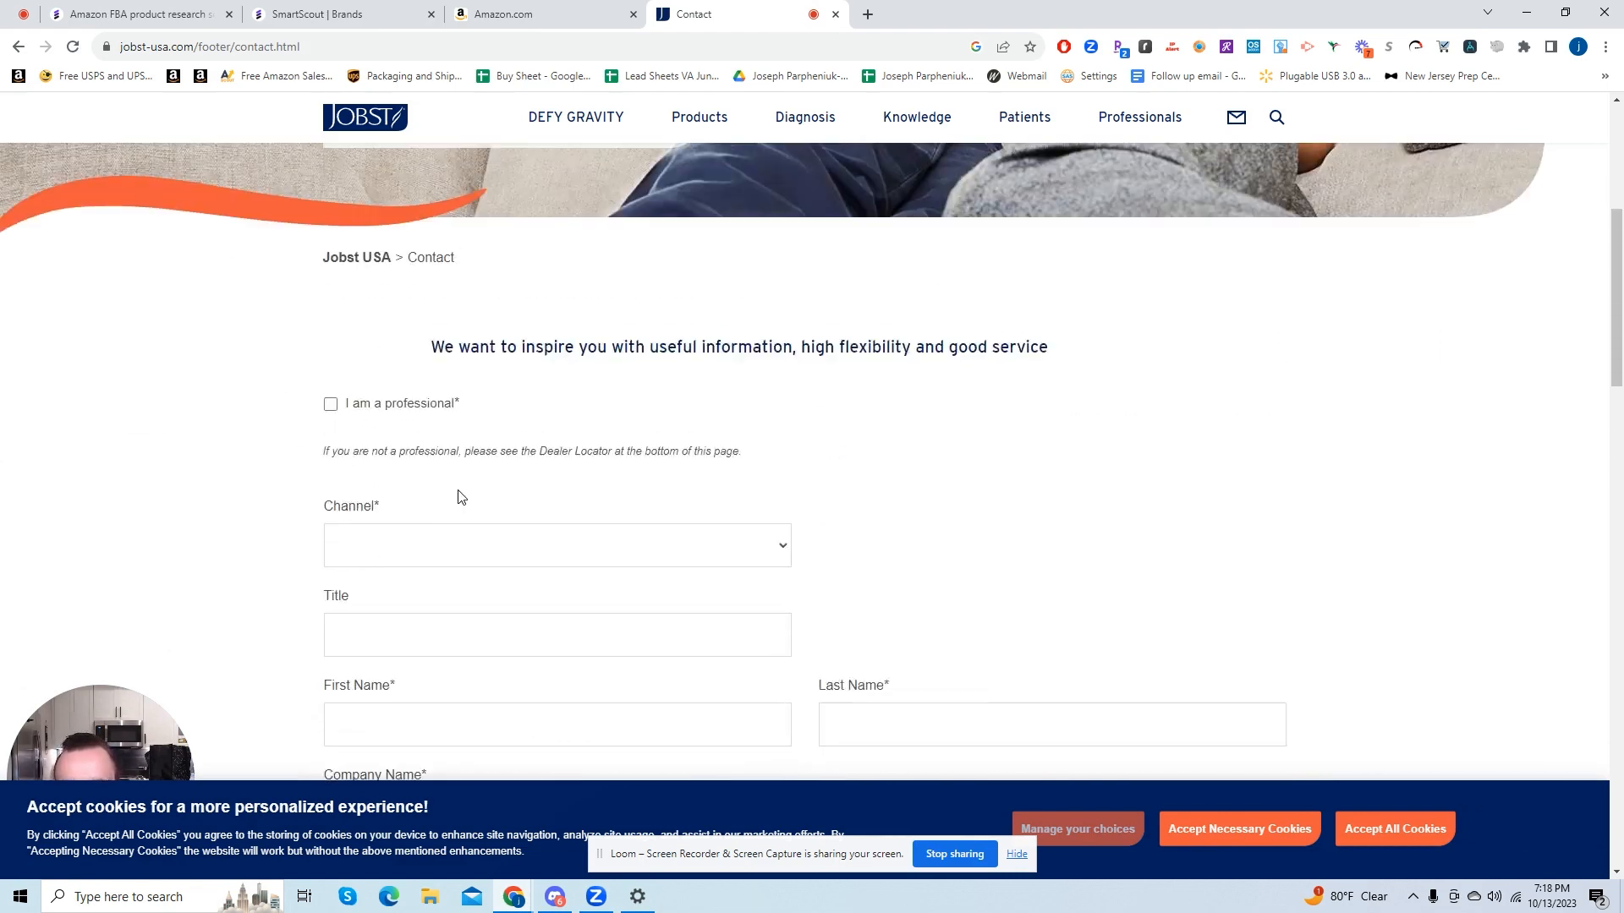
{"action": "scroll", "scroll_direction": "down", "scroll_amount": 3}
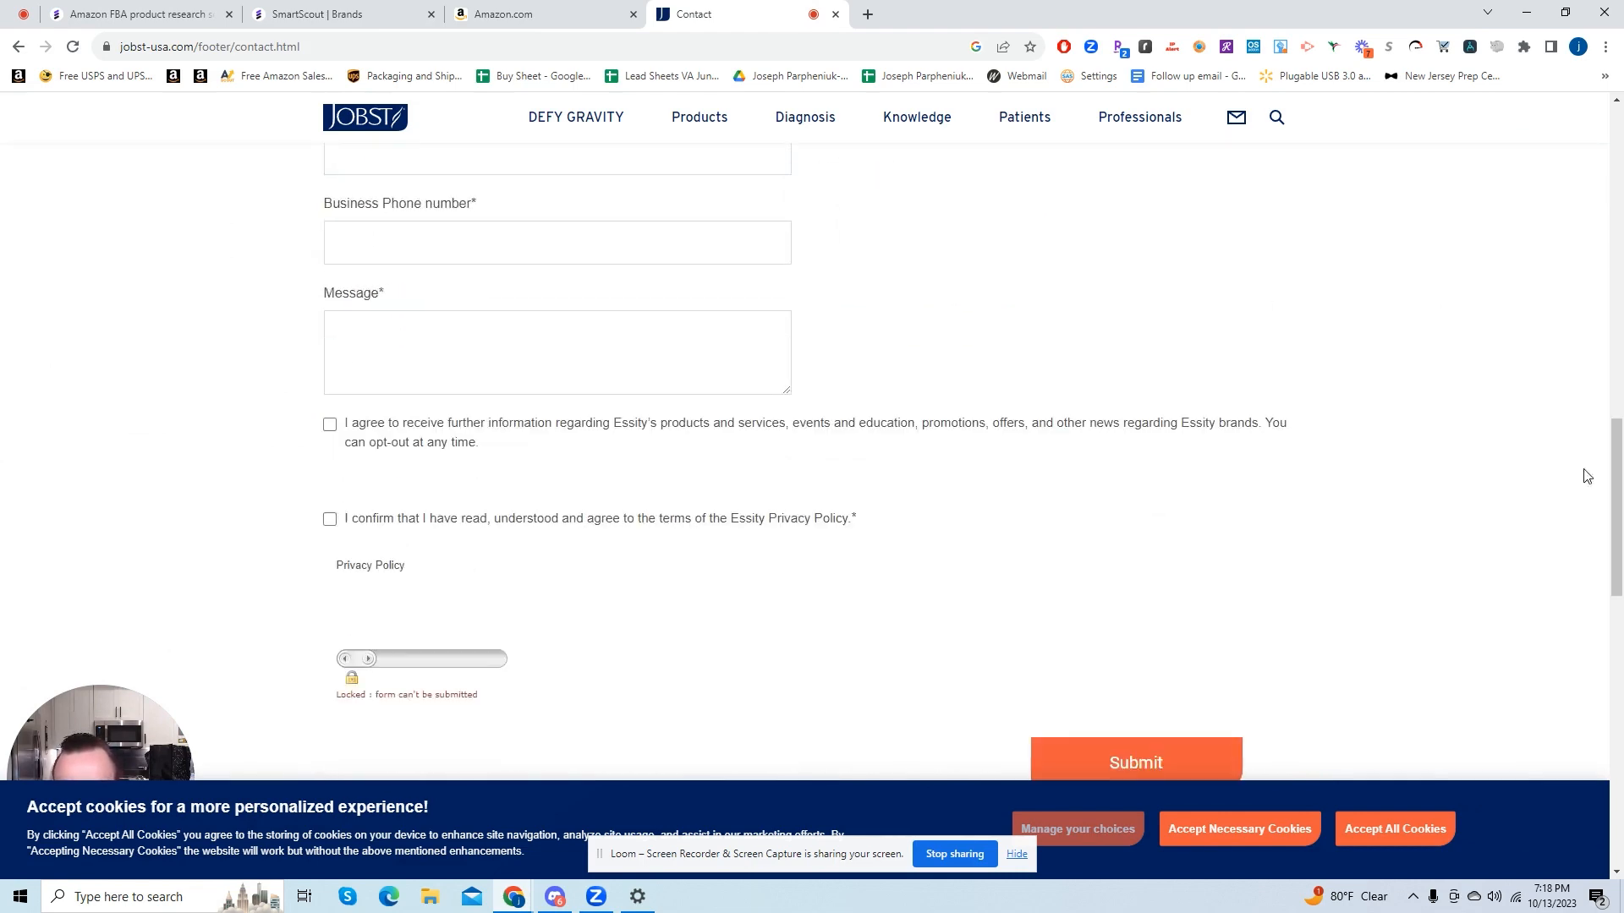
{"action": "scroll", "scroll_direction": "up", "scroll_amount": 3}
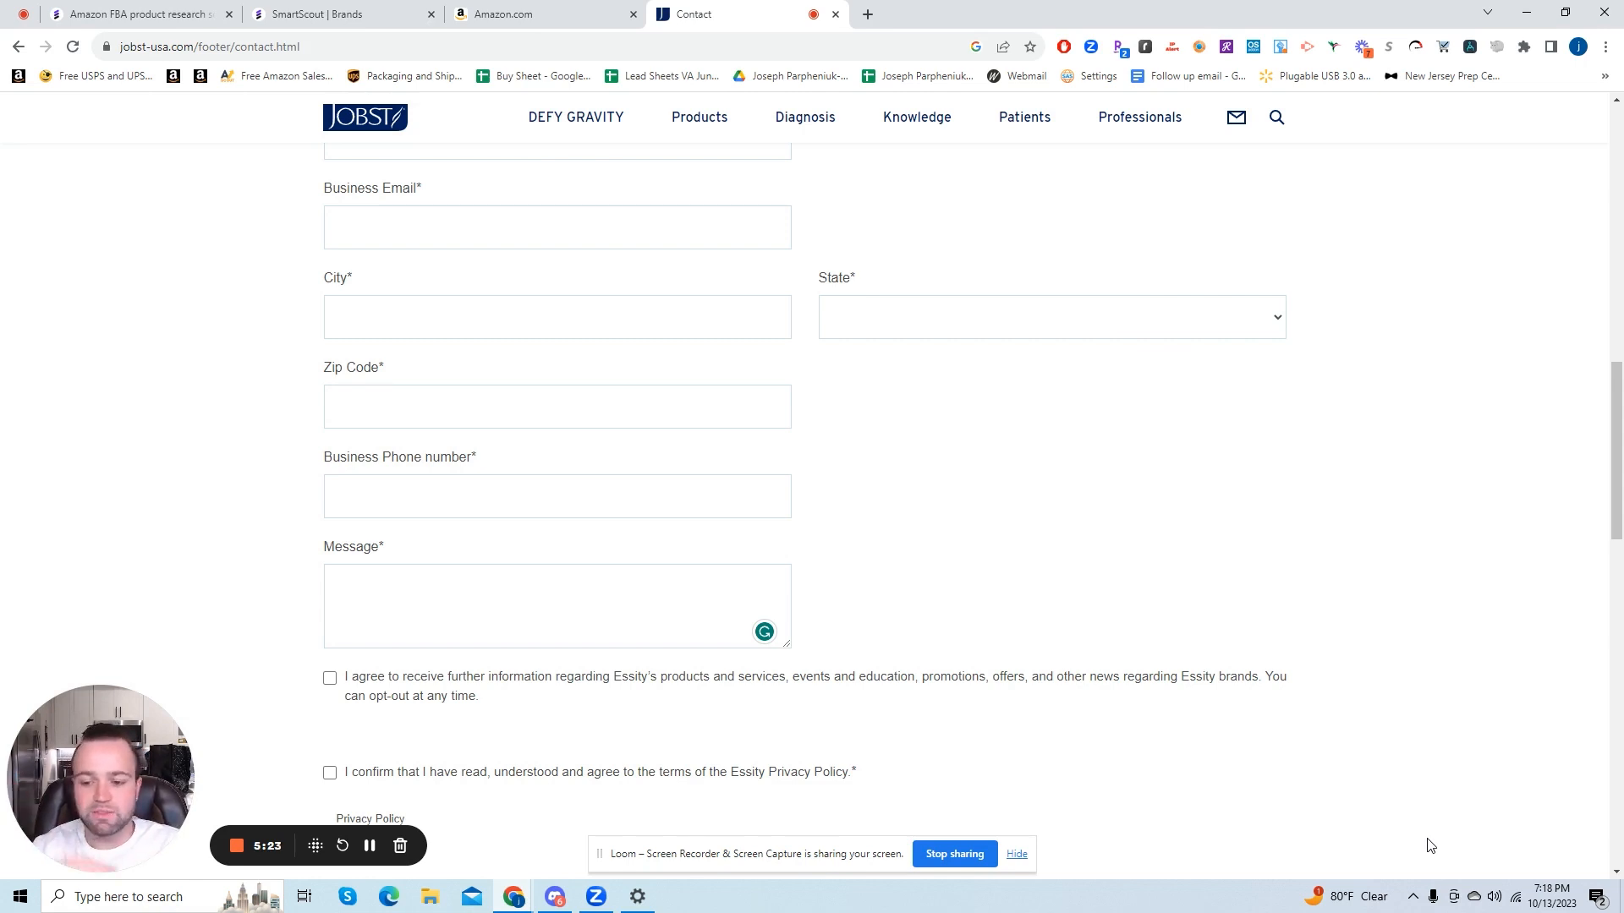
{"action": "mouse_move", "coordinate": [710, 521]}
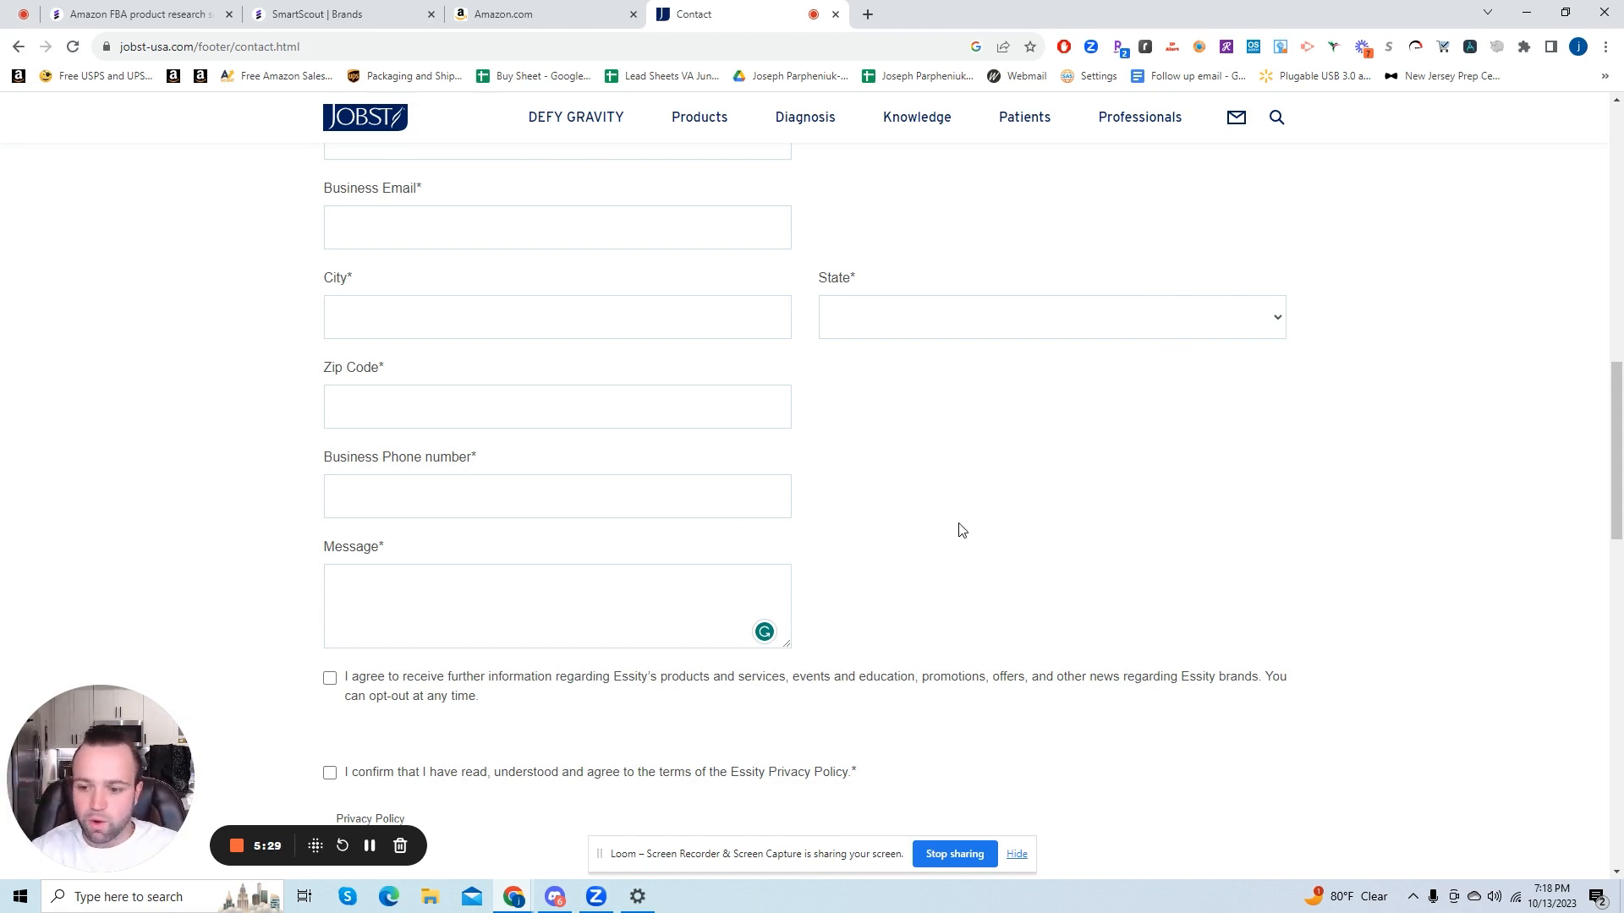
{"action": "mouse_move", "coordinate": [949, 524]}
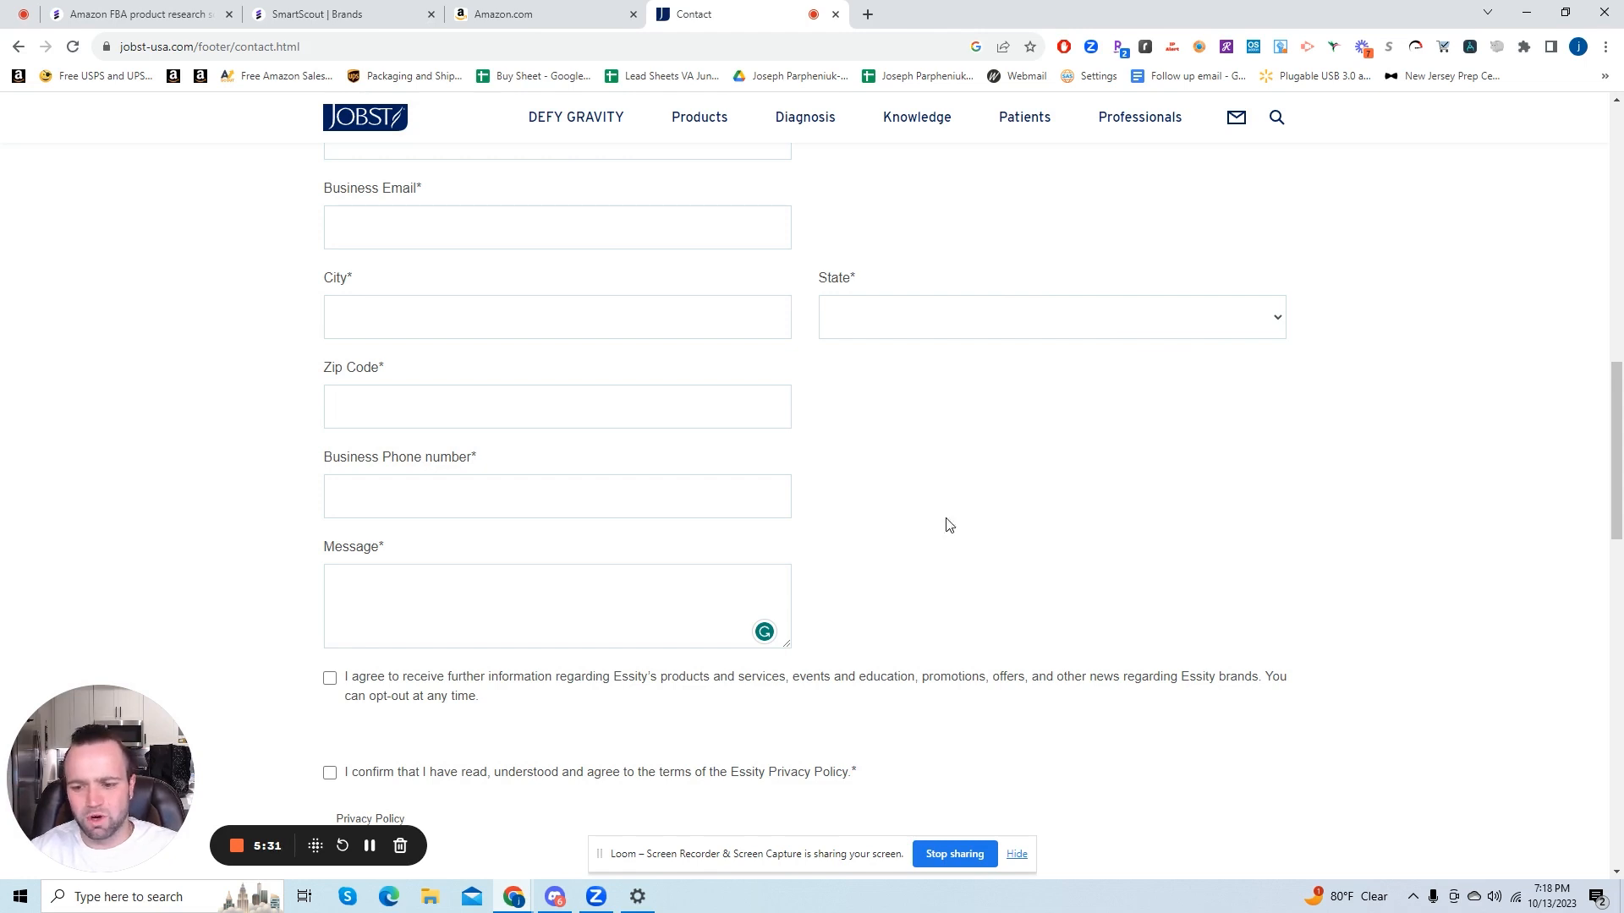
{"action": "mouse_move", "coordinate": [795, 580]}
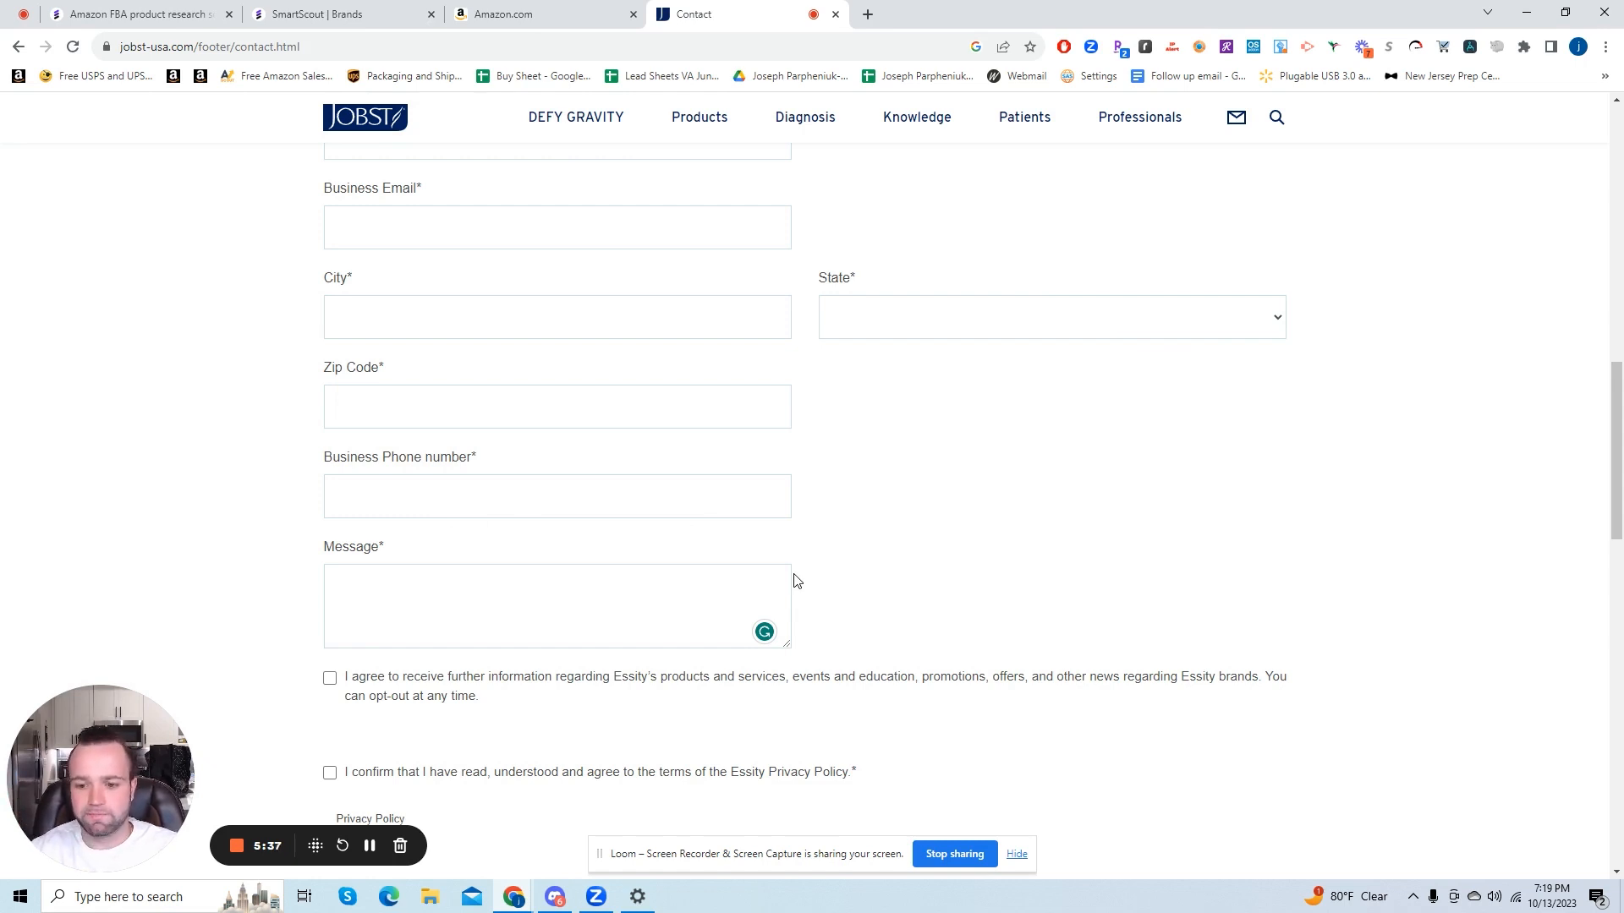
{"action": "mouse_move", "coordinate": [833, 491]}
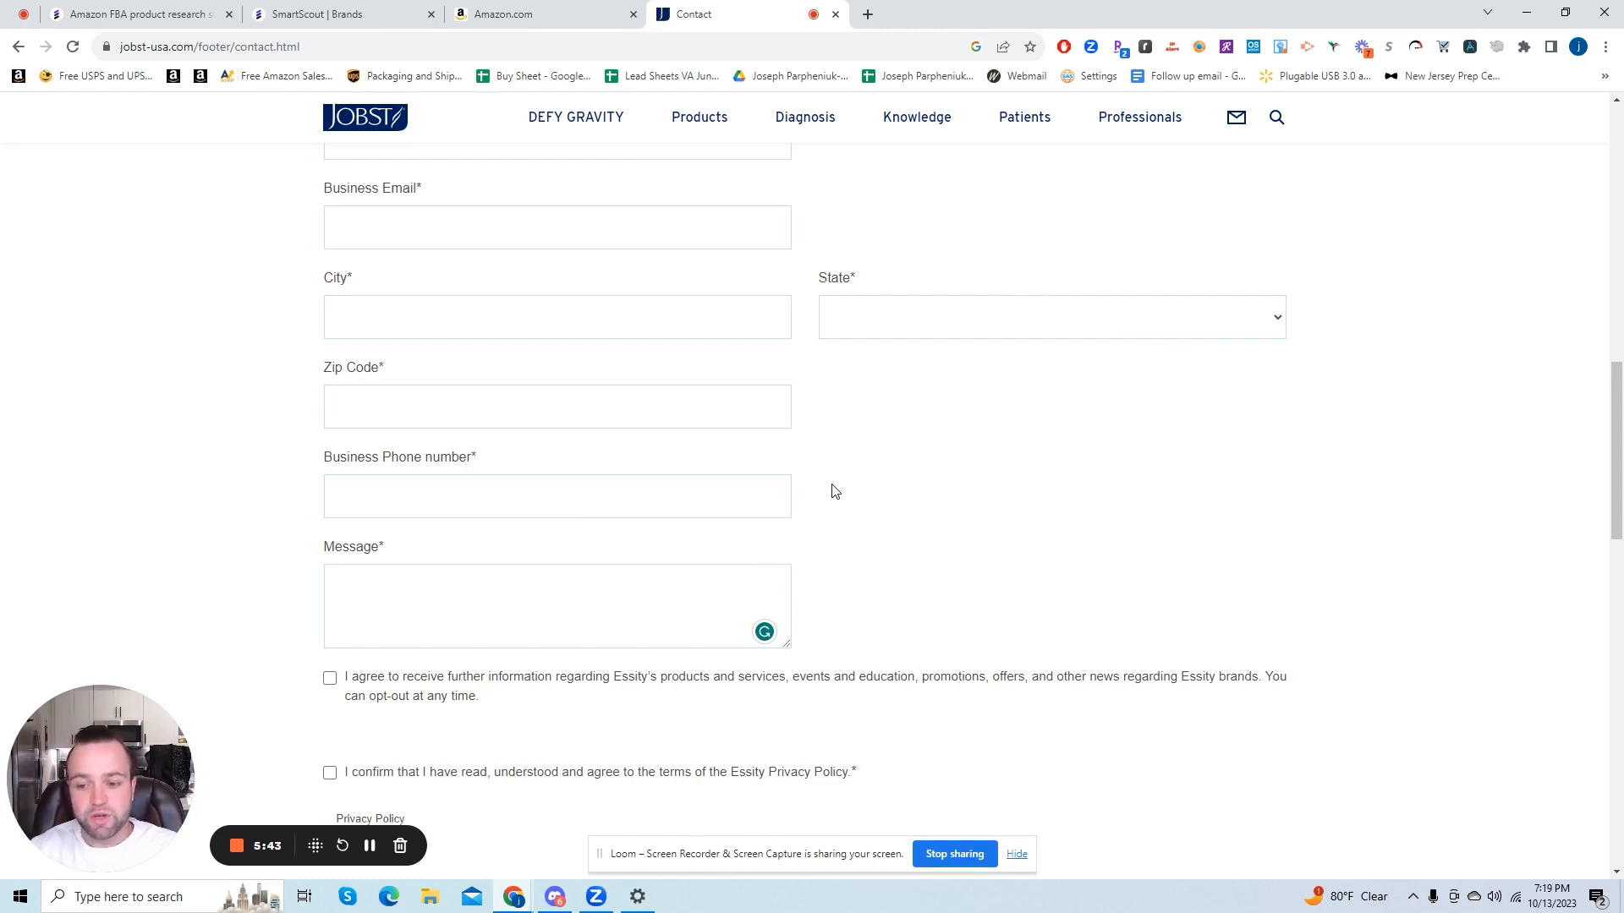
{"action": "scroll", "scroll_direction": "down", "scroll_amount": 3}
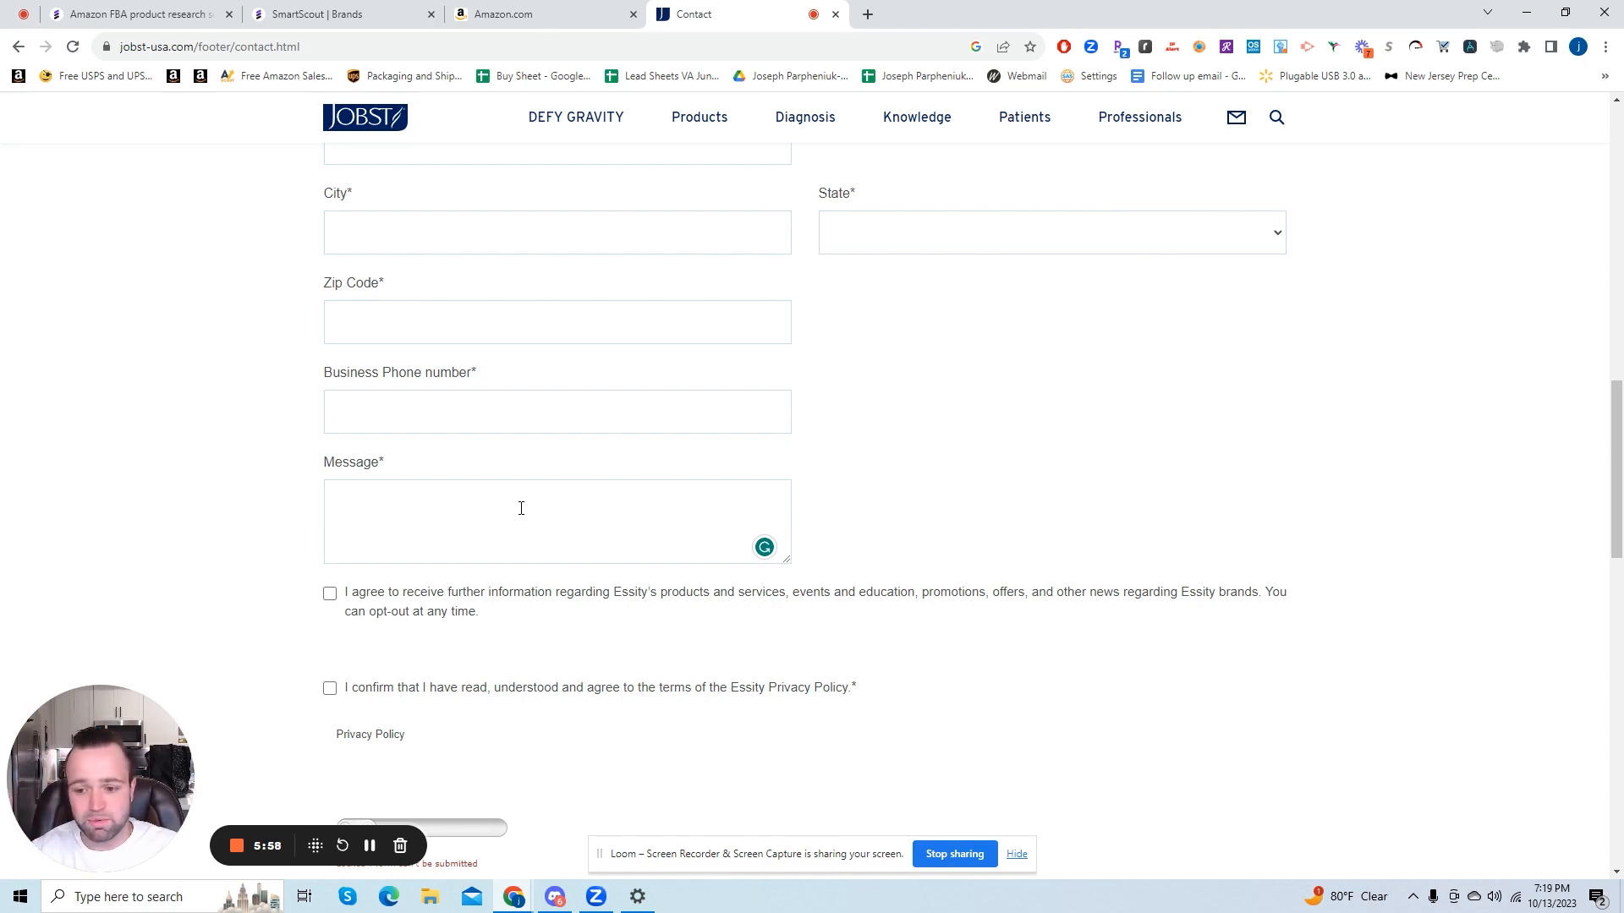
Step: Scroll past the Dealer Locator to the footer showing phone 1.800.537.1063, fax and email
{"action": "scroll", "scroll_direction": "down", "scroll_amount": 3}
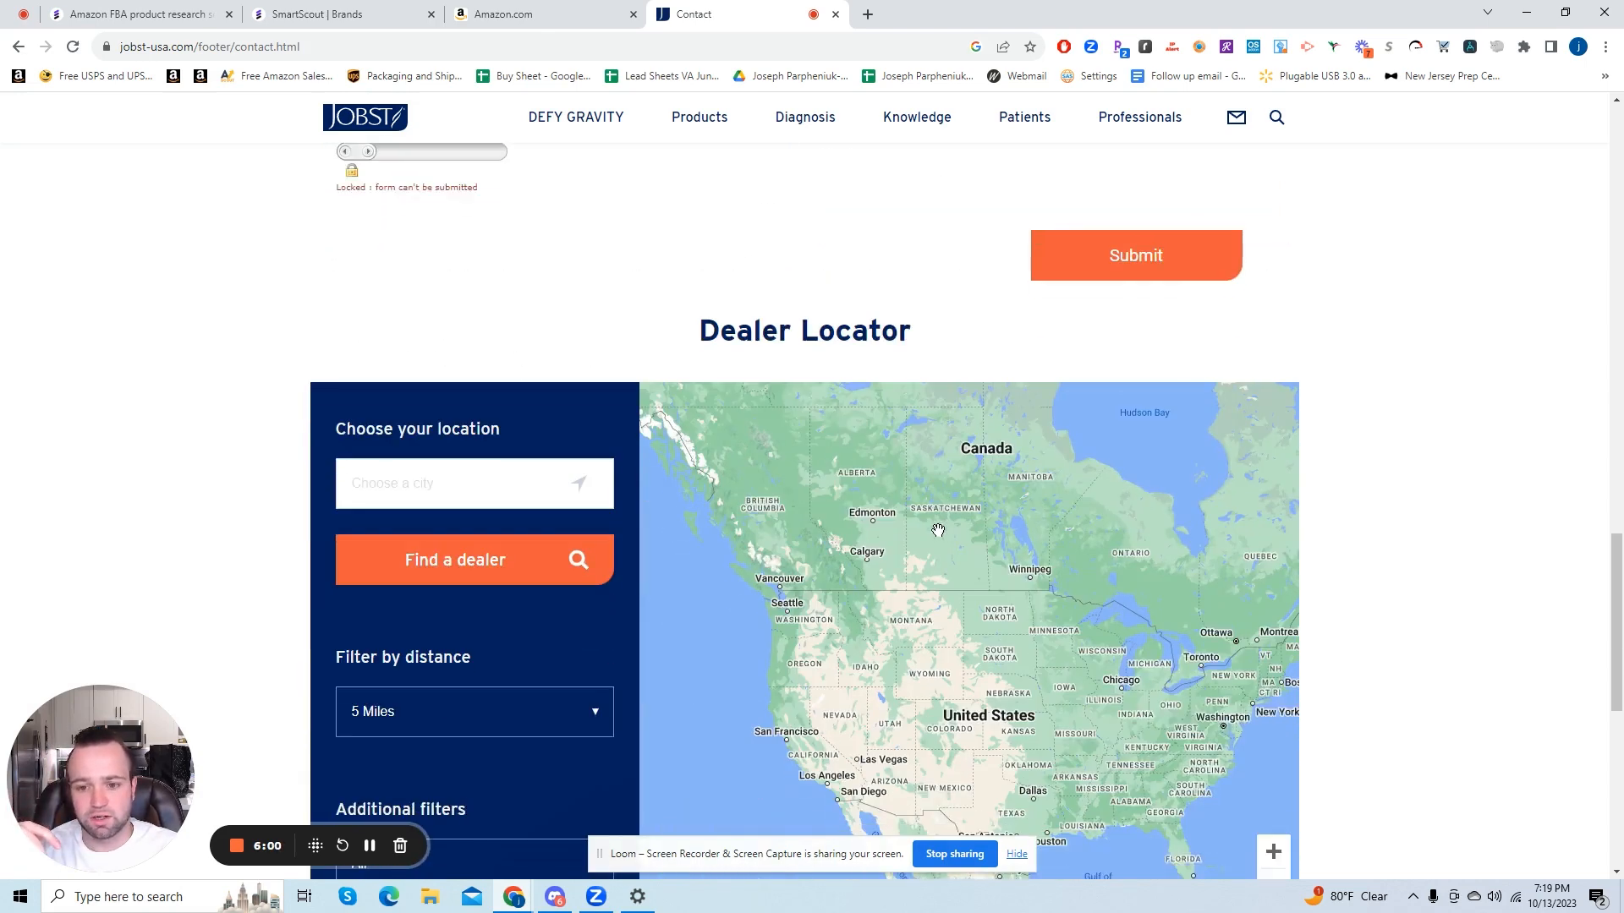
{"action": "scroll", "scroll_direction": "down", "scroll_amount": 3}
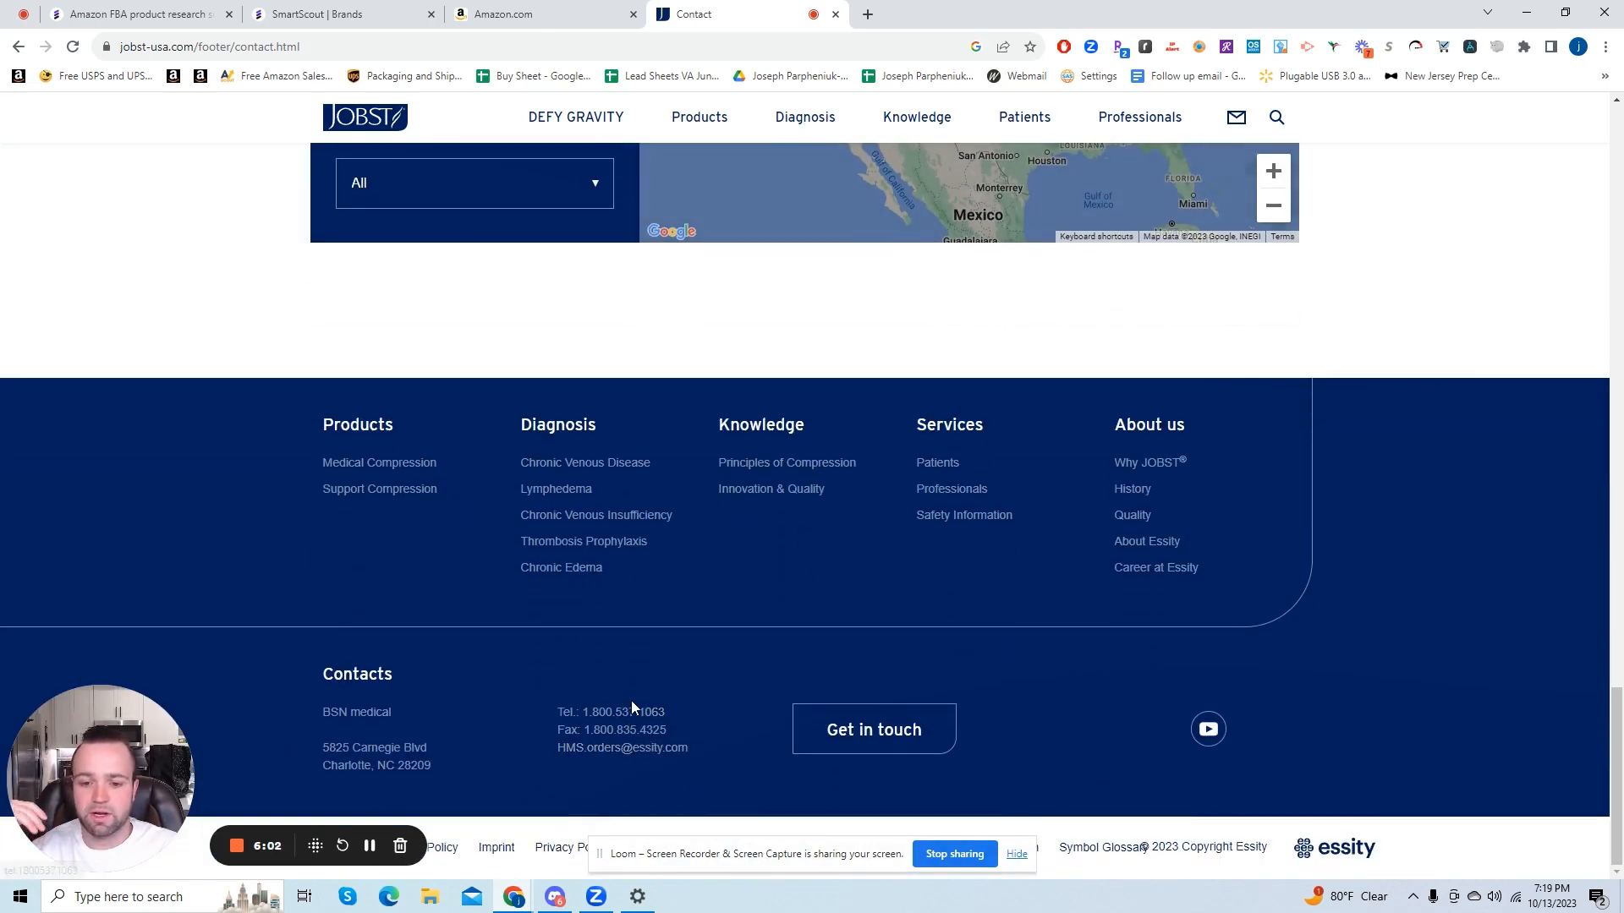
{"action": "mouse_move", "coordinate": [618, 718]}
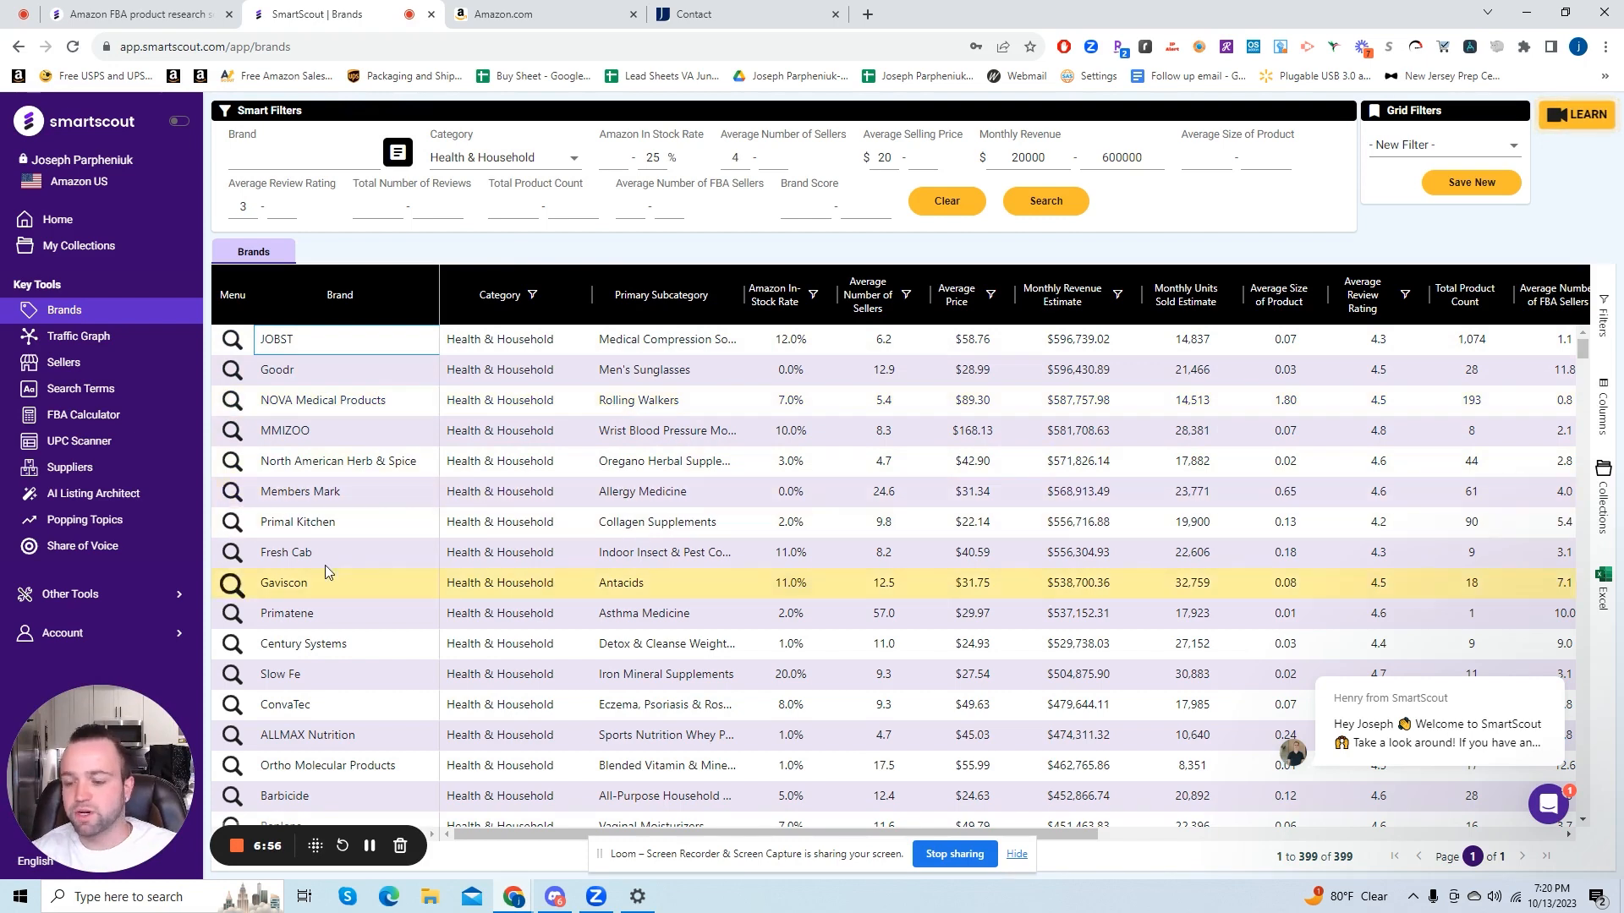
{"action": "mouse_move", "coordinate": [352, 554]}
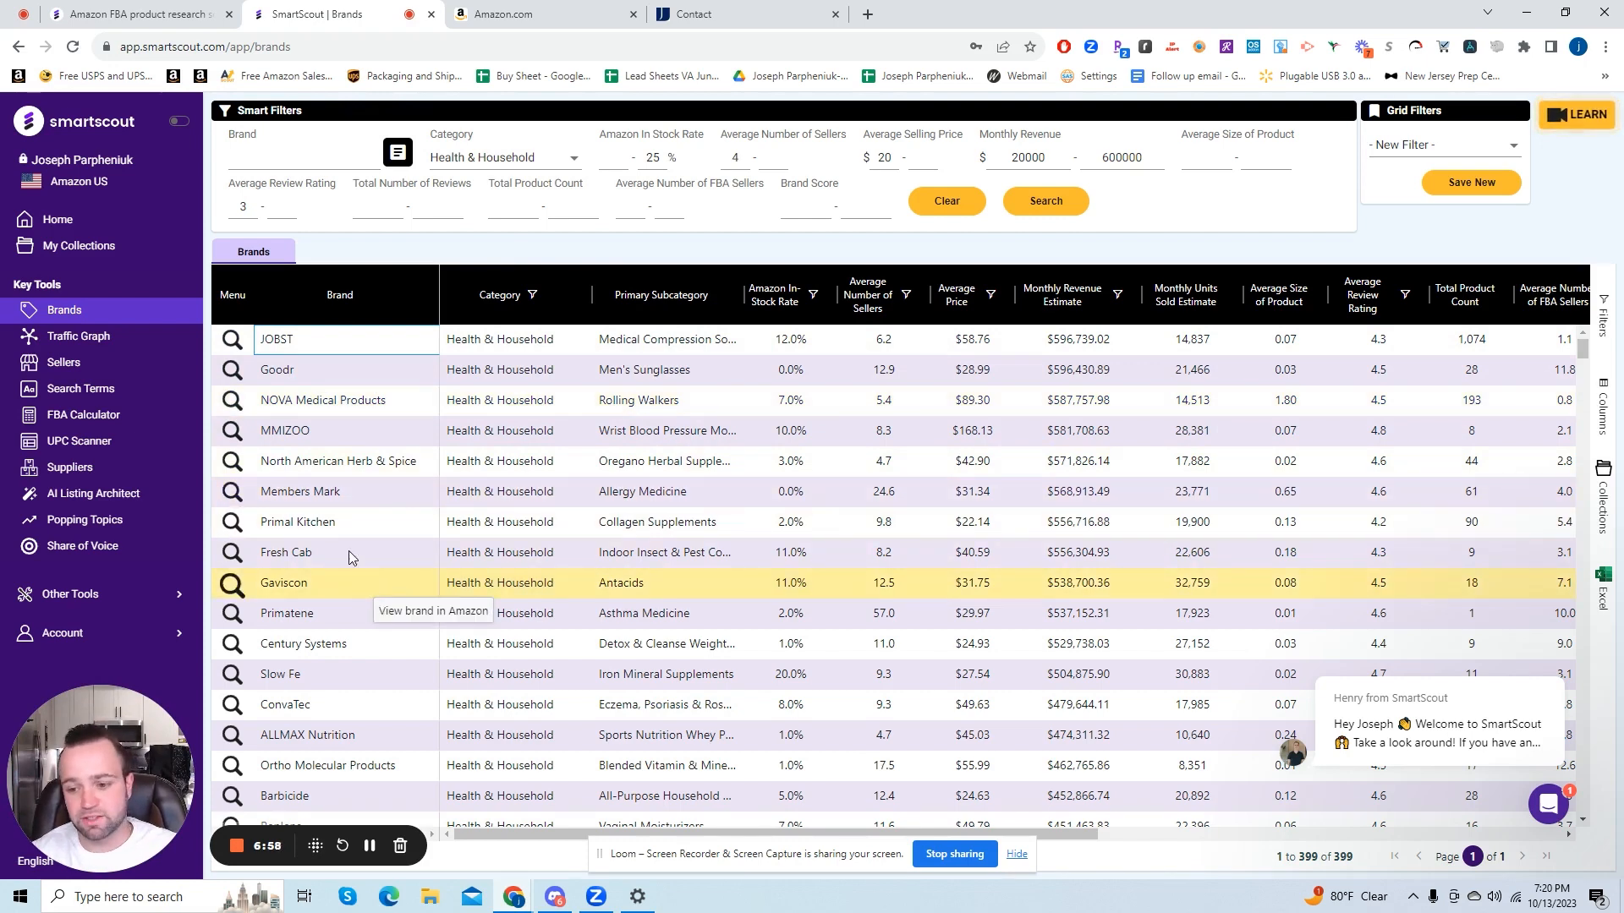
{"action": "mouse_move", "coordinate": [348, 551]}
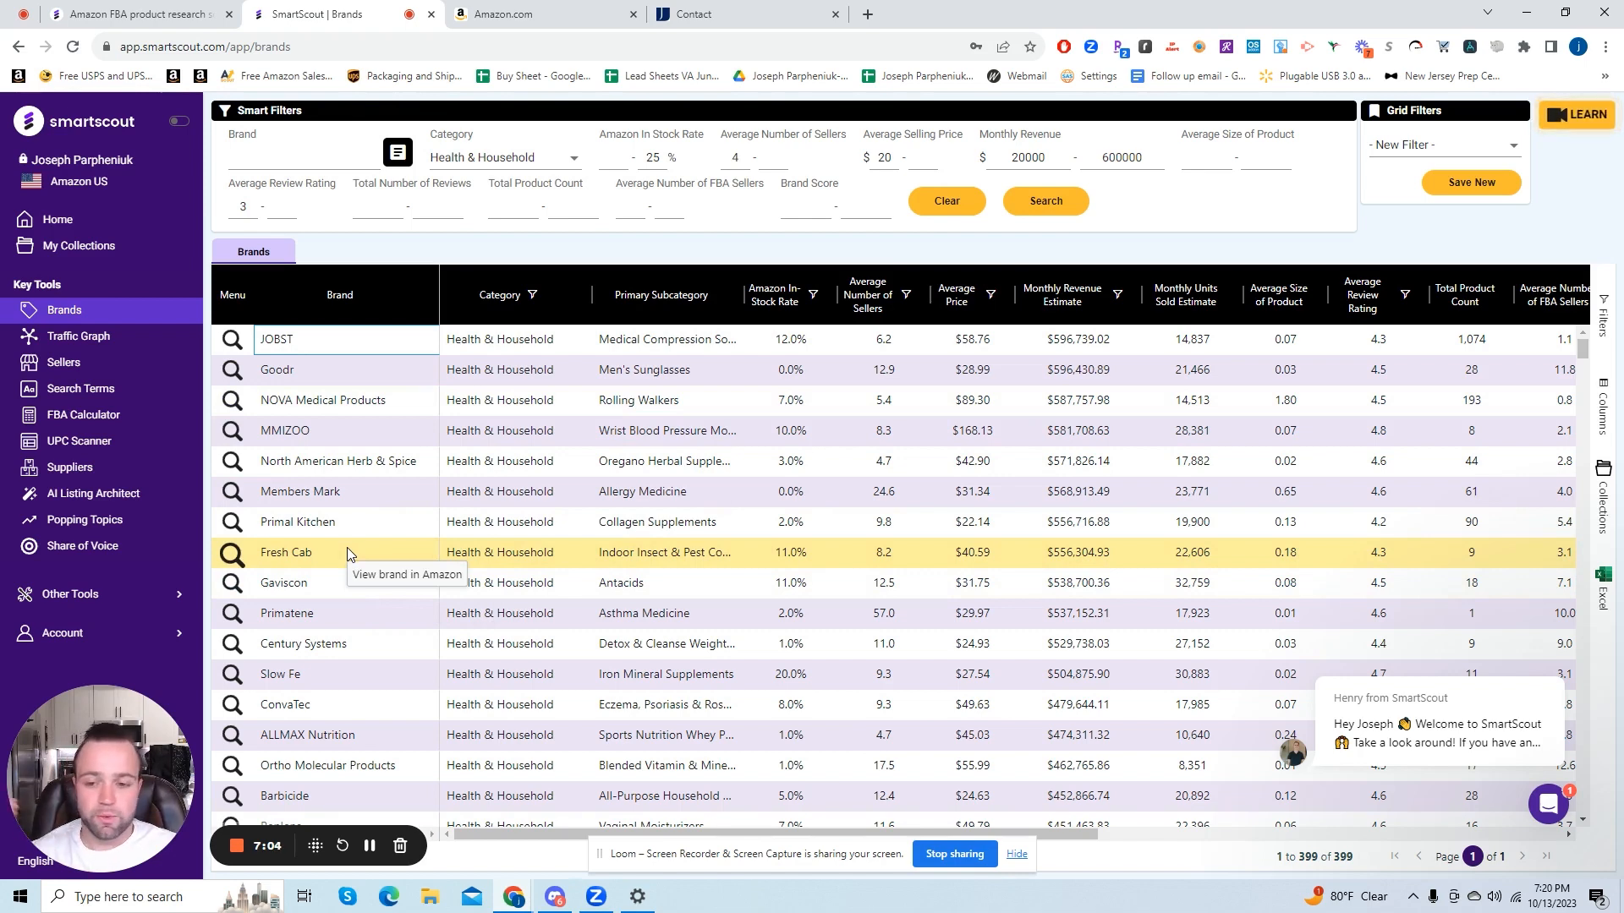
{"action": "mouse_move", "coordinate": [376, 560]}
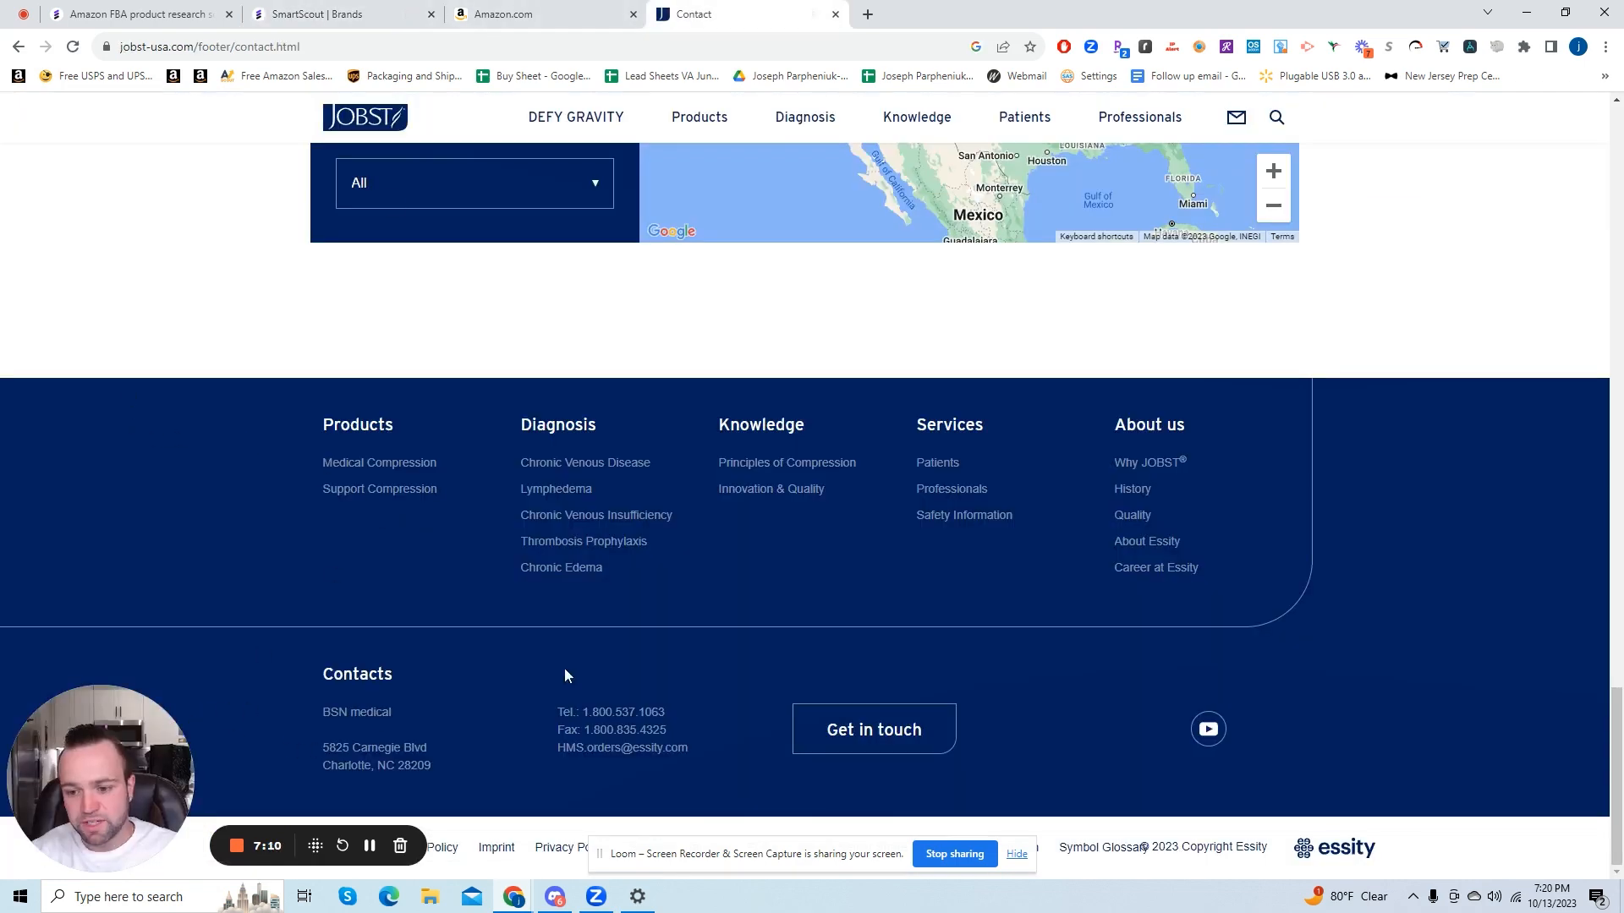
{"action": "mouse_move", "coordinate": [631, 650]}
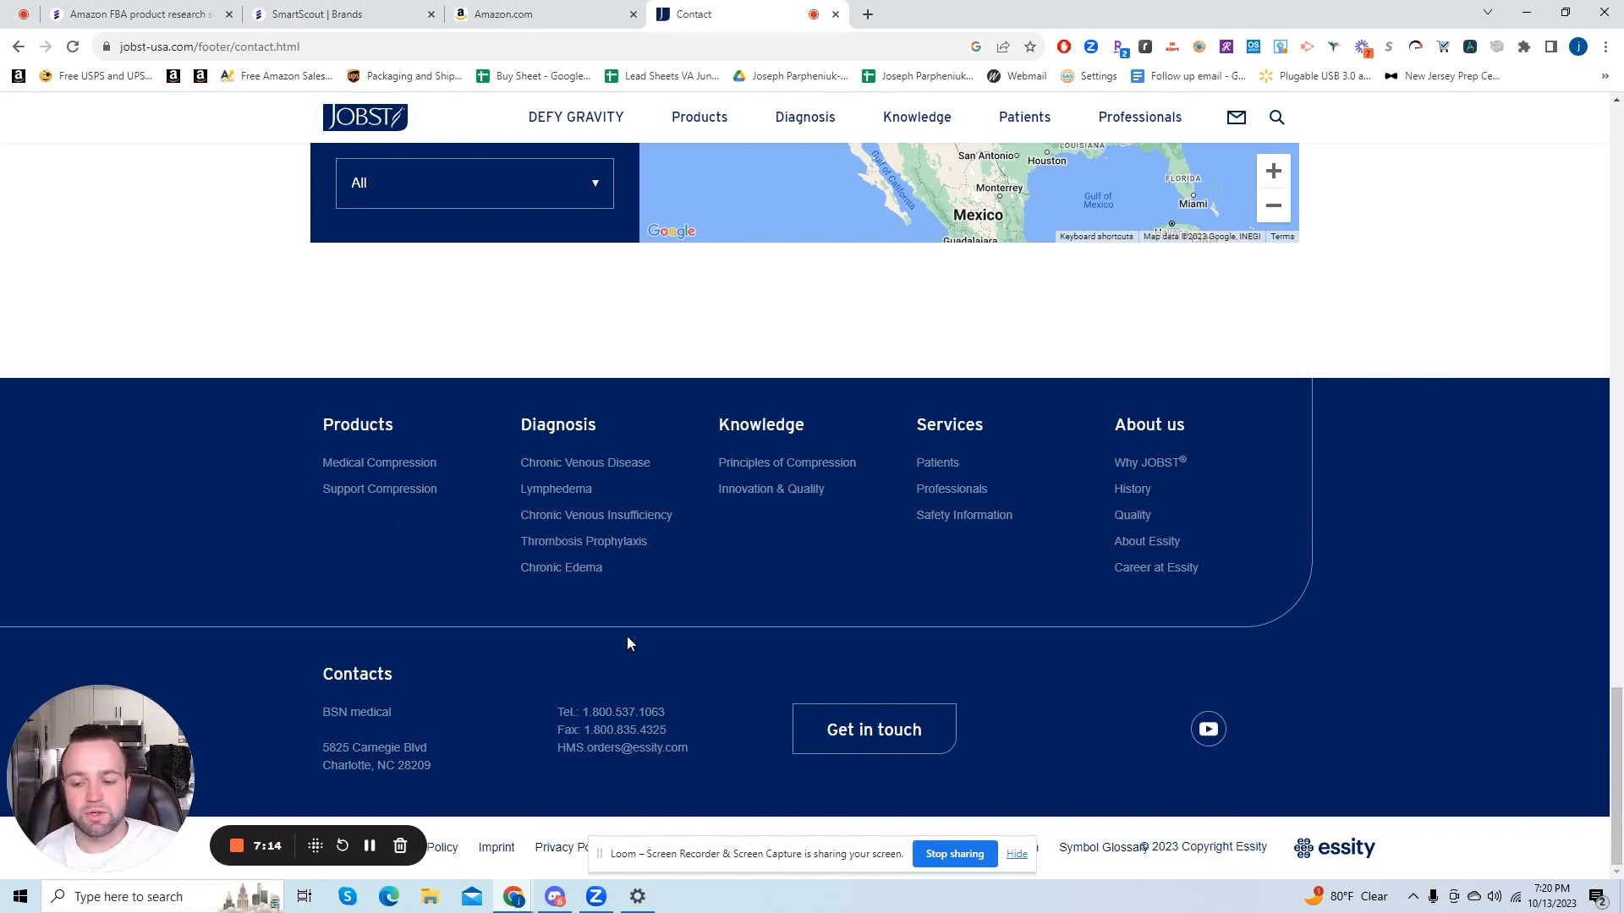
{"action": "mouse_move", "coordinate": [868, 619]}
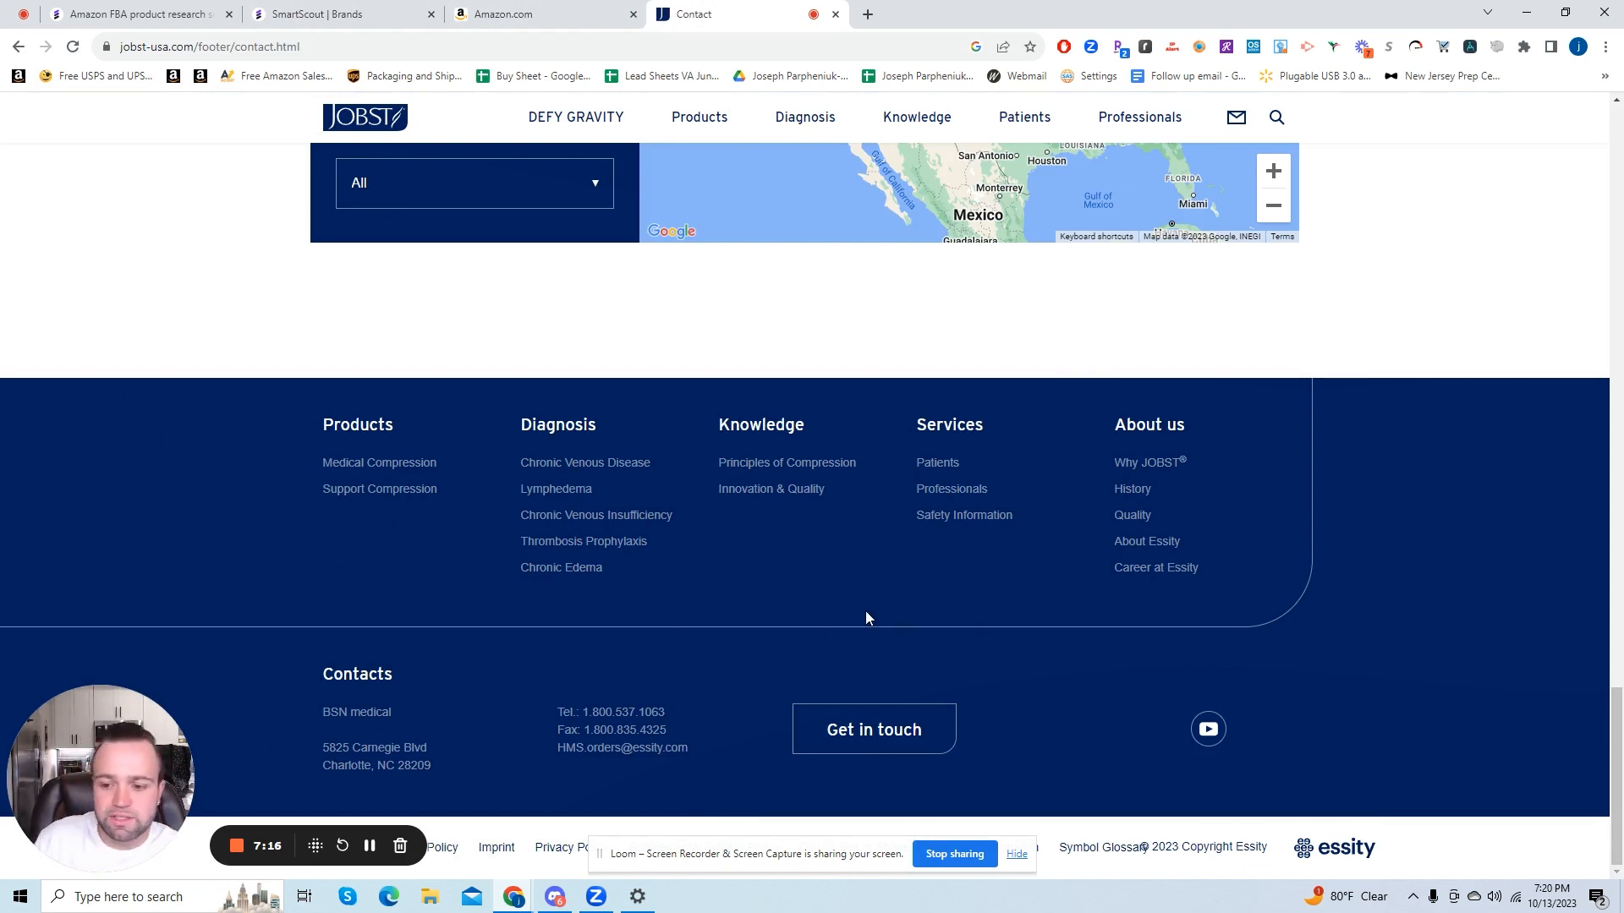
{"action": "mouse_move", "coordinate": [890, 588]}
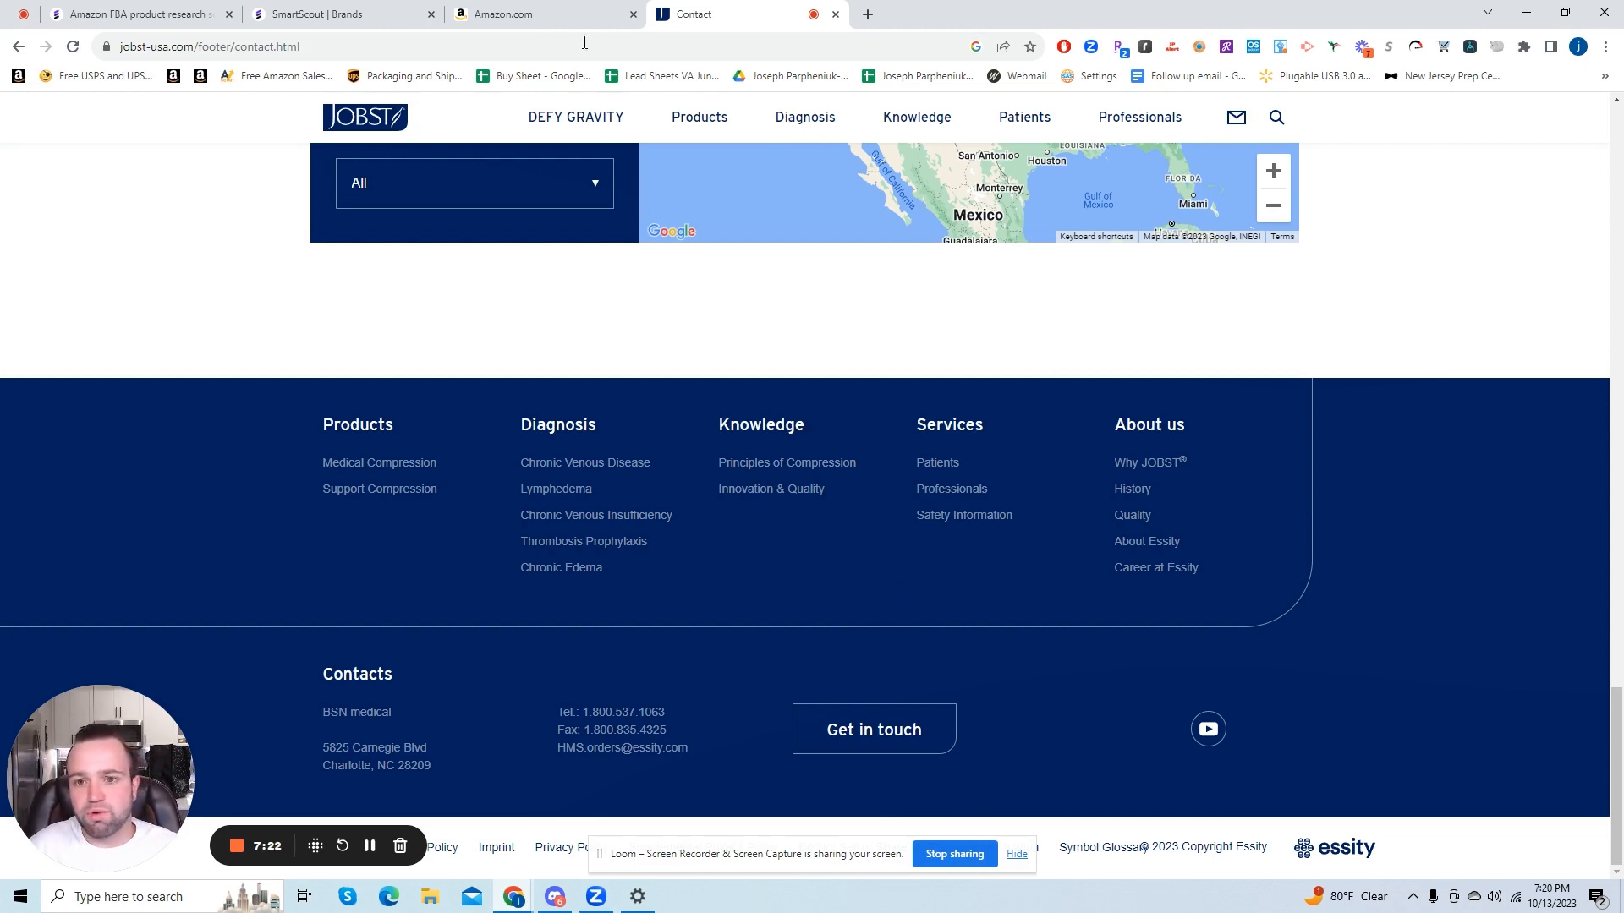
Step: Return to the SmartScout Brands tab and reopen the product category list
{"action": "left_click", "coordinate": [323, 14]}
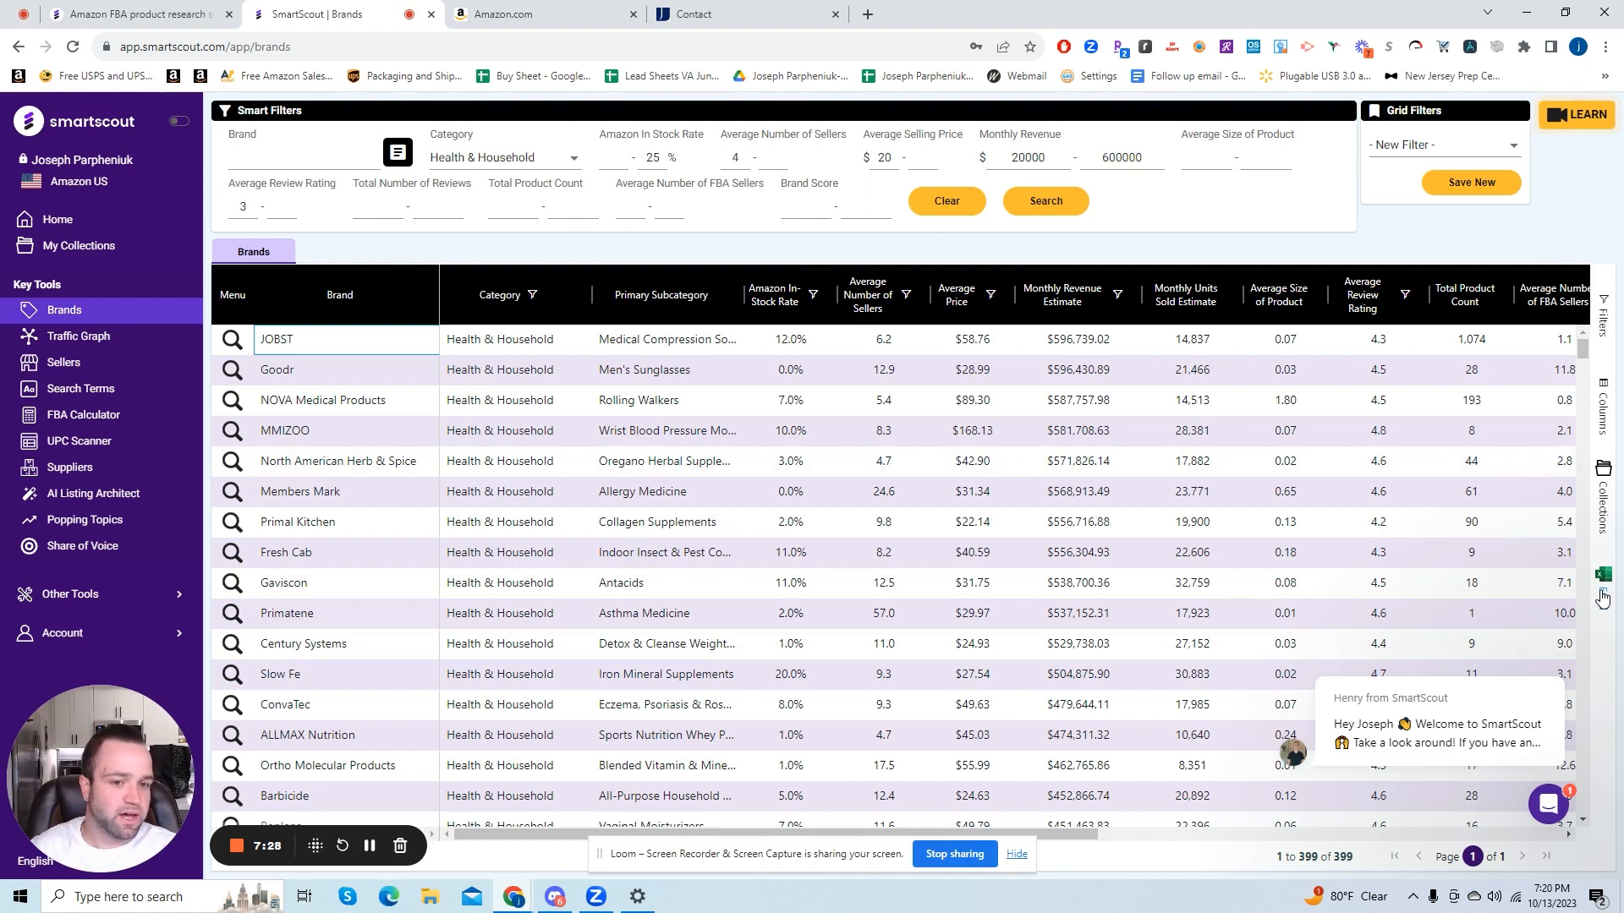
{"action": "mouse_move", "coordinate": [71, 228]}
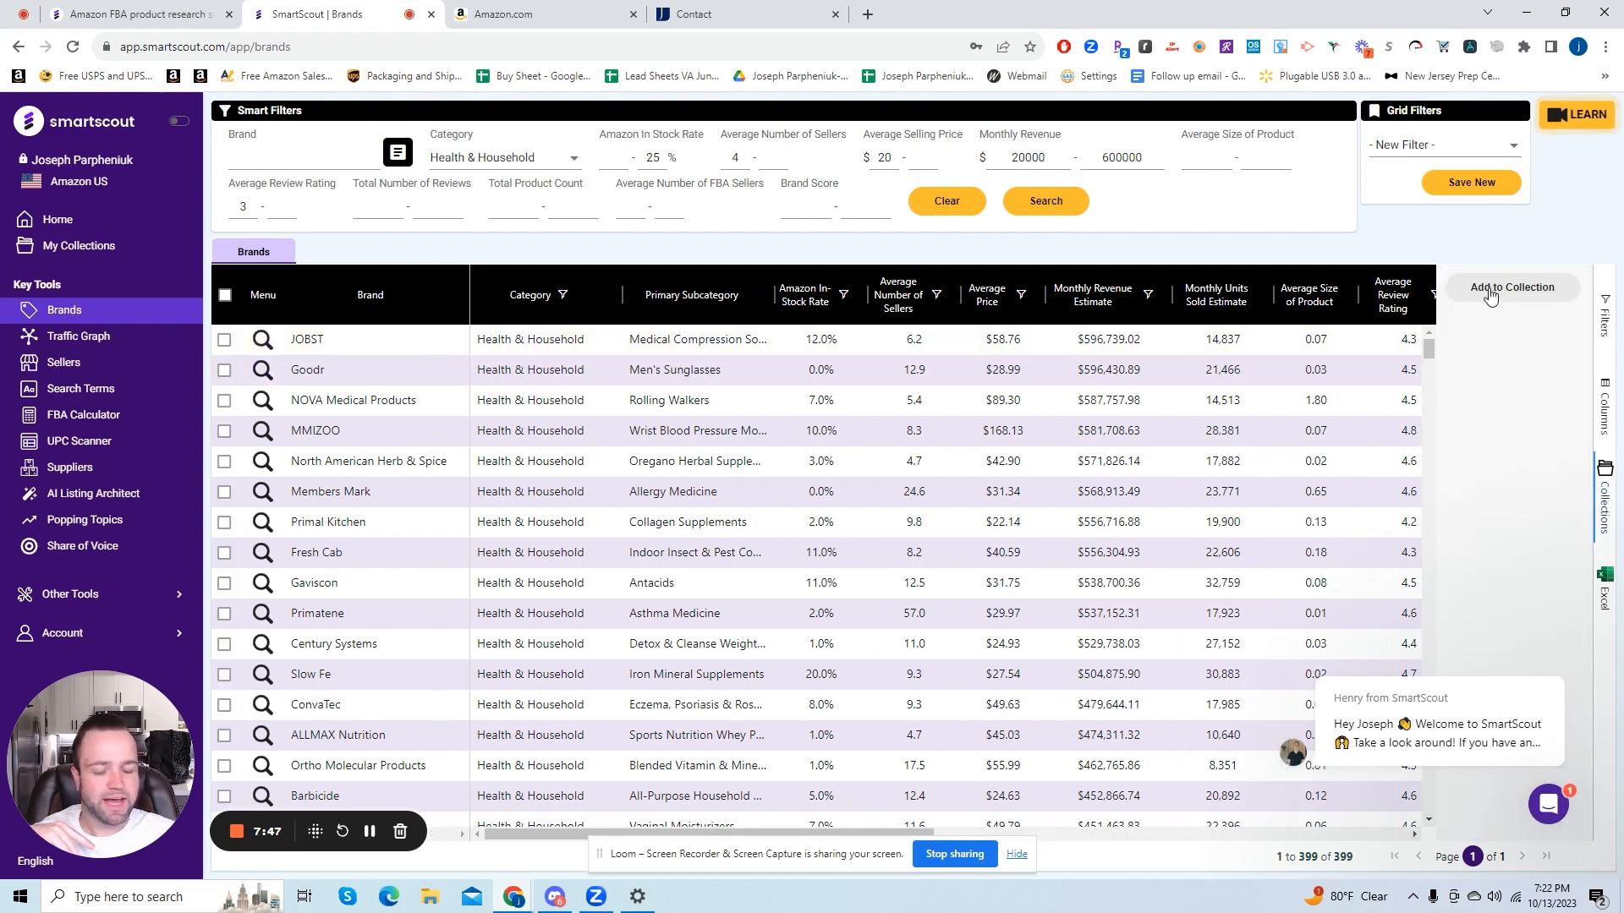
{"action": "mouse_move", "coordinate": [1516, 313]}
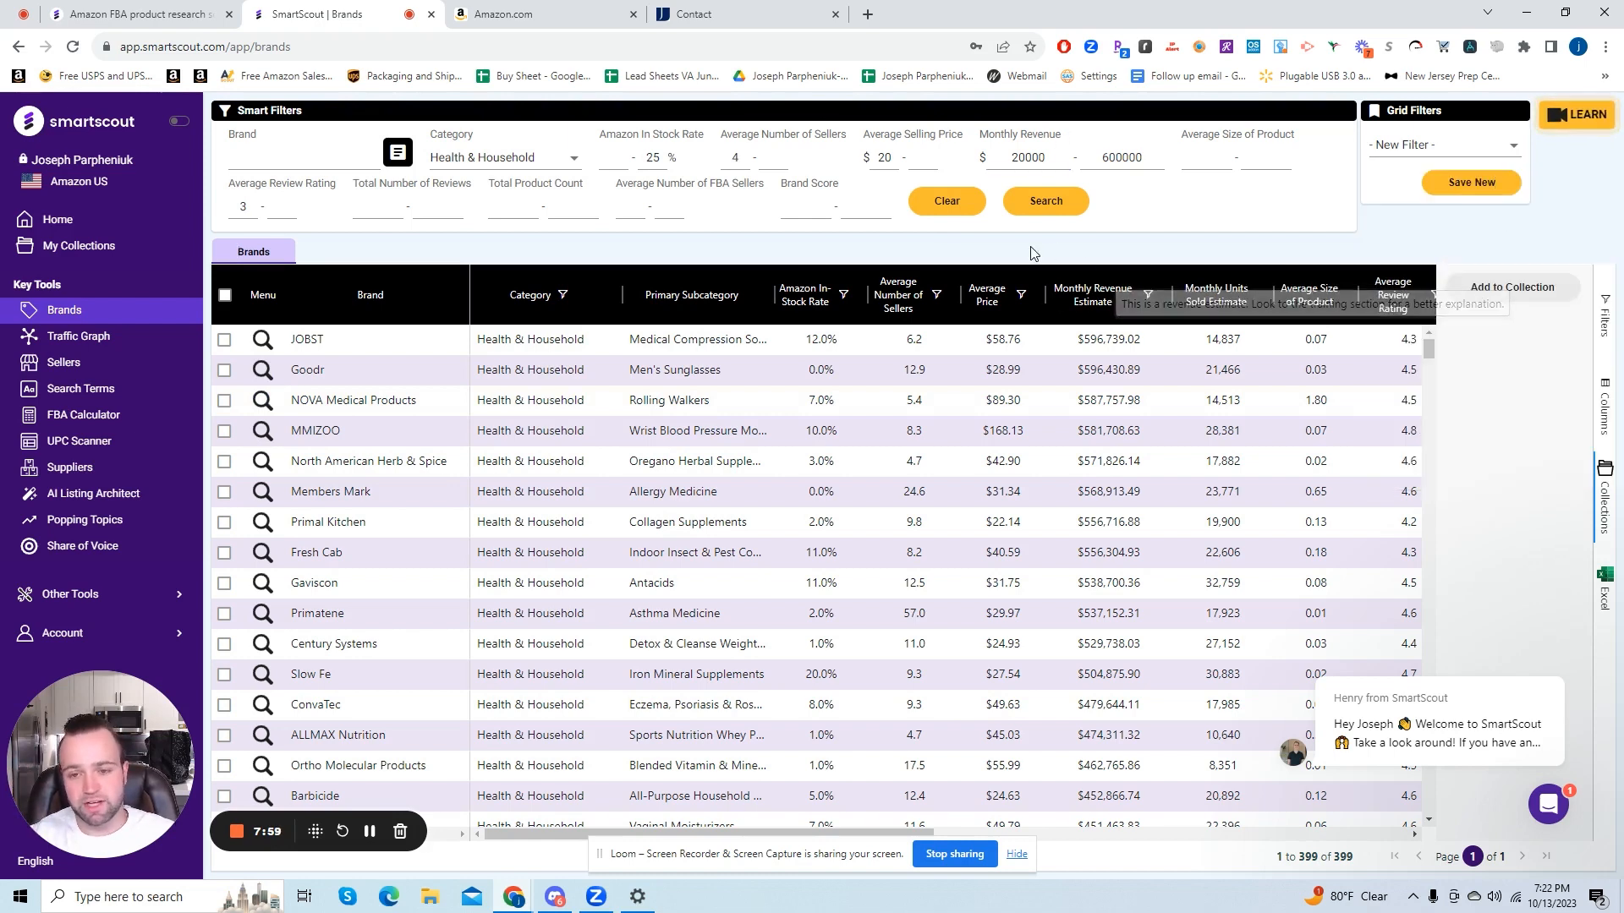
{"action": "left_click", "coordinate": [504, 158]}
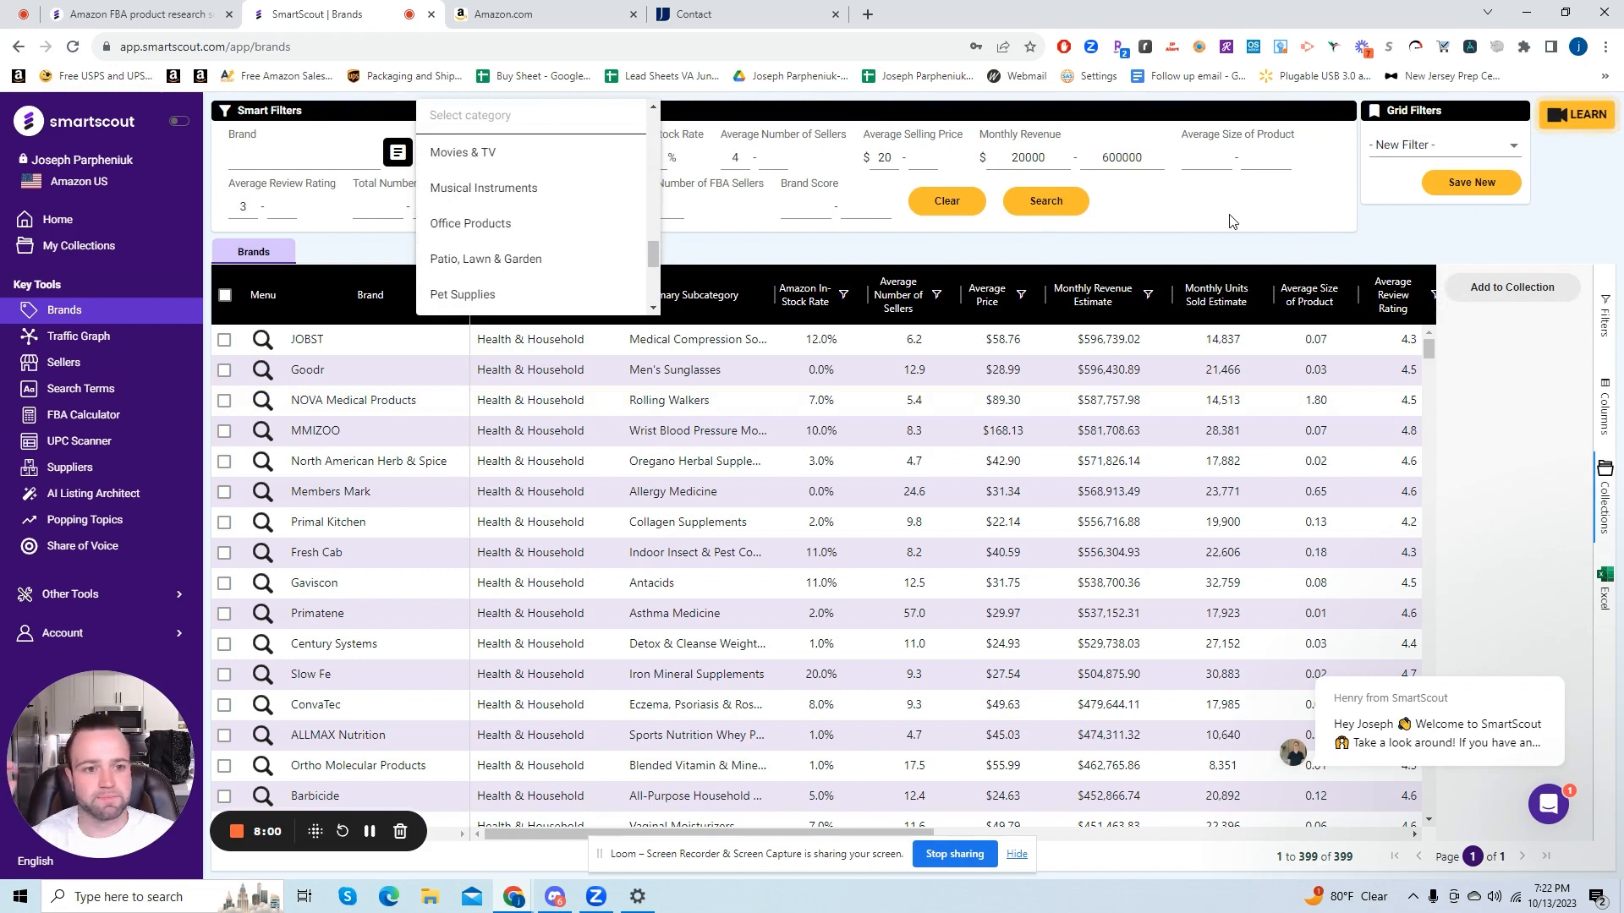